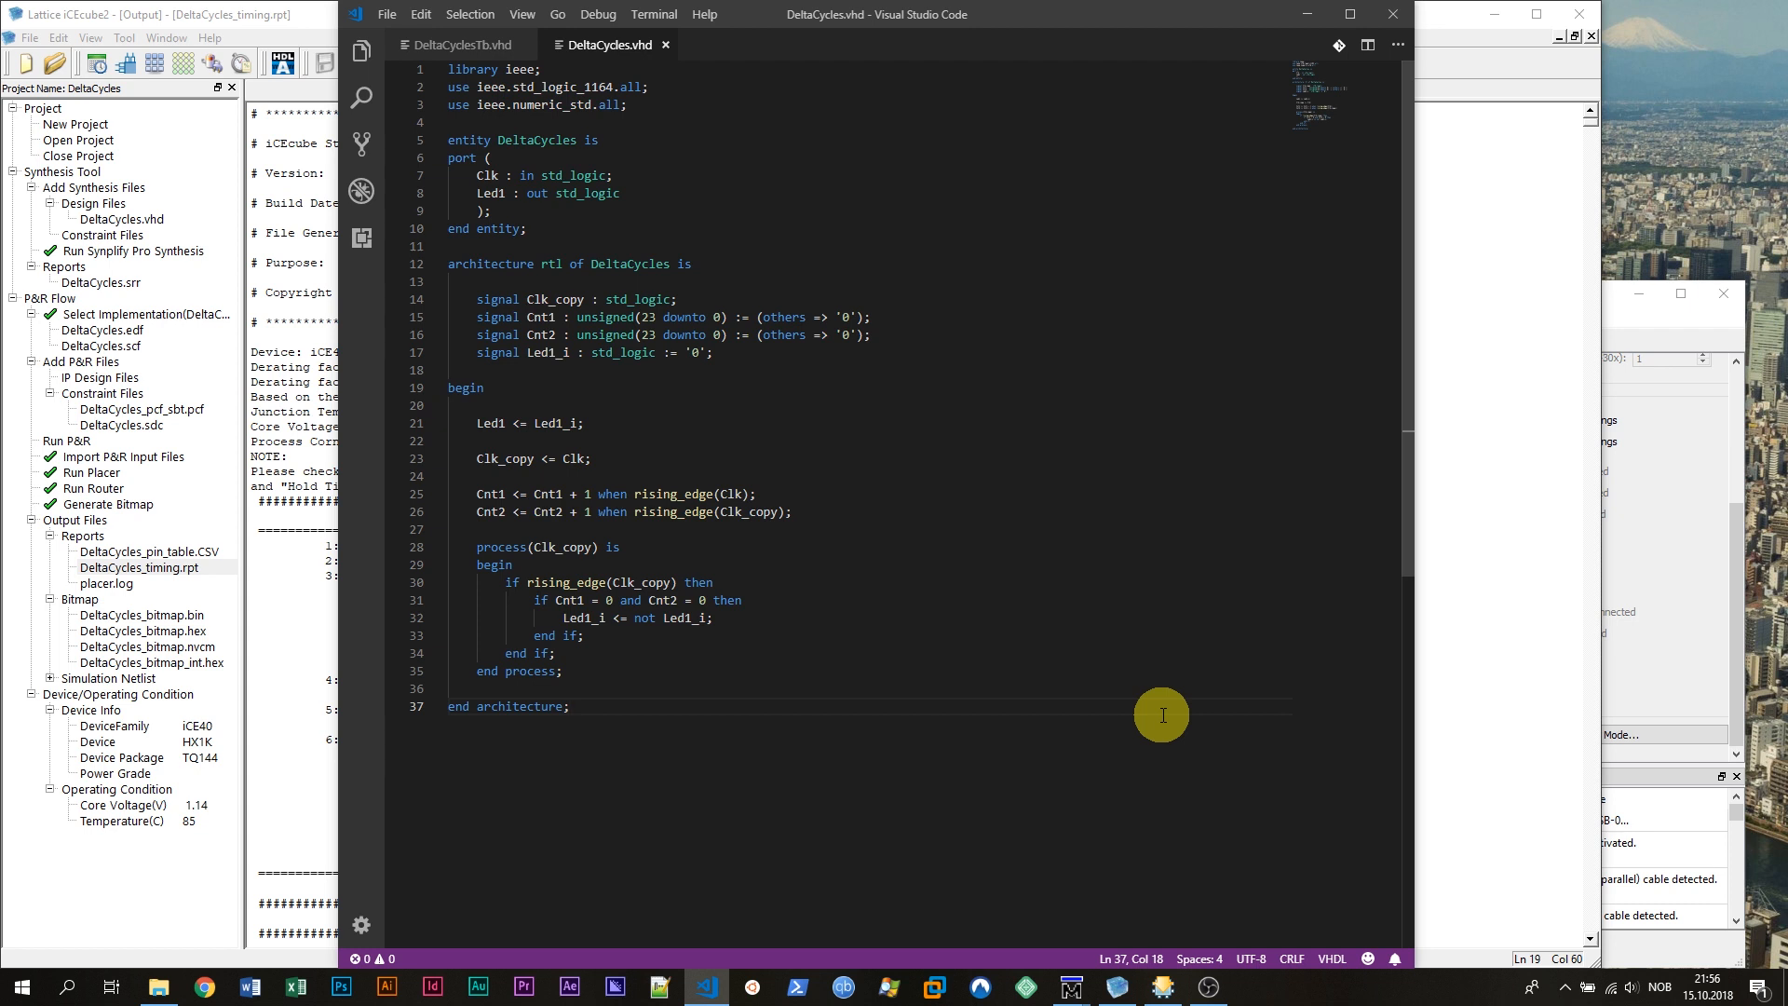
mouse_move(753, 525)
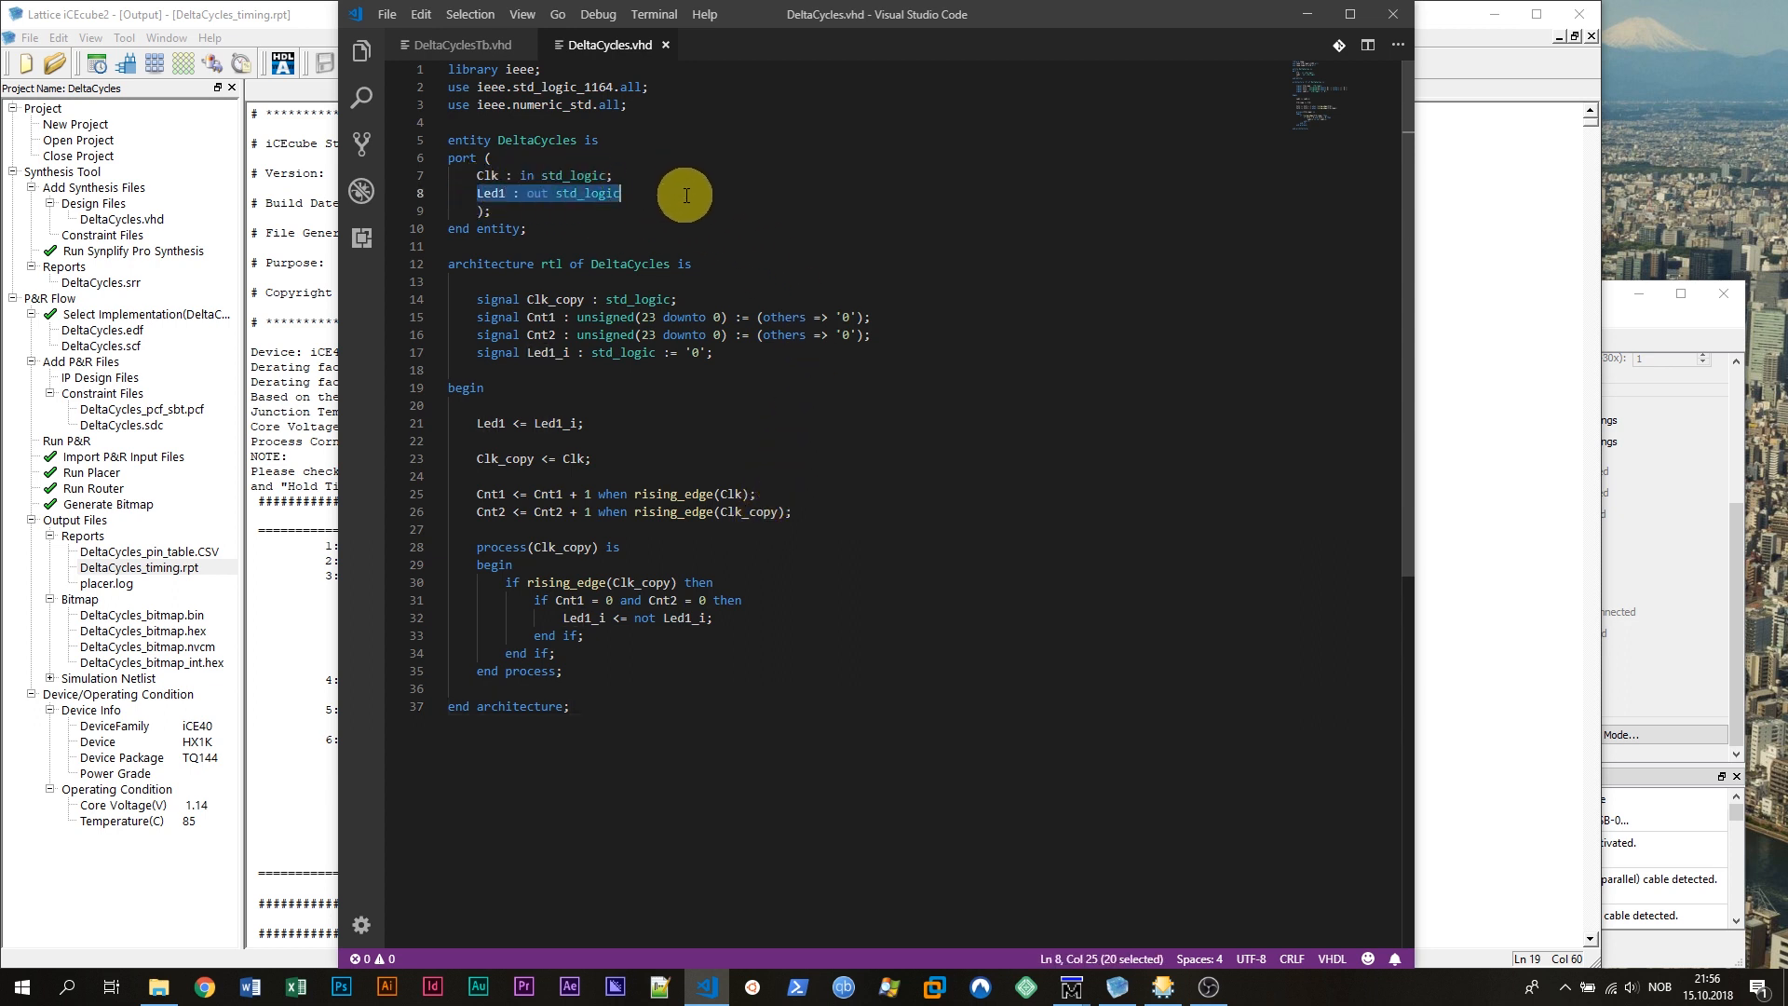
mouse_move(659, 151)
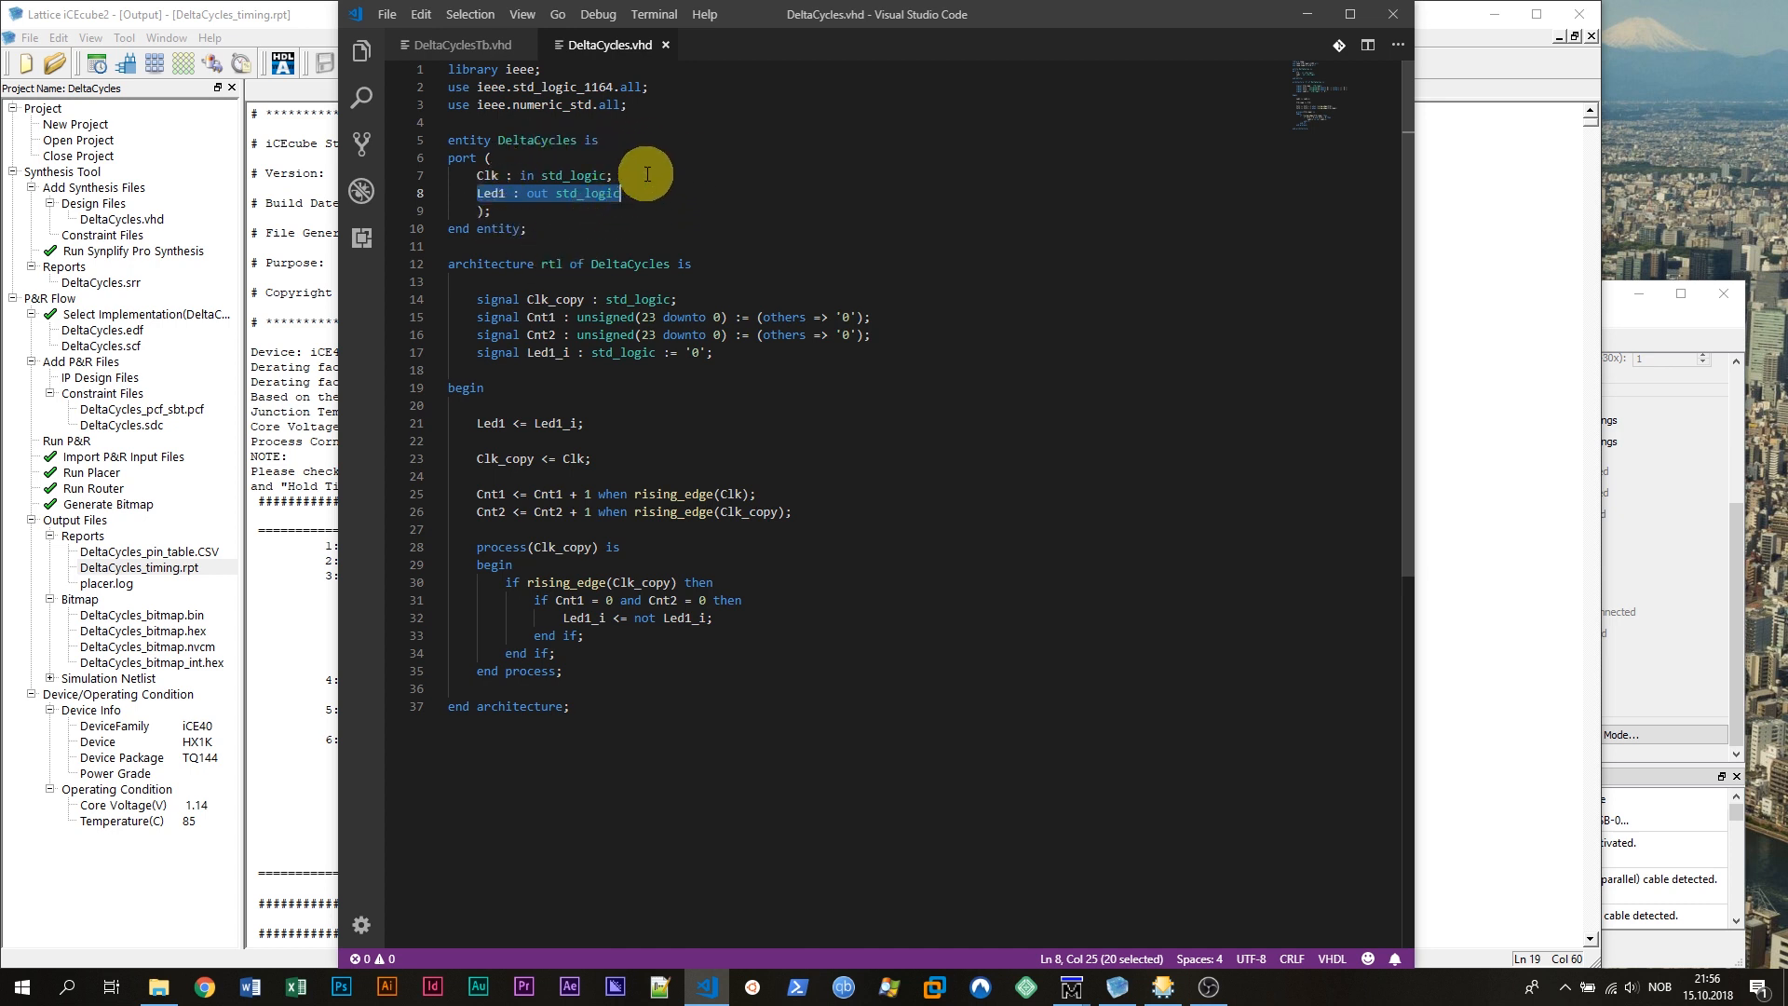
mouse_move(593, 188)
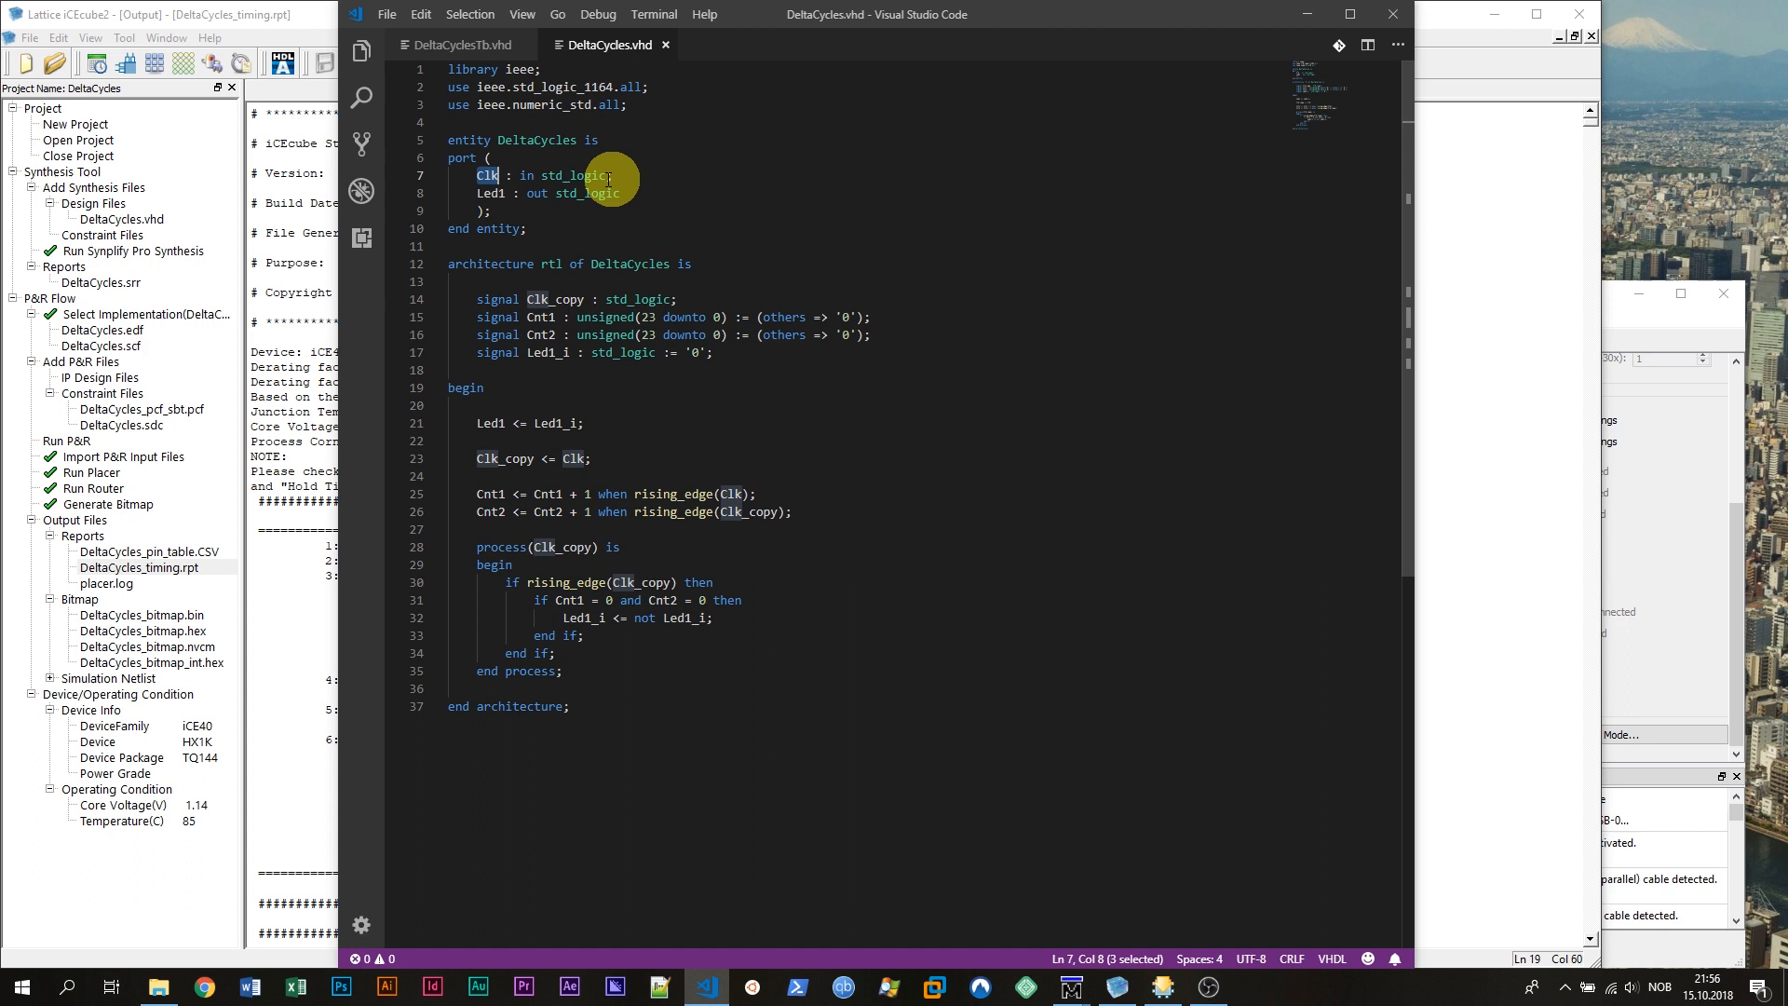
- Highlight every use of Led1, Led1_i, Clk and Clk_copy in DeltaCycles.vhd
click(497, 193)
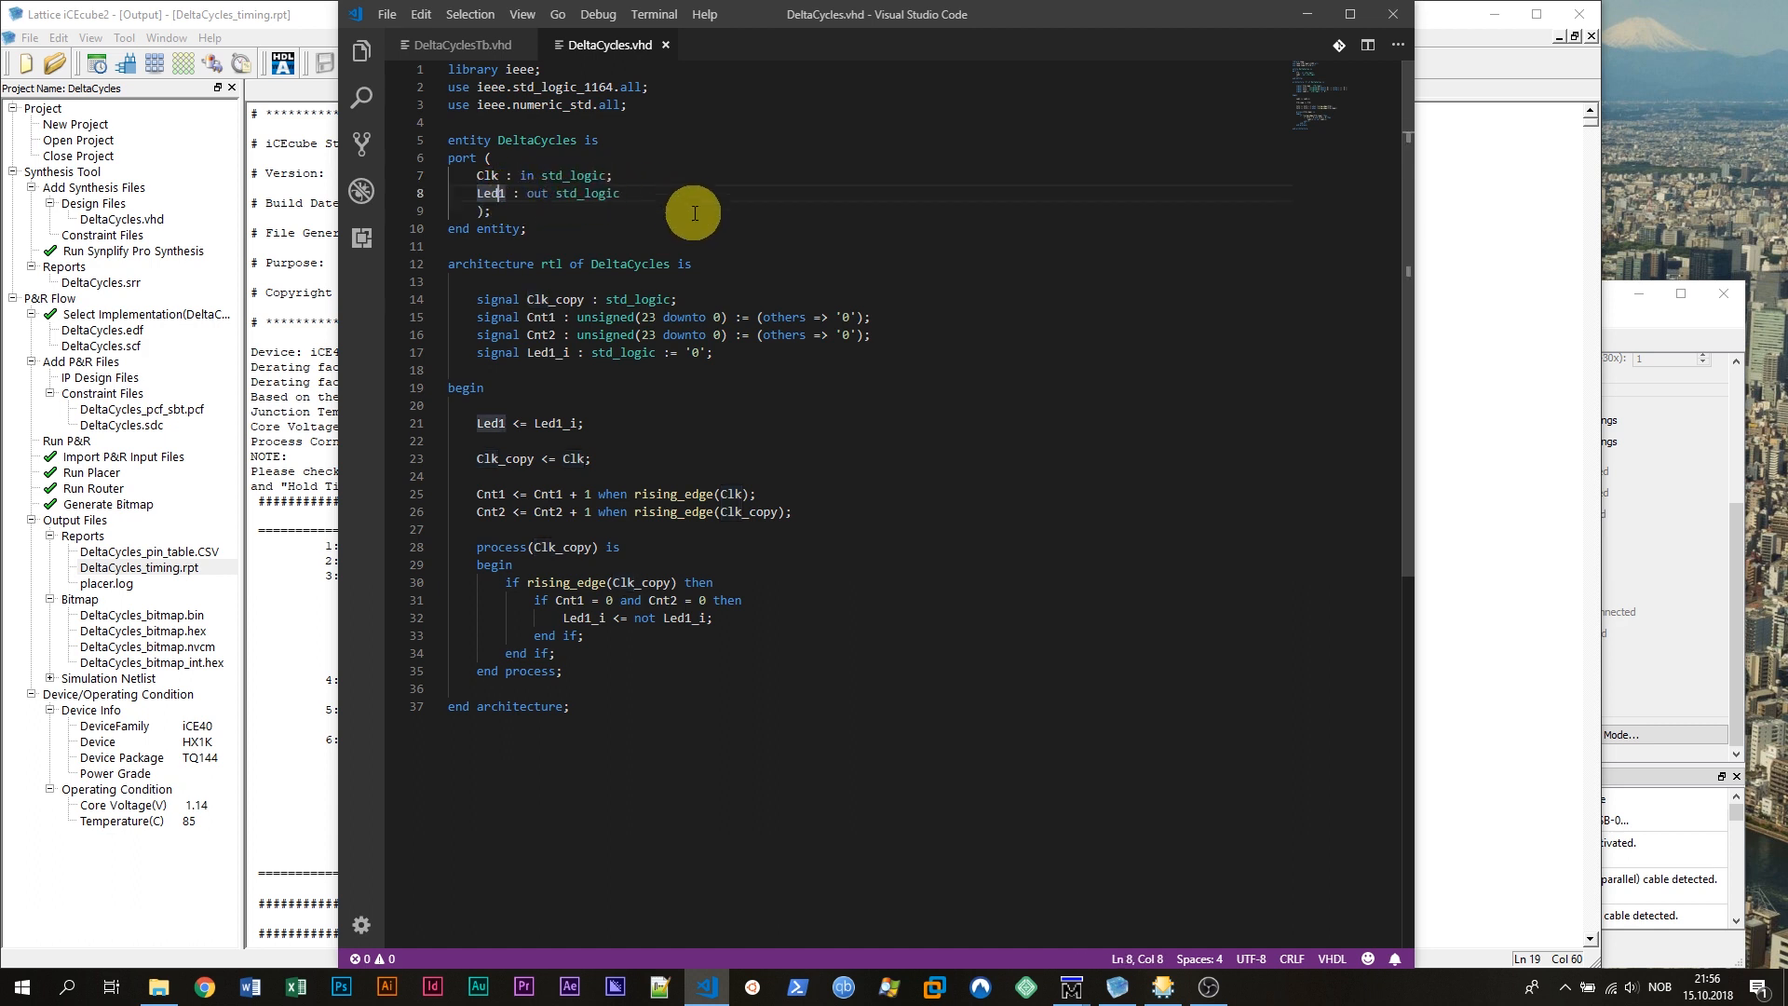
mouse_move(681, 208)
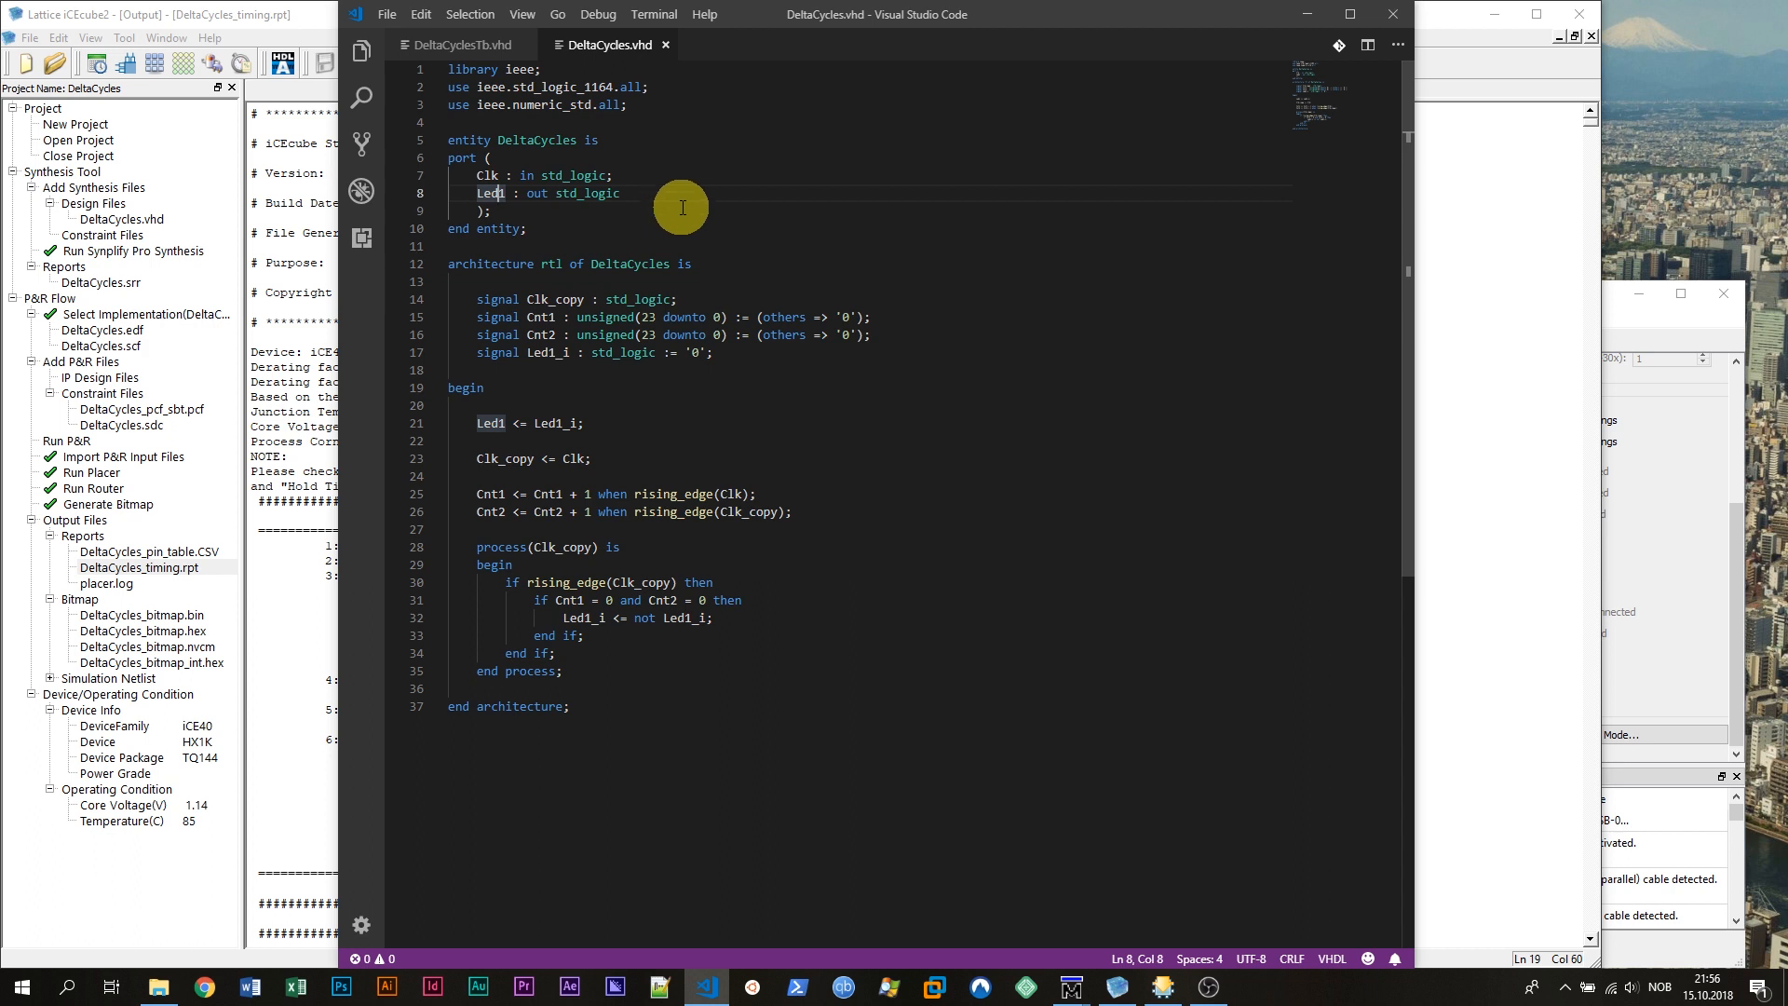
mouse_move(662, 182)
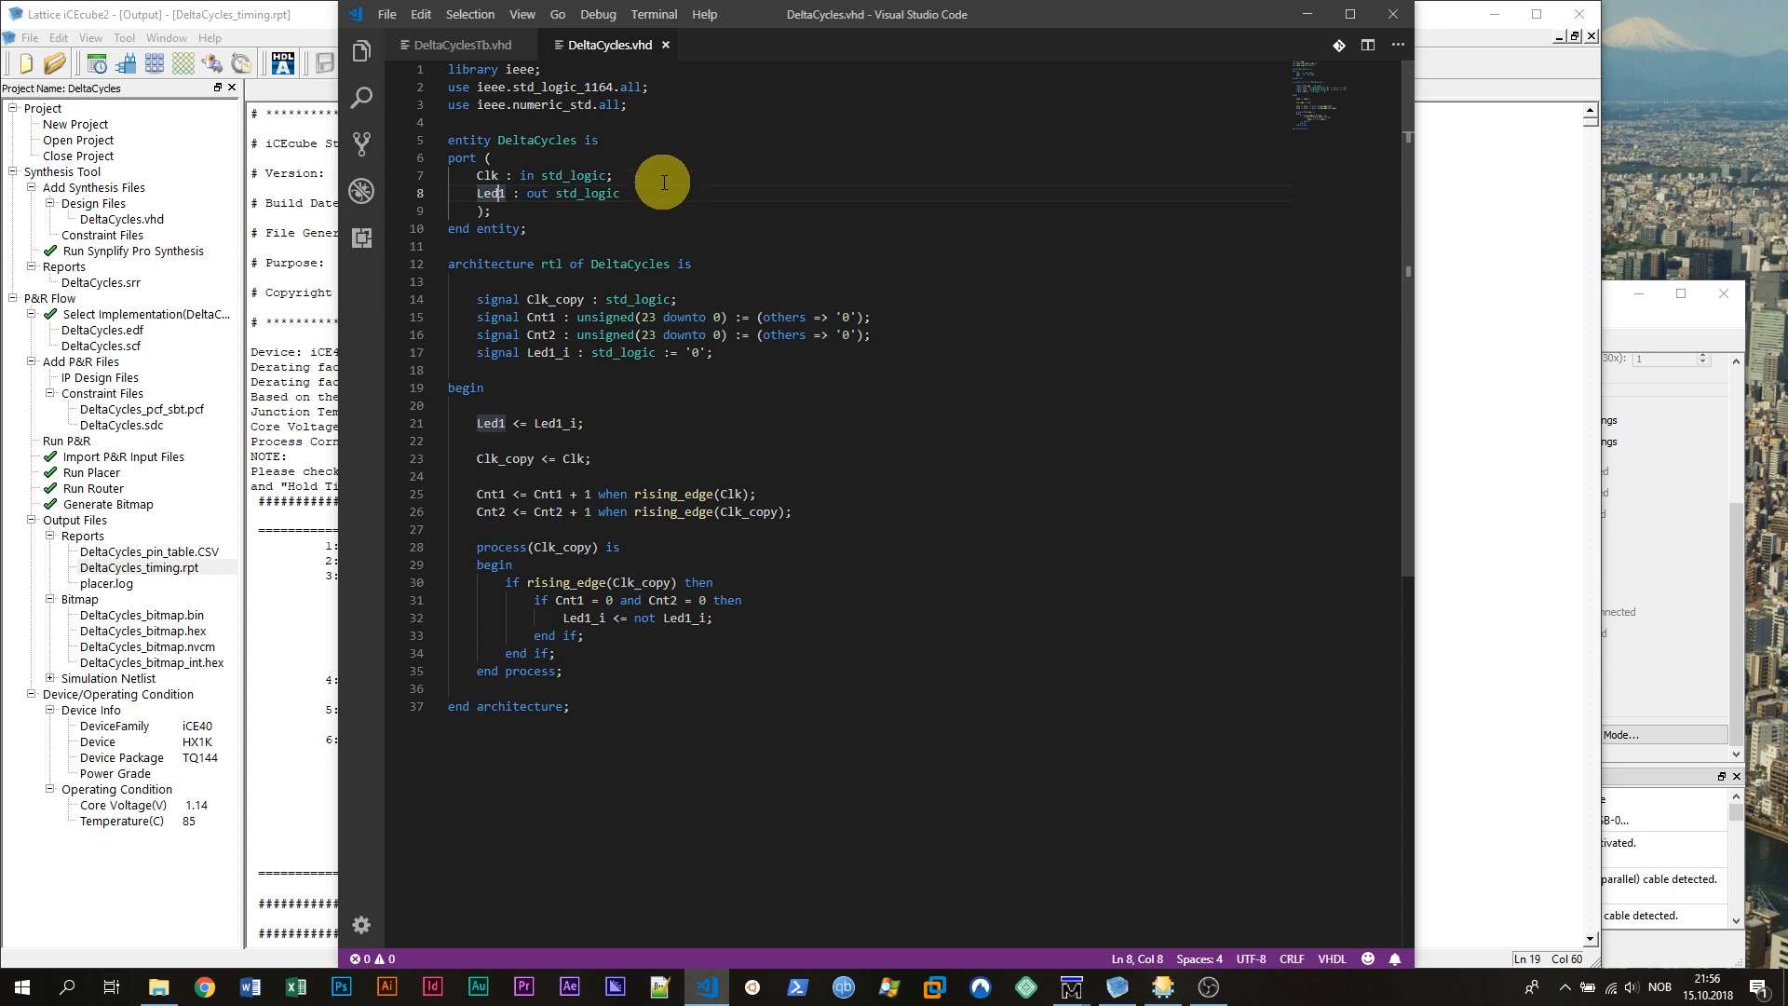
mouse_move(591, 421)
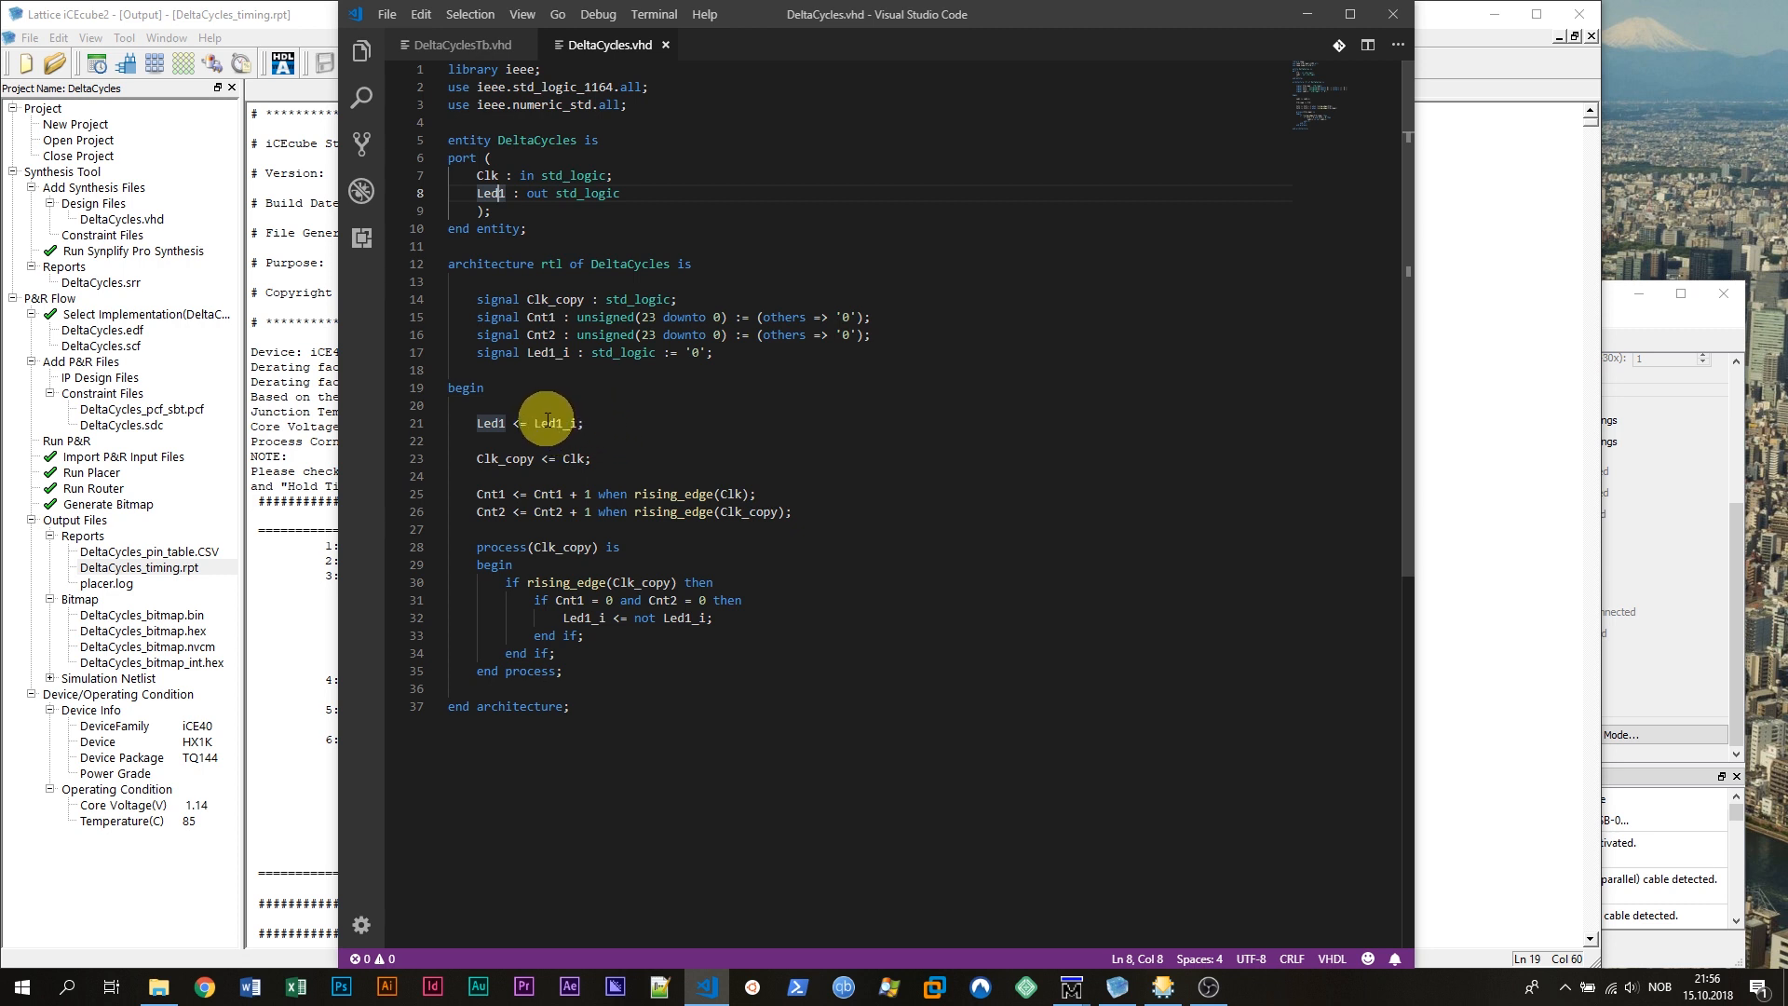
double_click(550, 423)
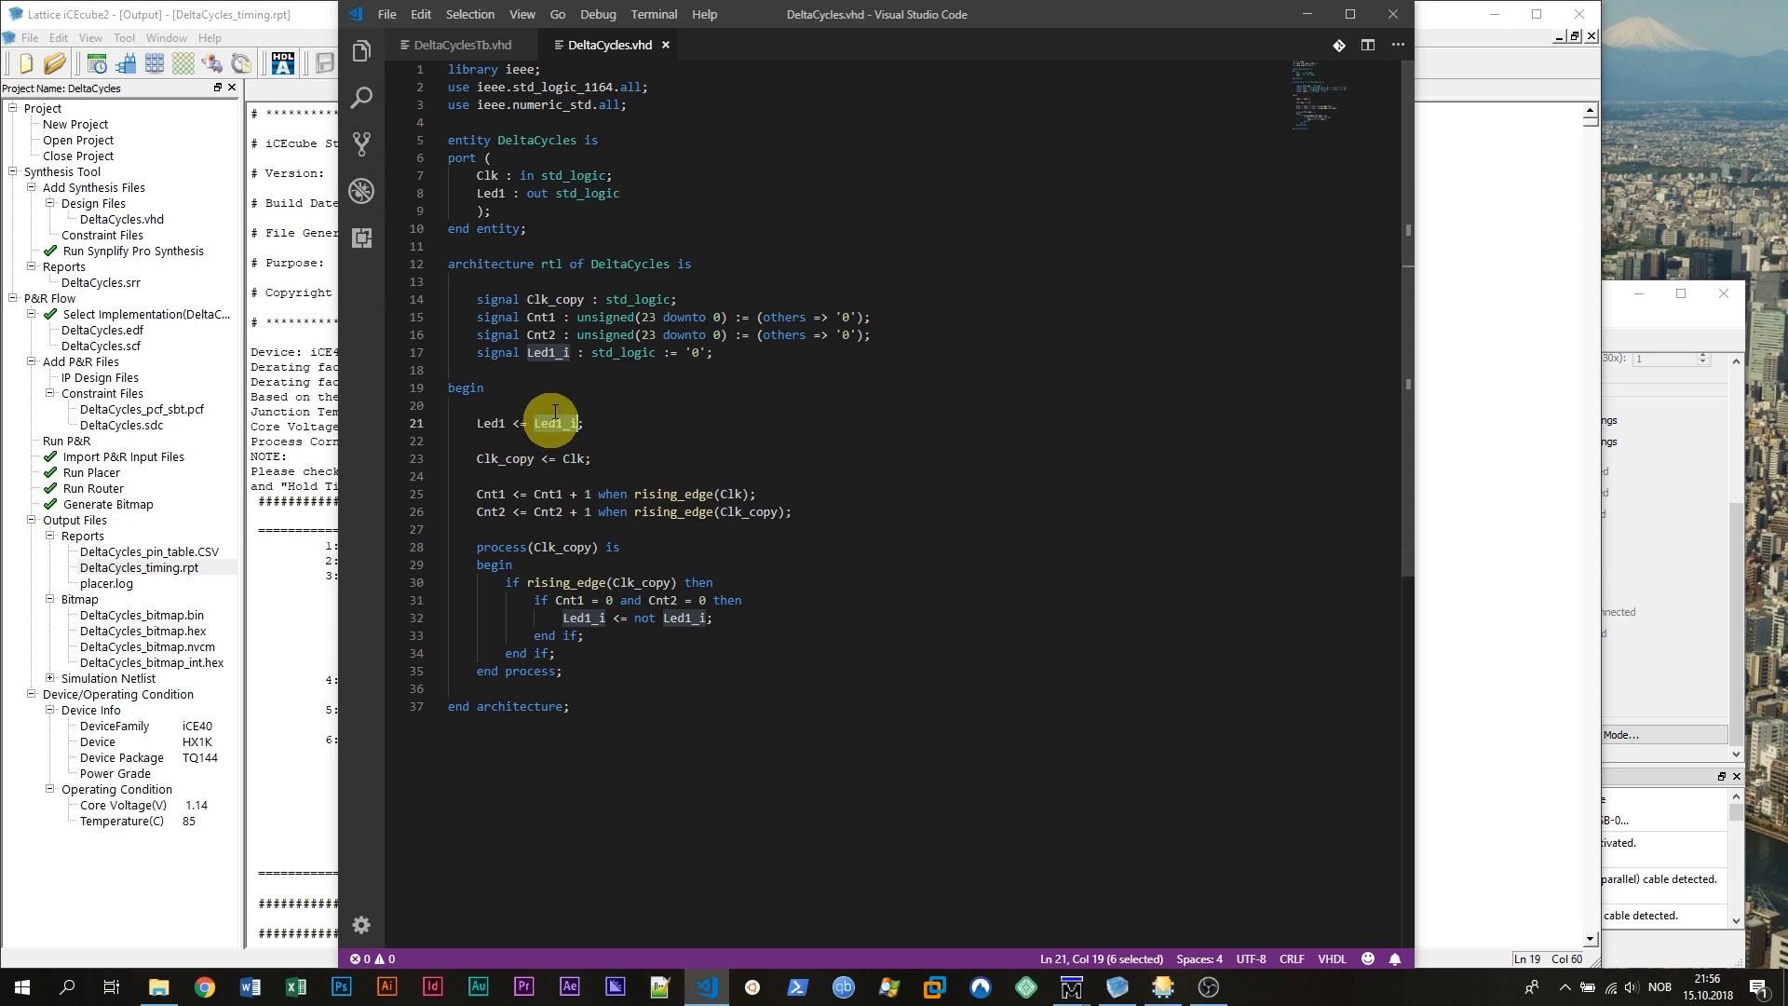
mouse_move(648, 618)
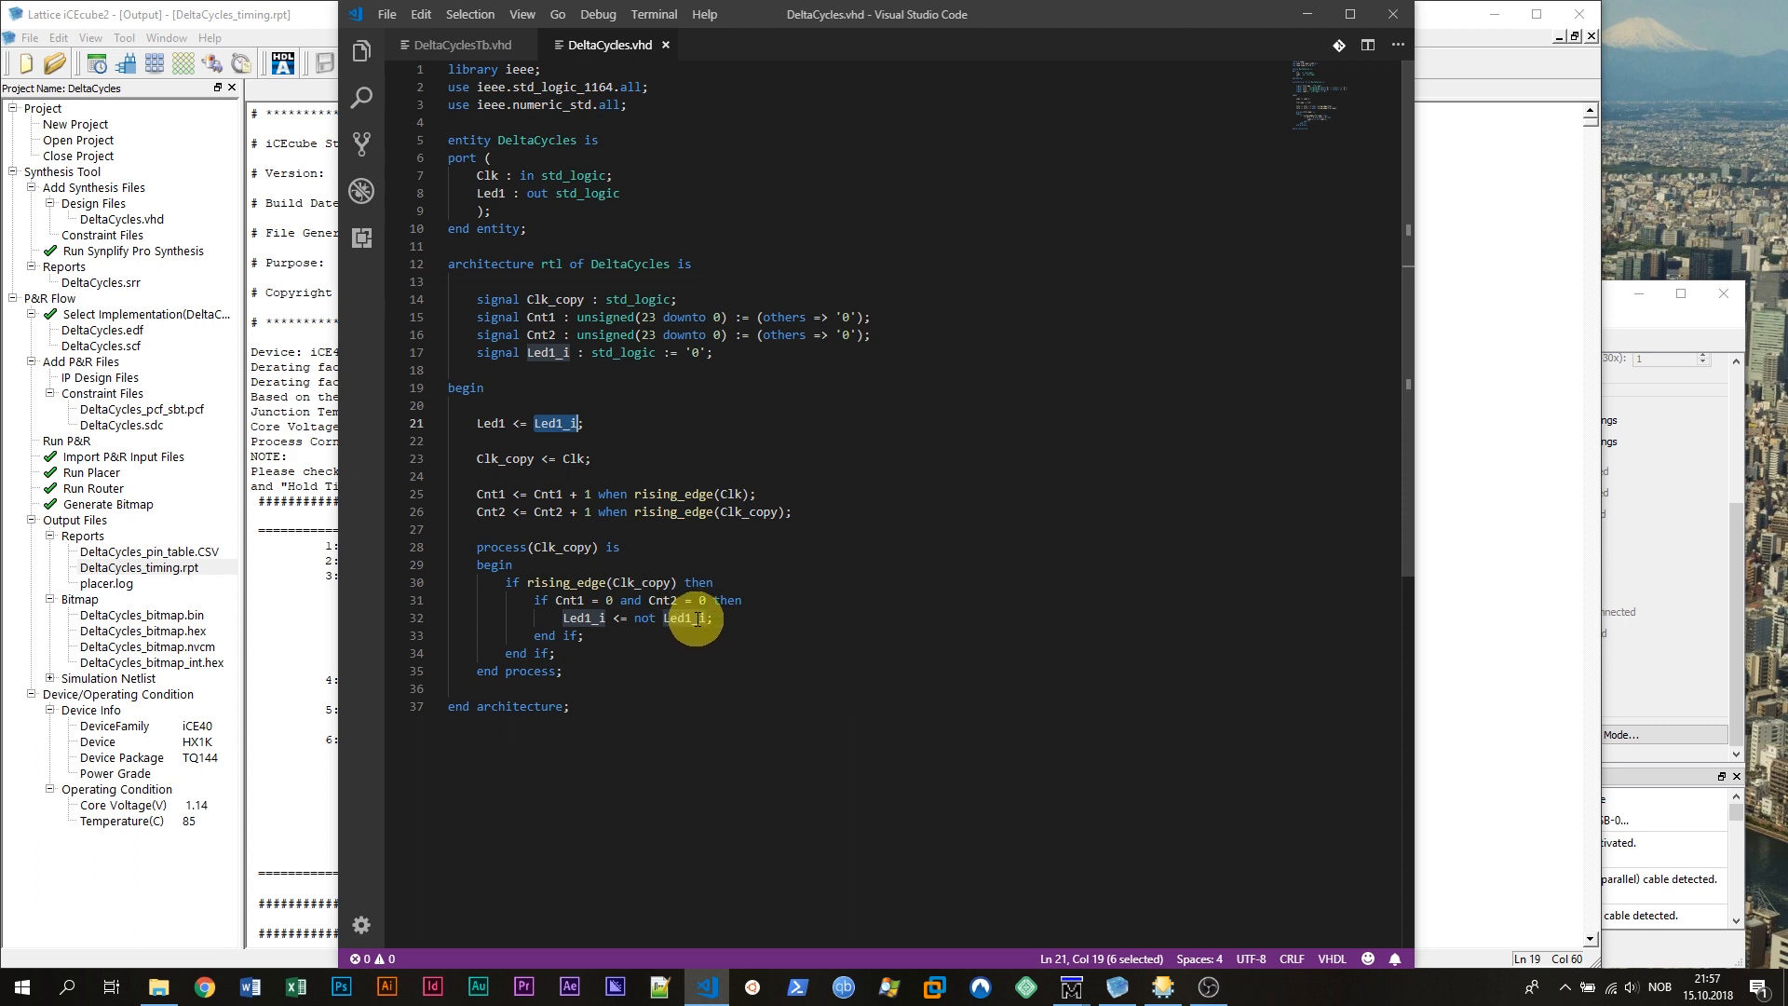
mouse_move(534, 203)
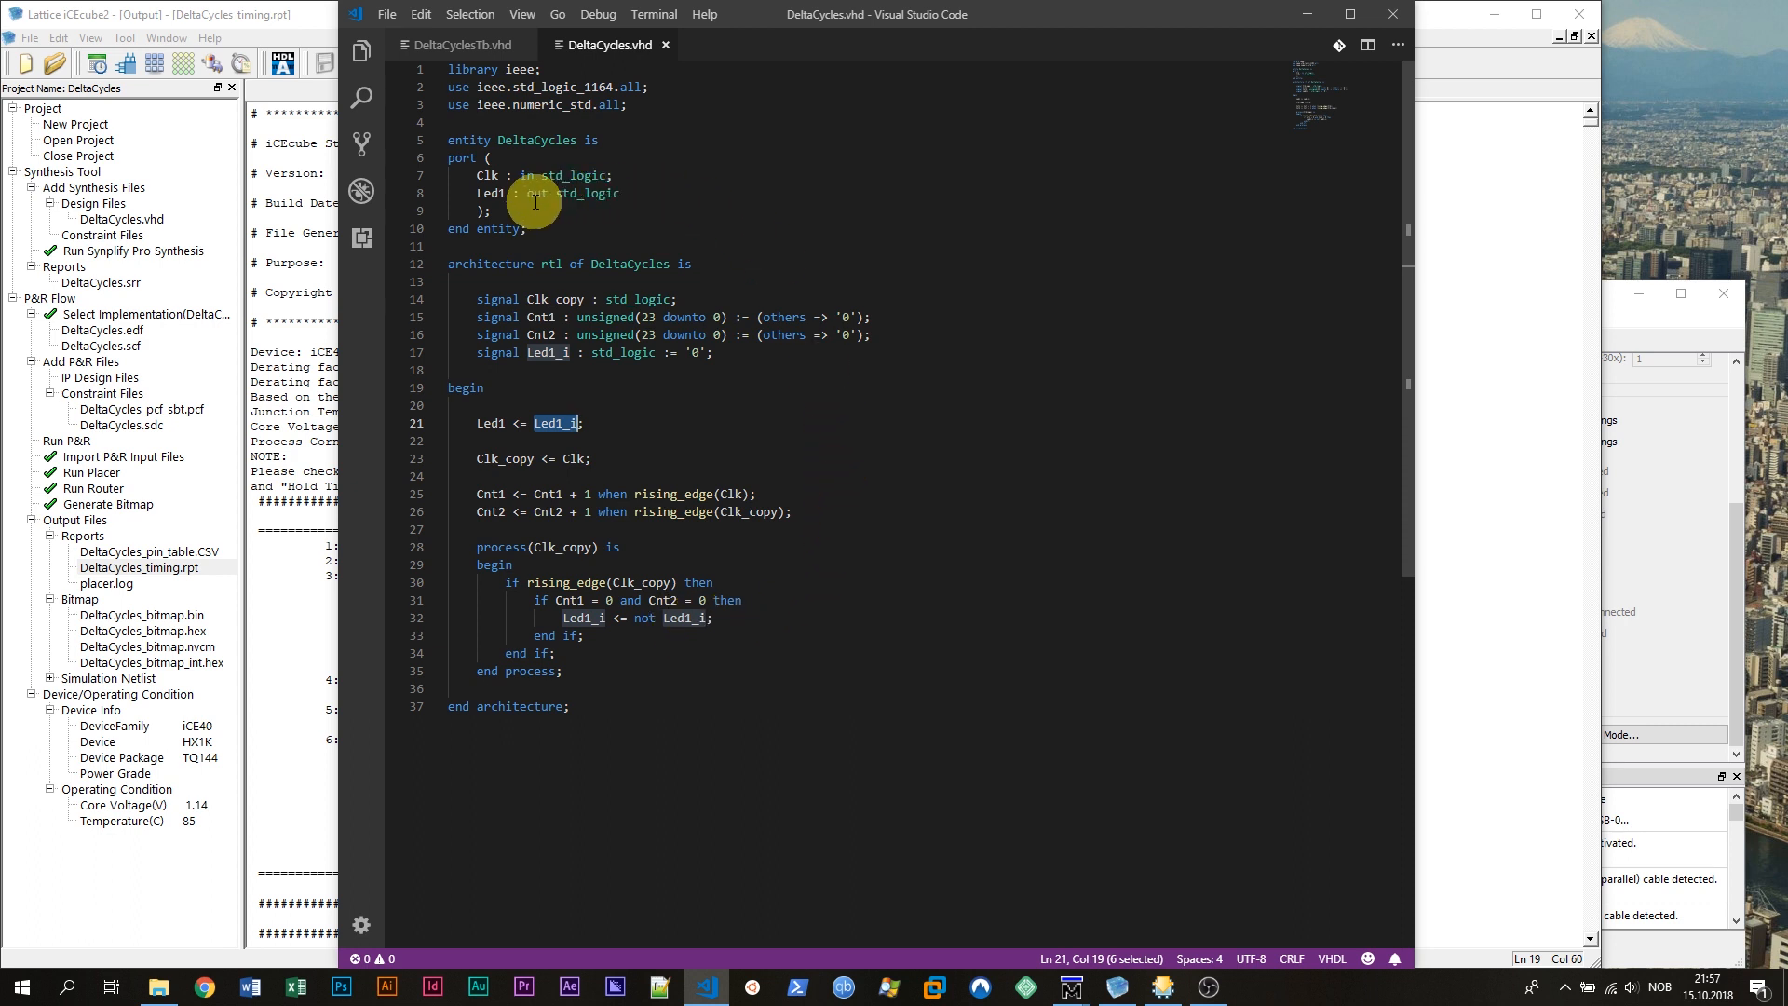
mouse_move(745, 350)
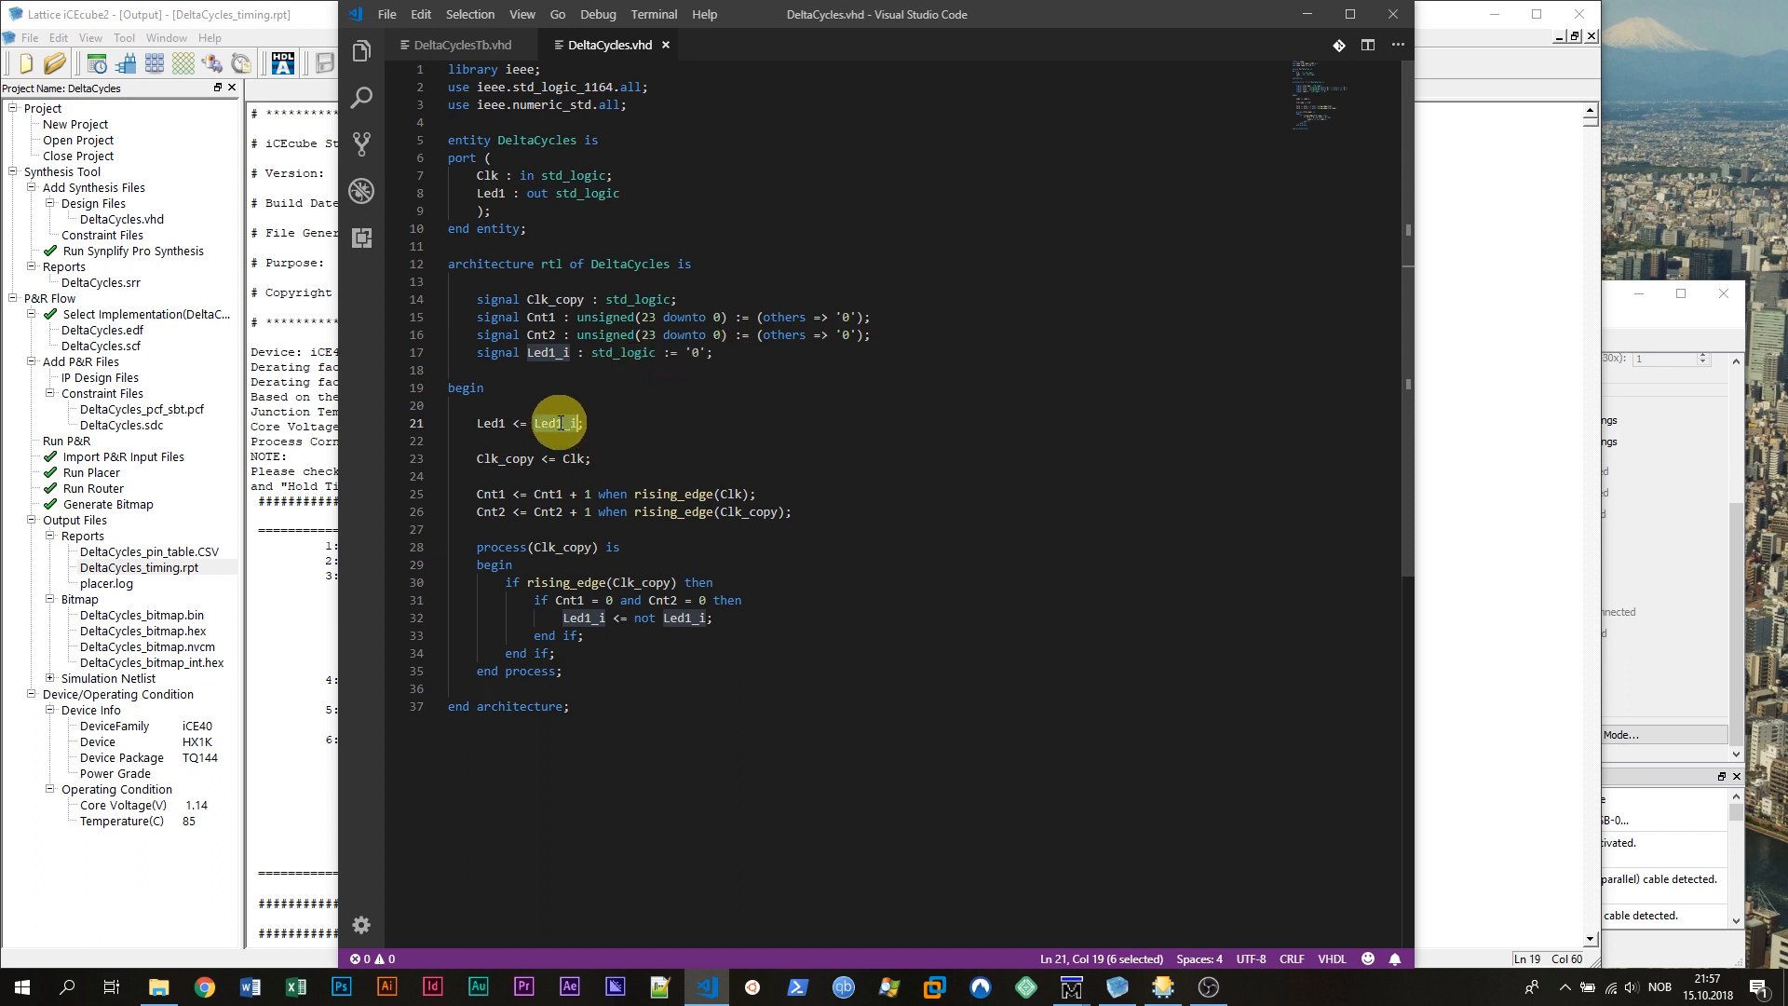
click(665, 422)
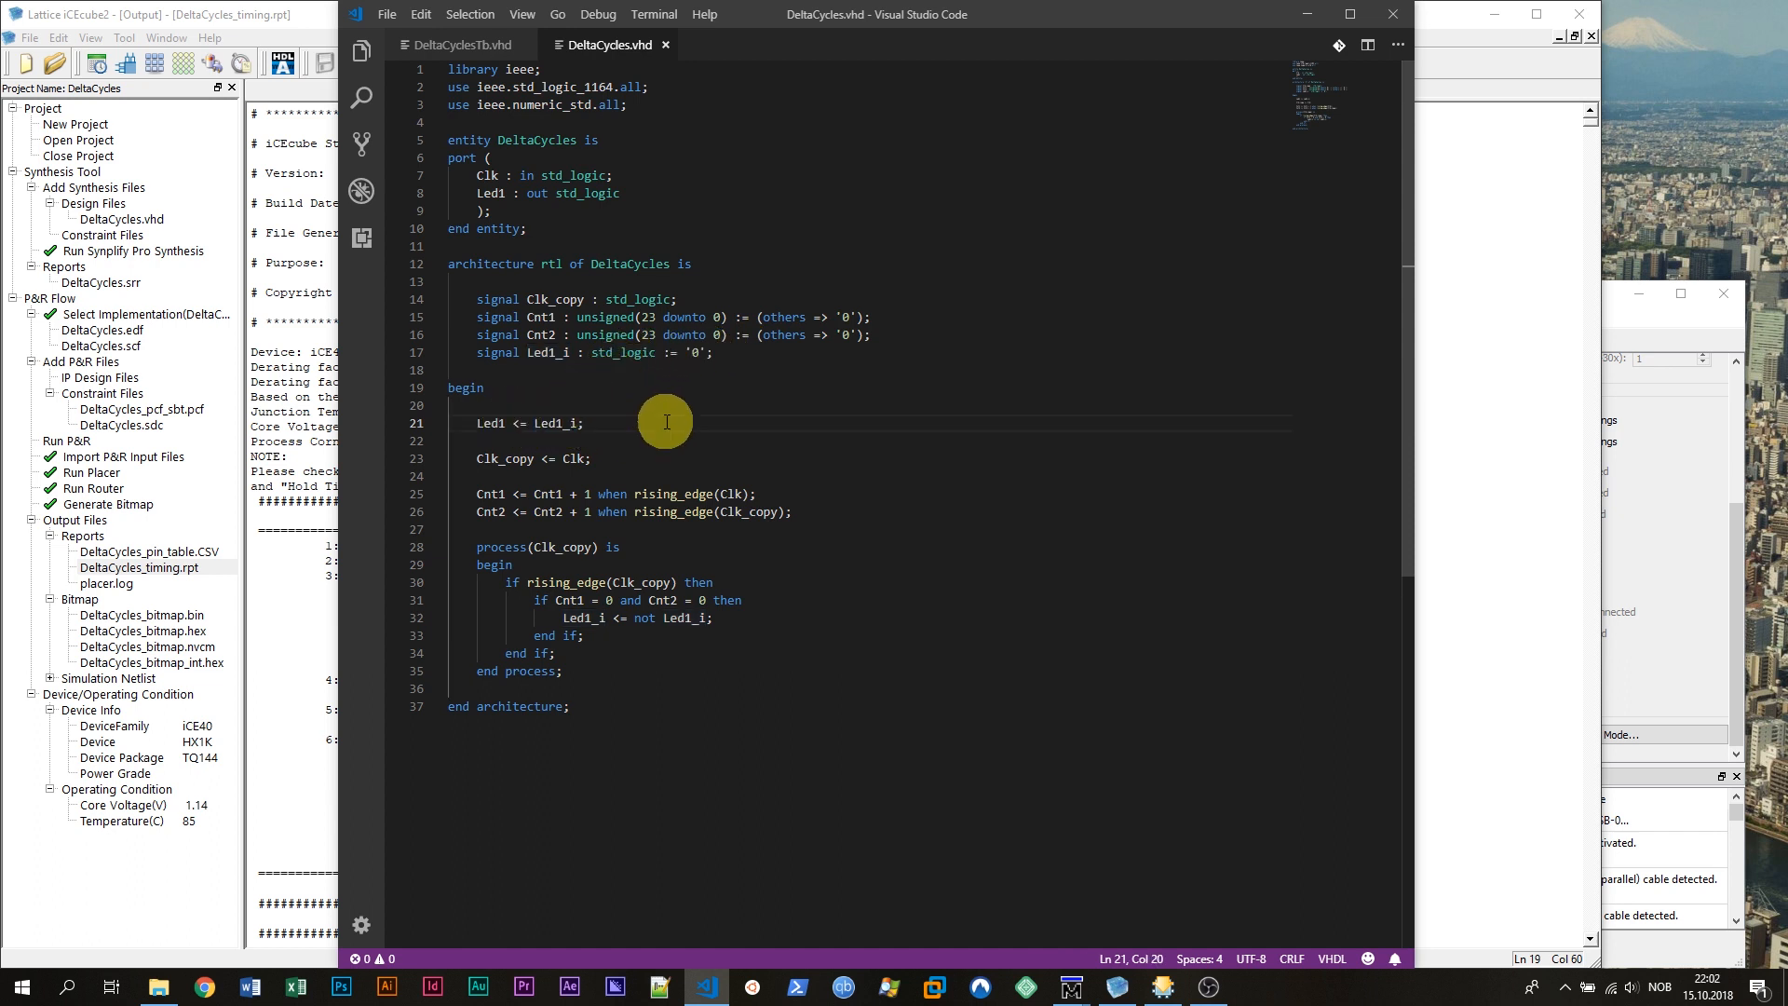
mouse_move(581, 458)
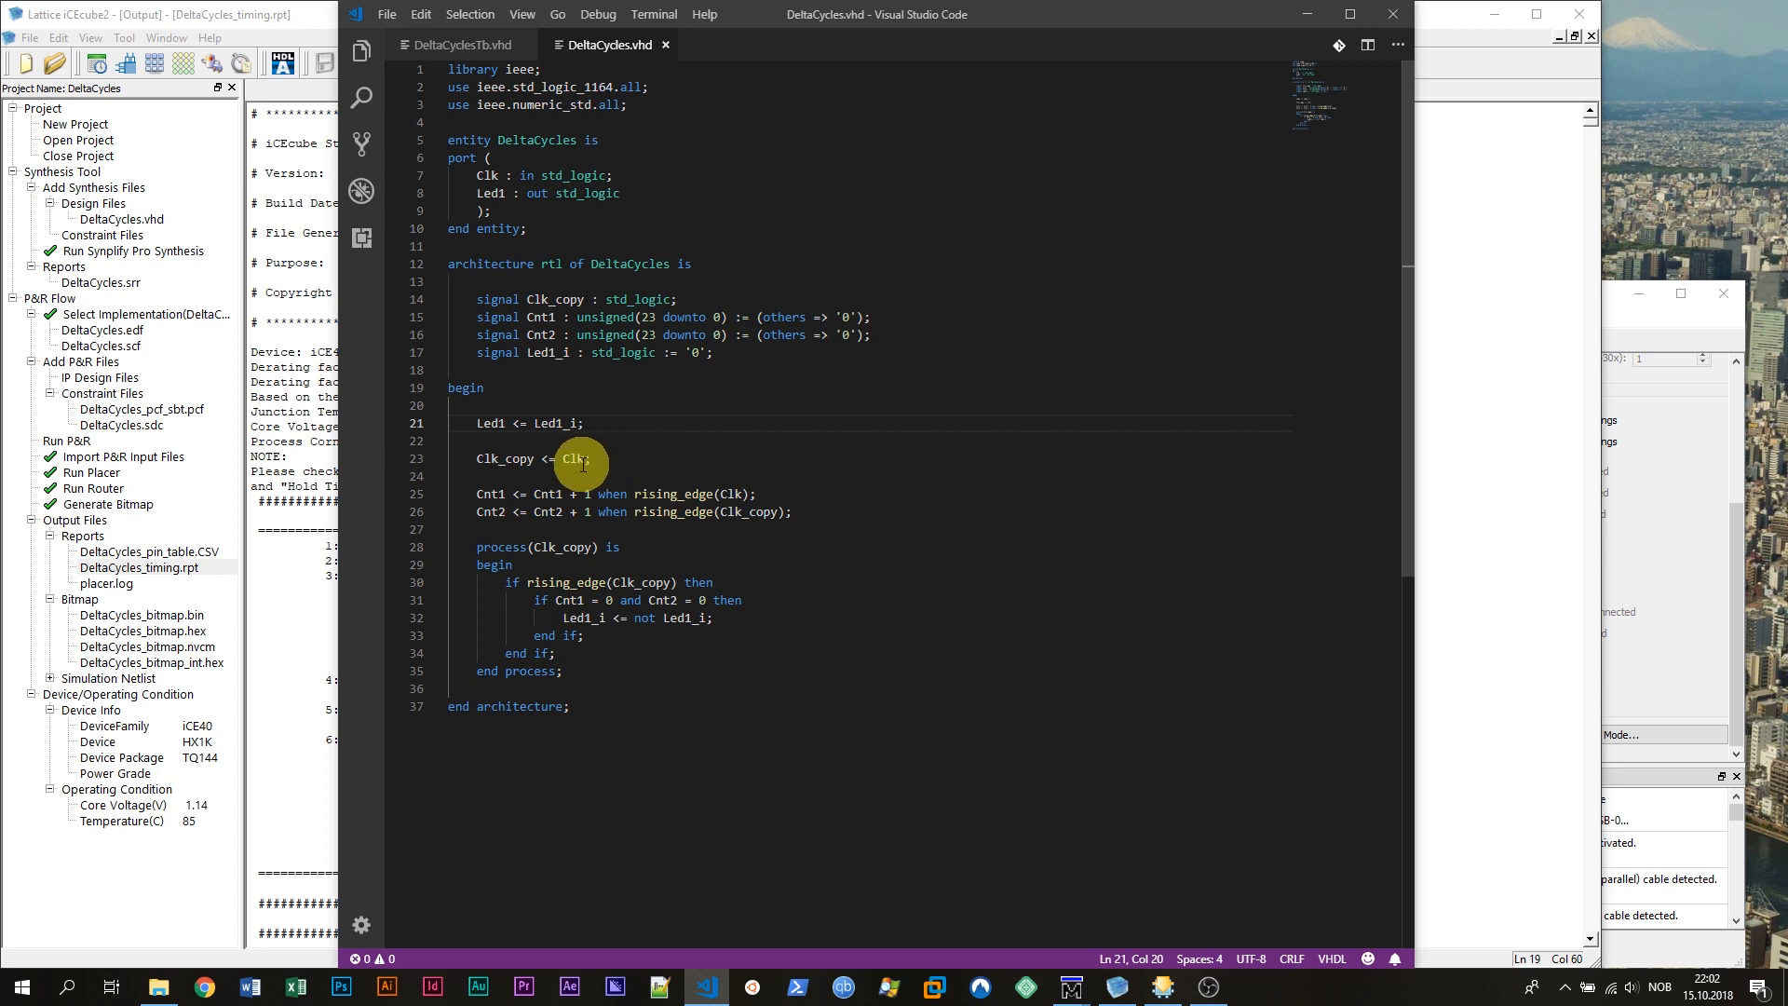
double_click(573, 458)
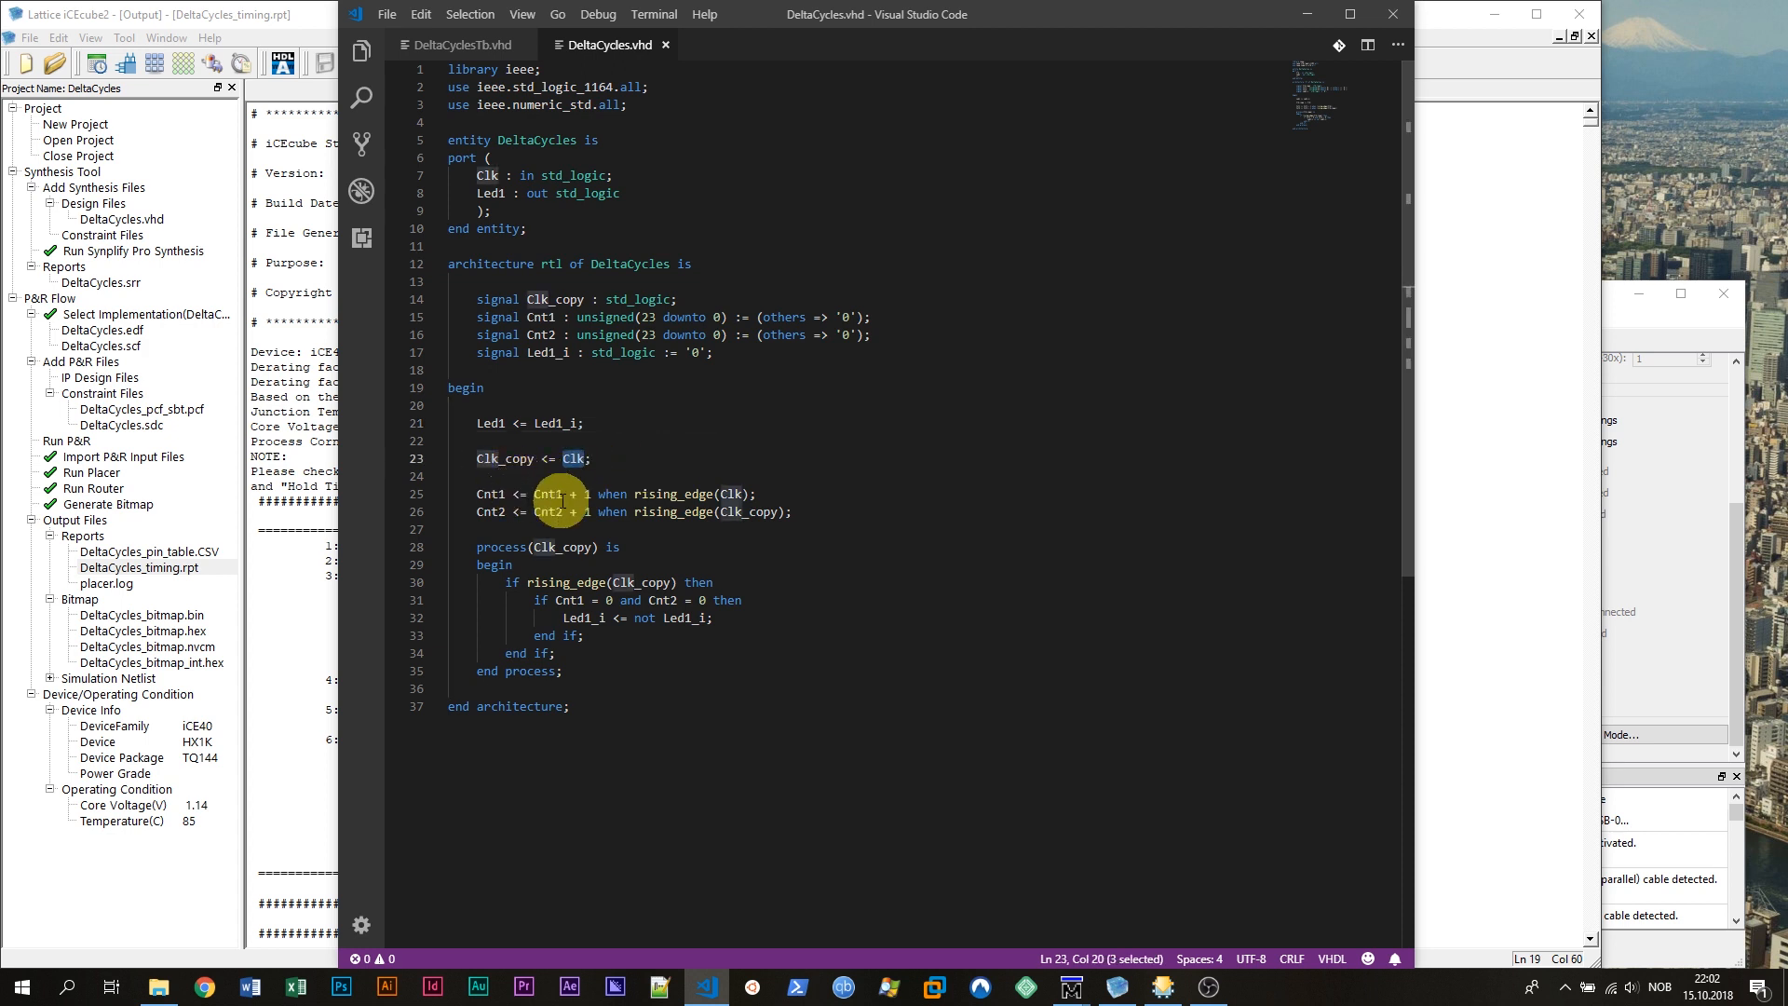
double_click(503, 458)
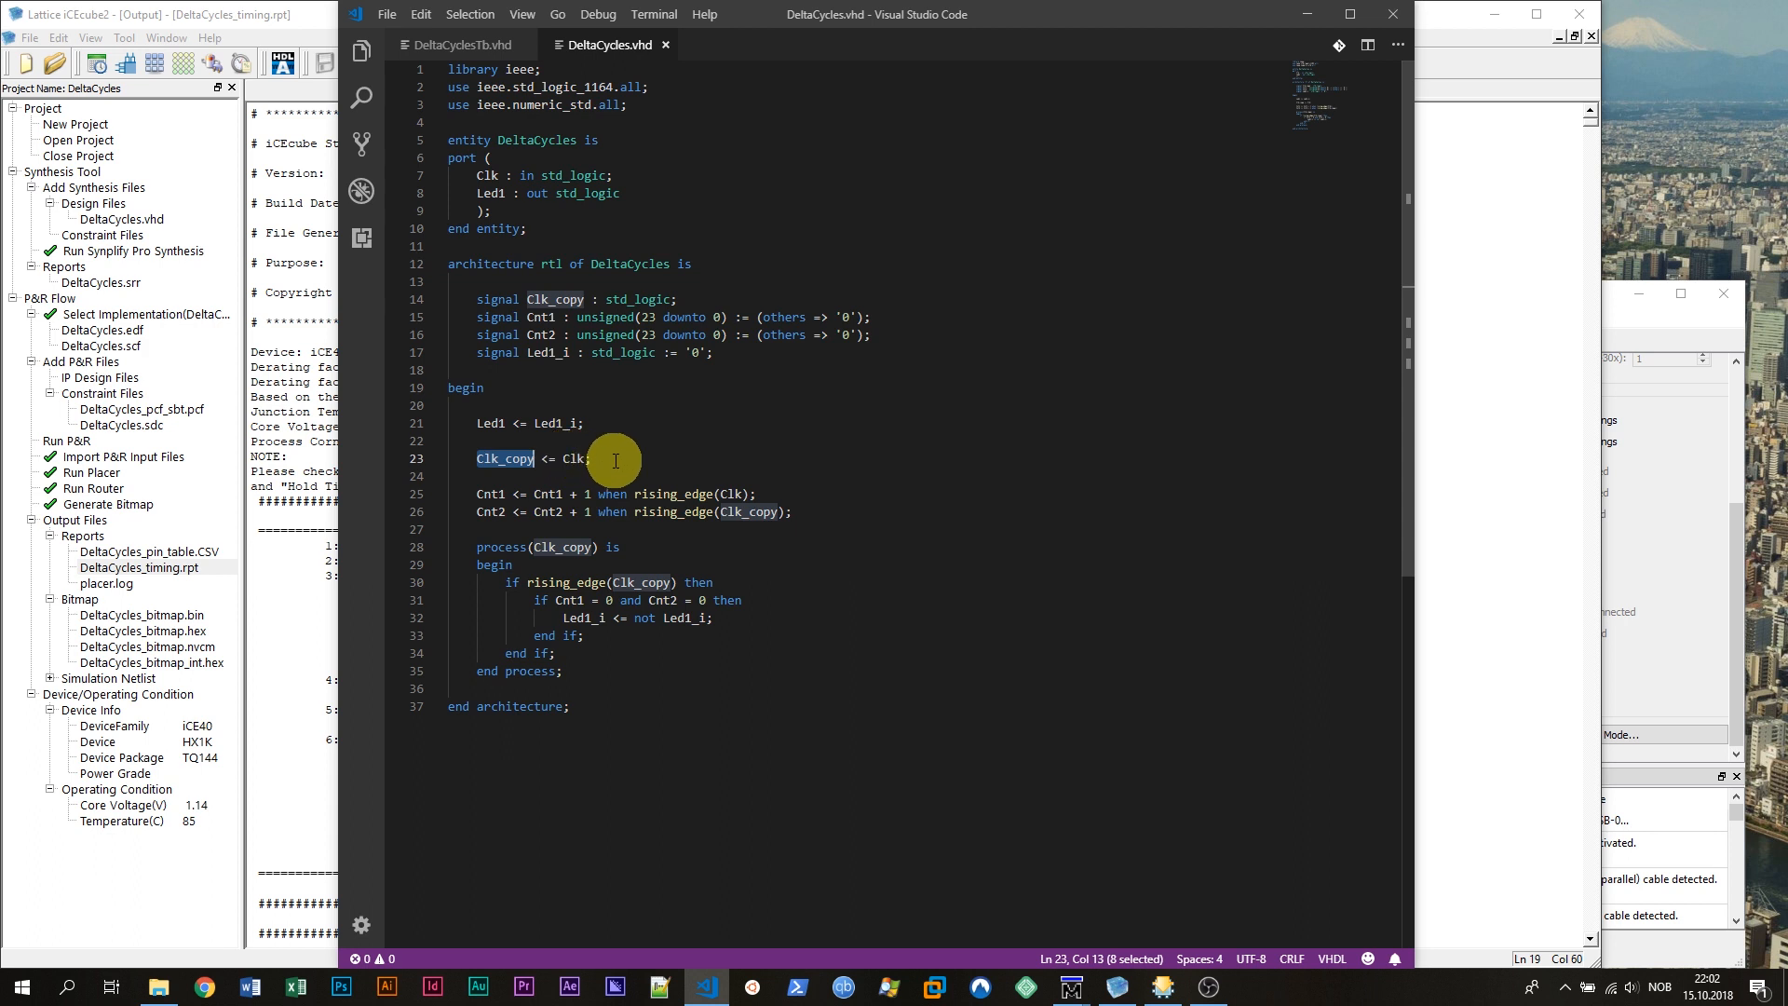
mouse_move(511, 459)
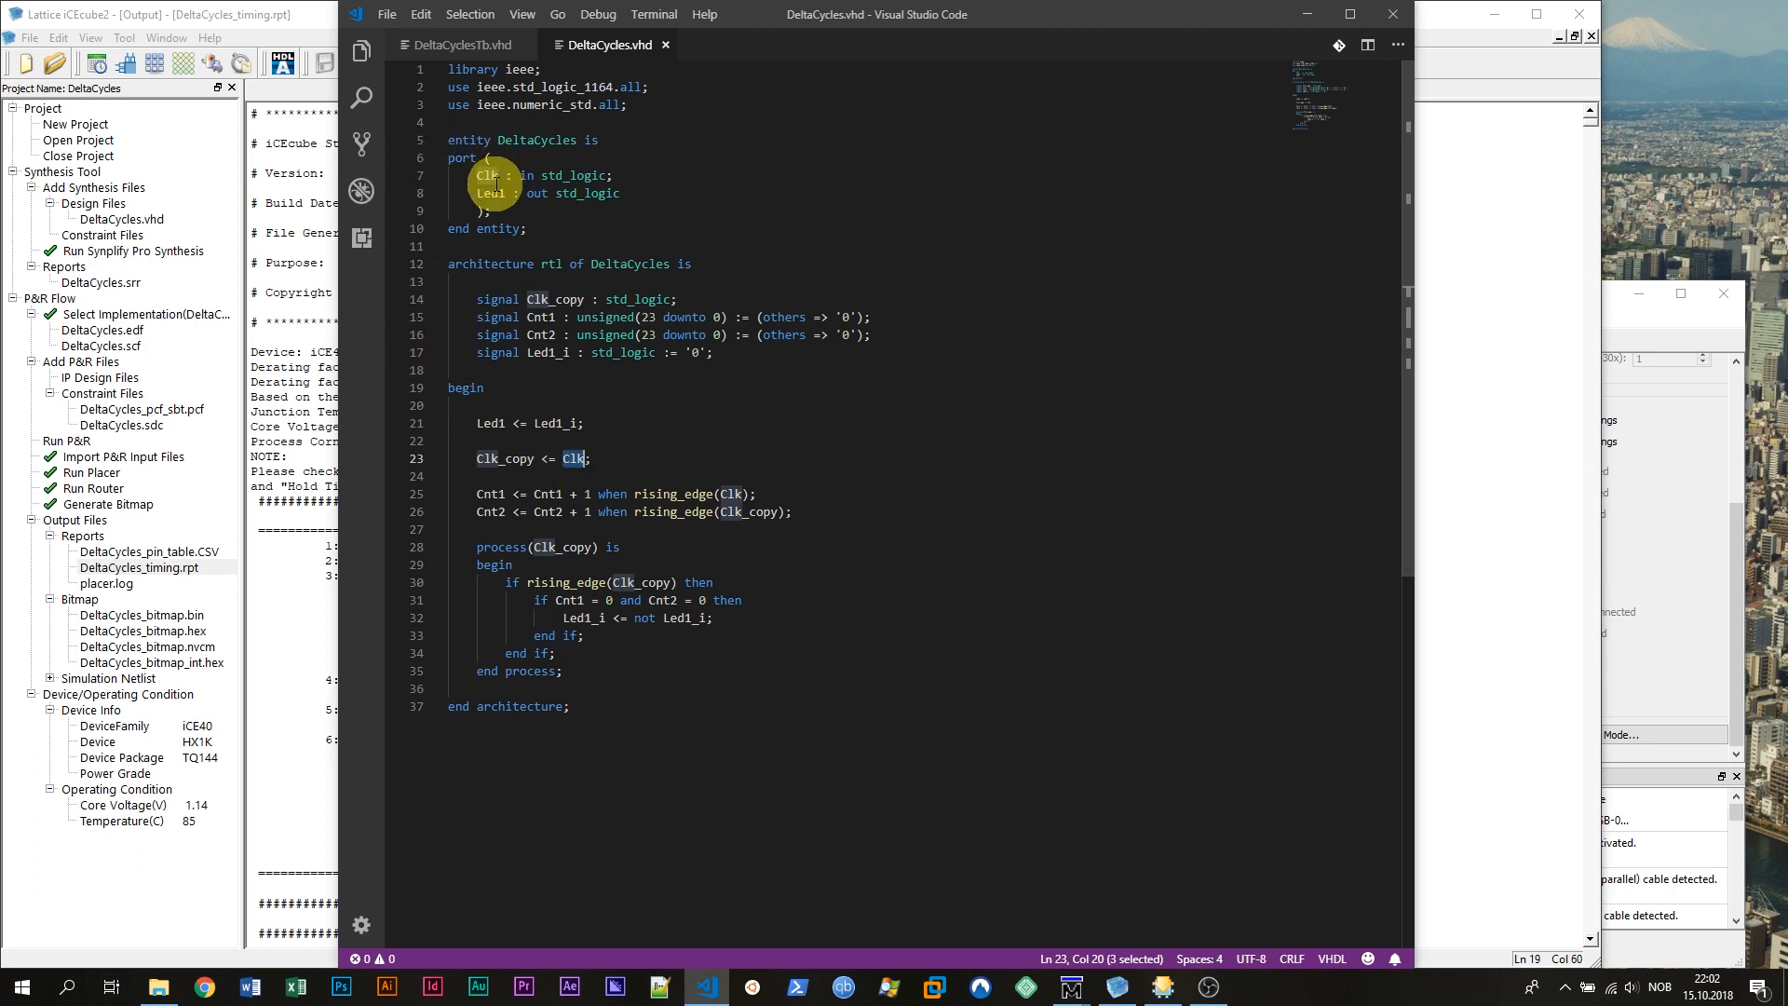
mouse_move(633, 458)
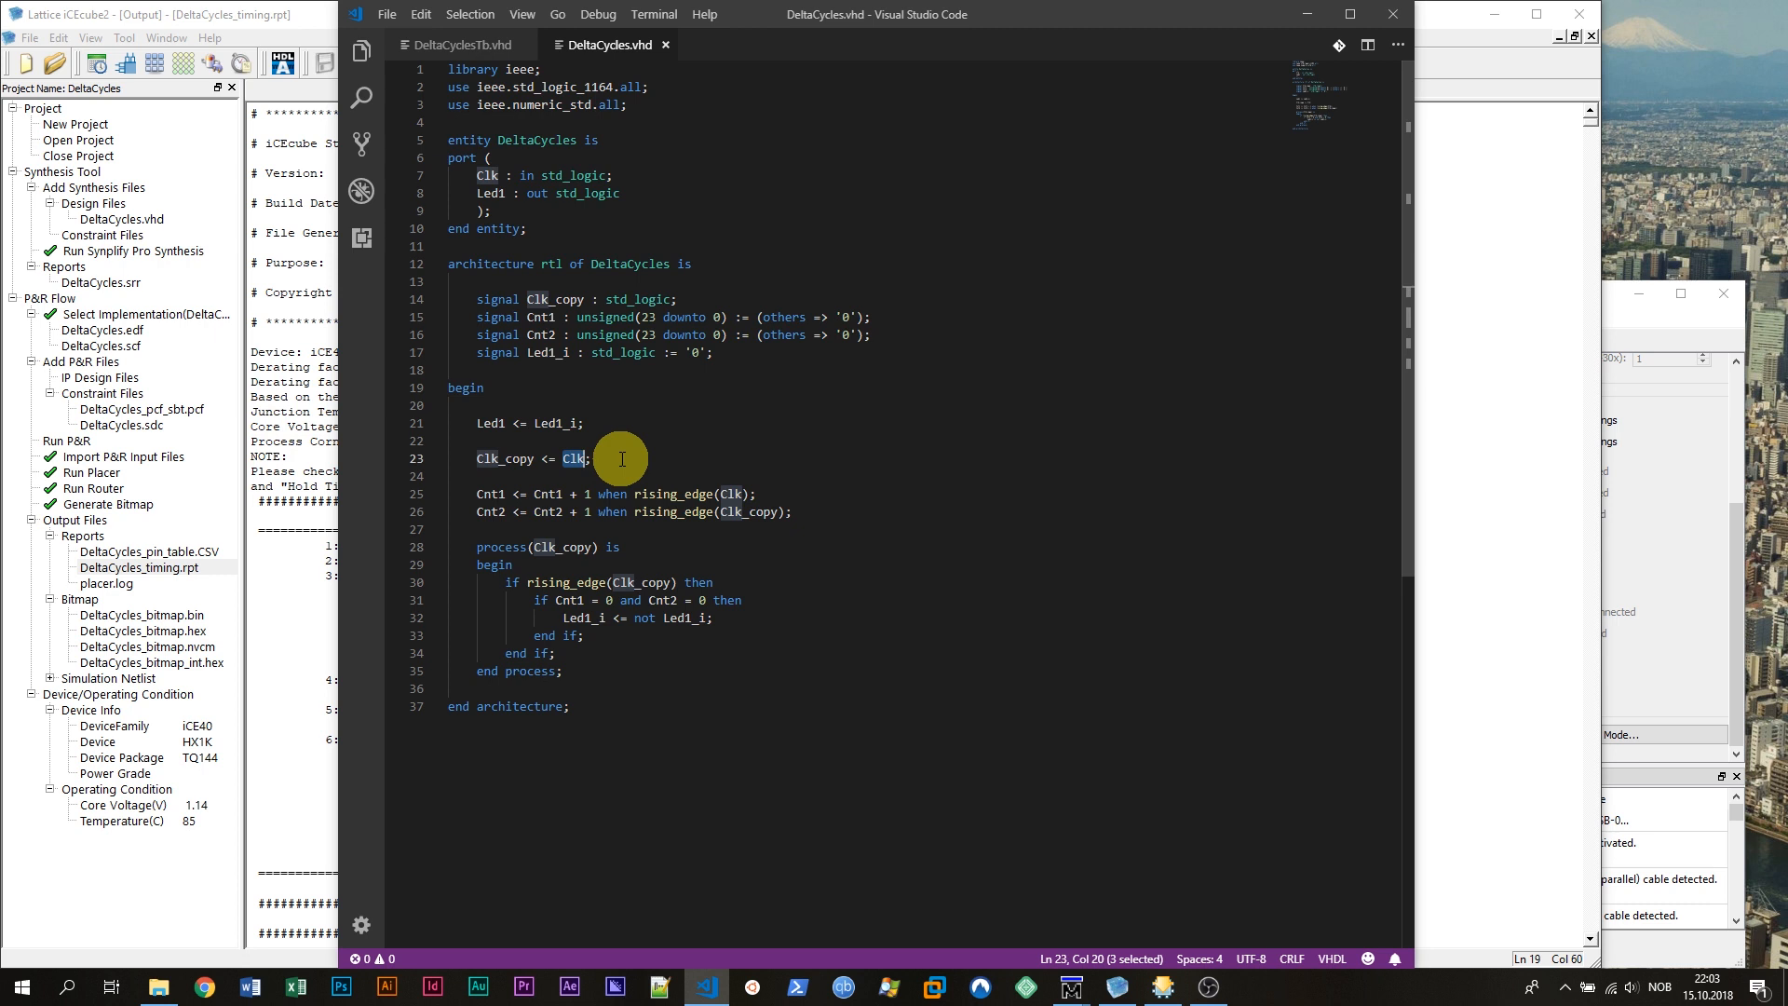
click(587, 458)
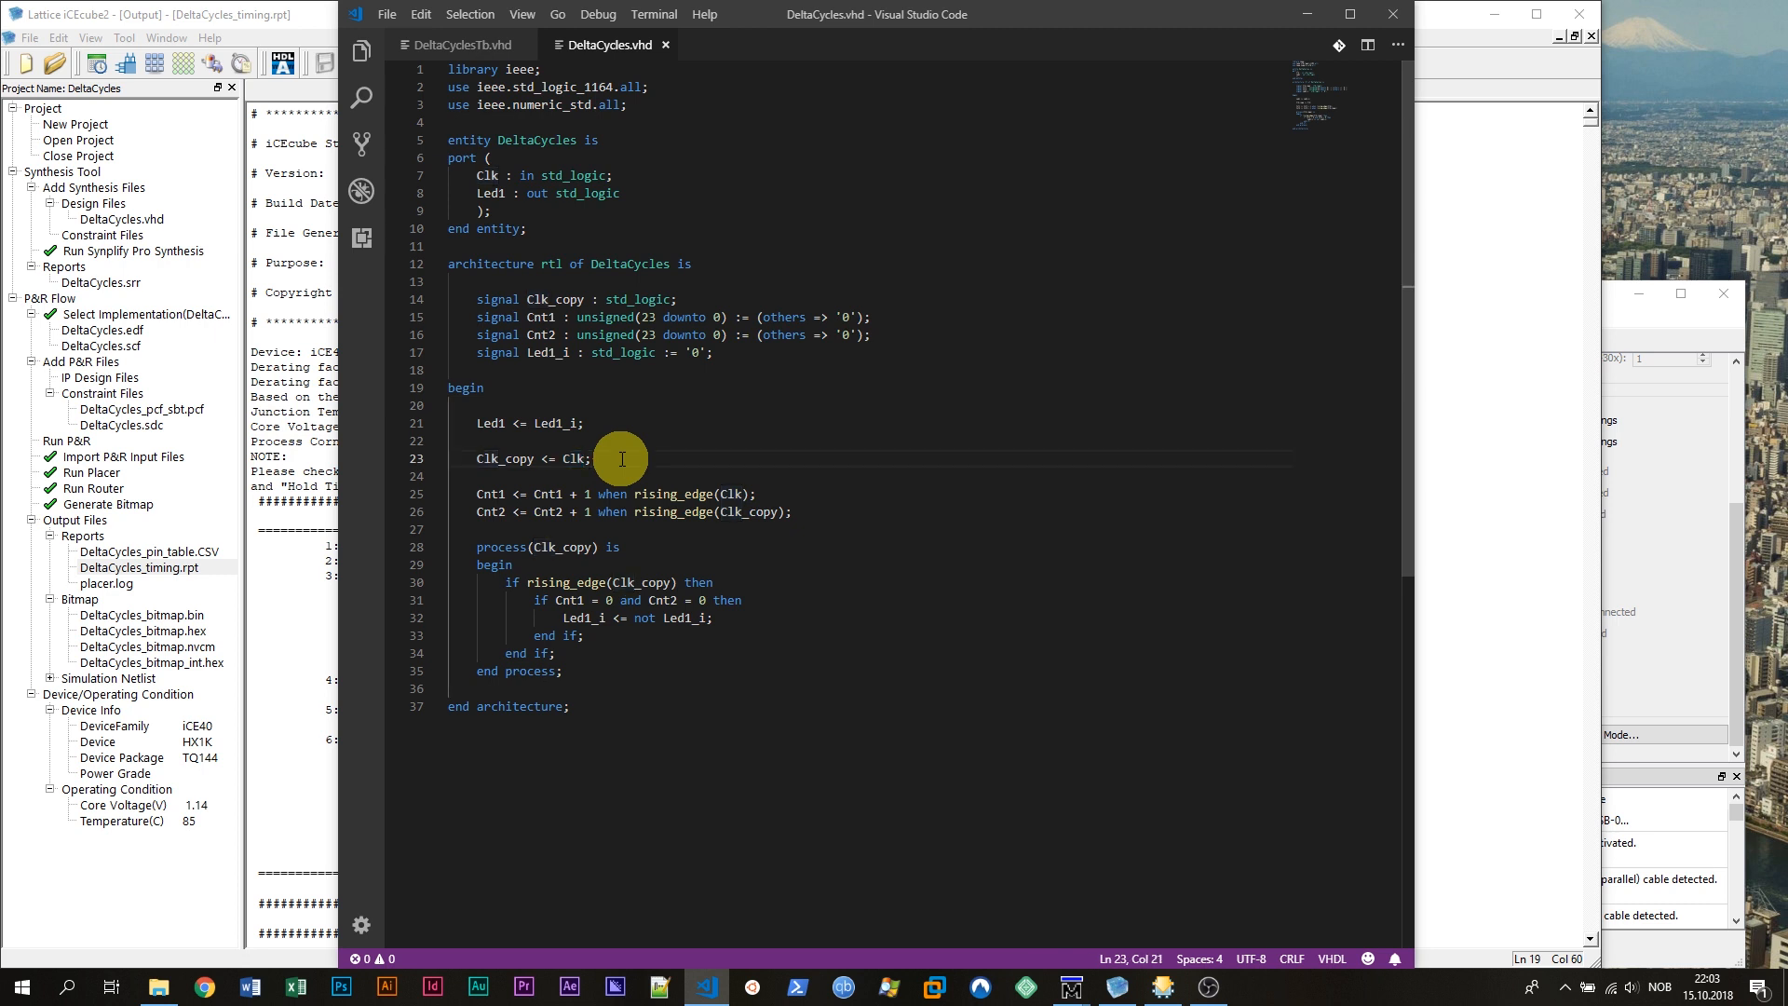
mouse_move(491, 502)
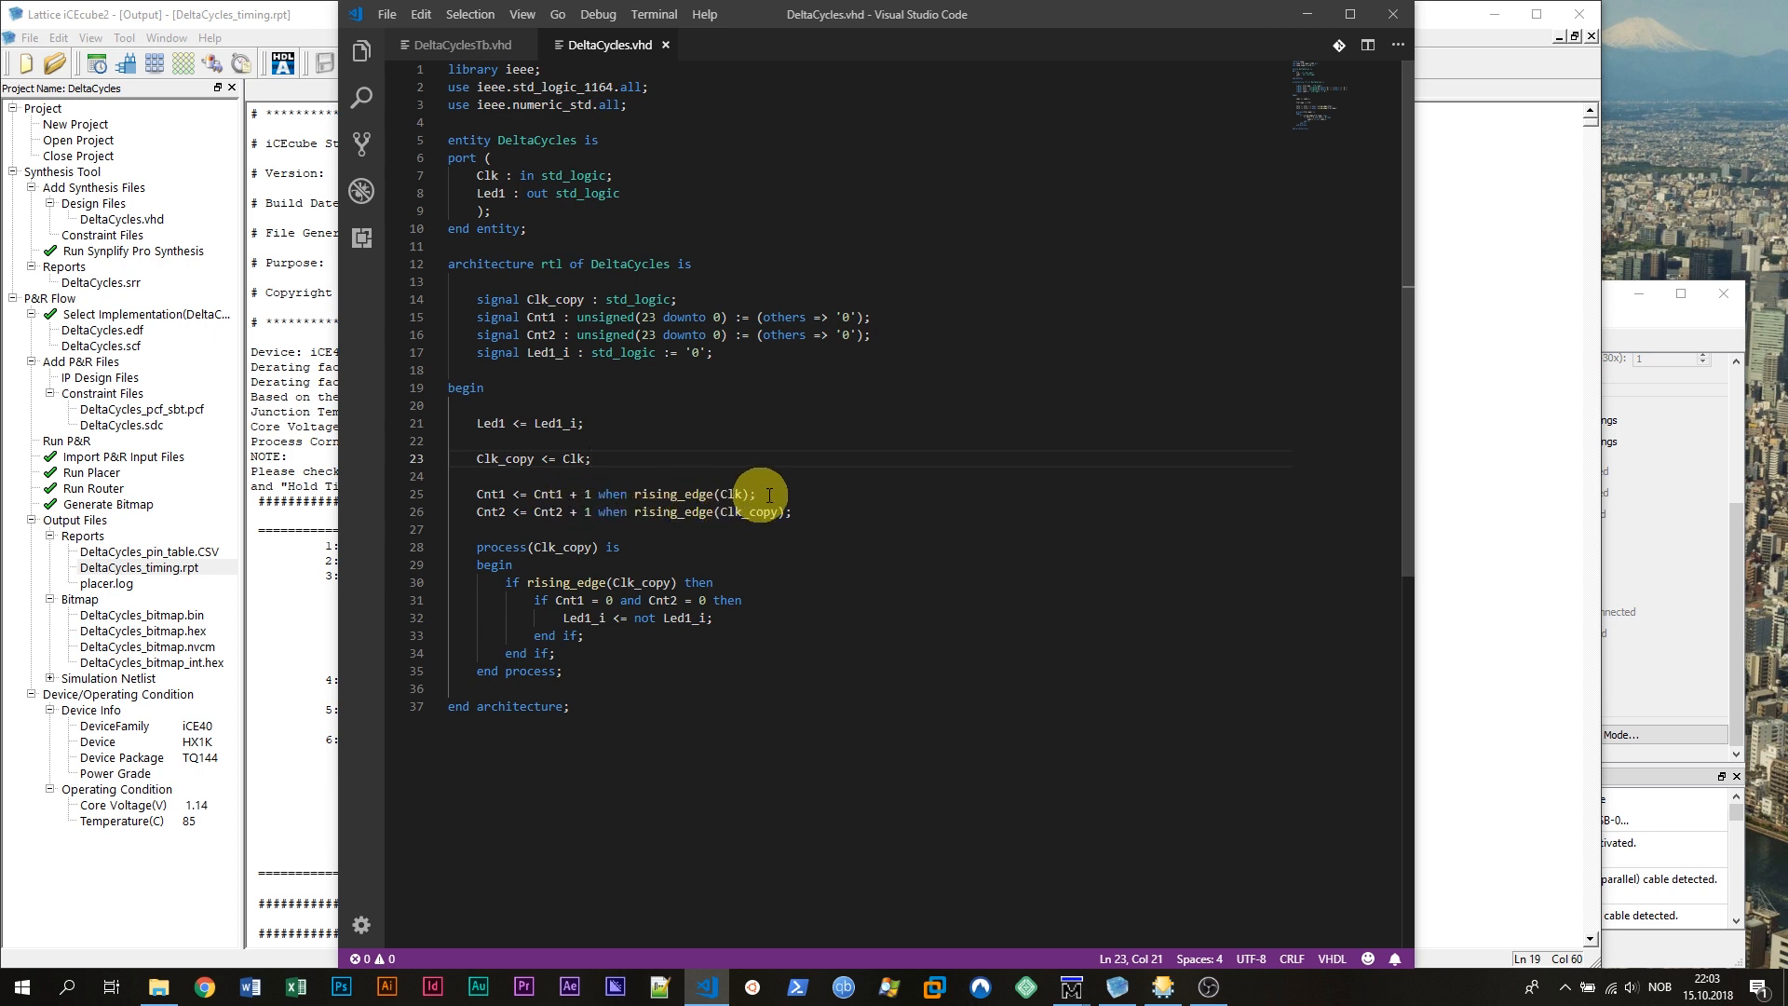
mouse_move(491, 502)
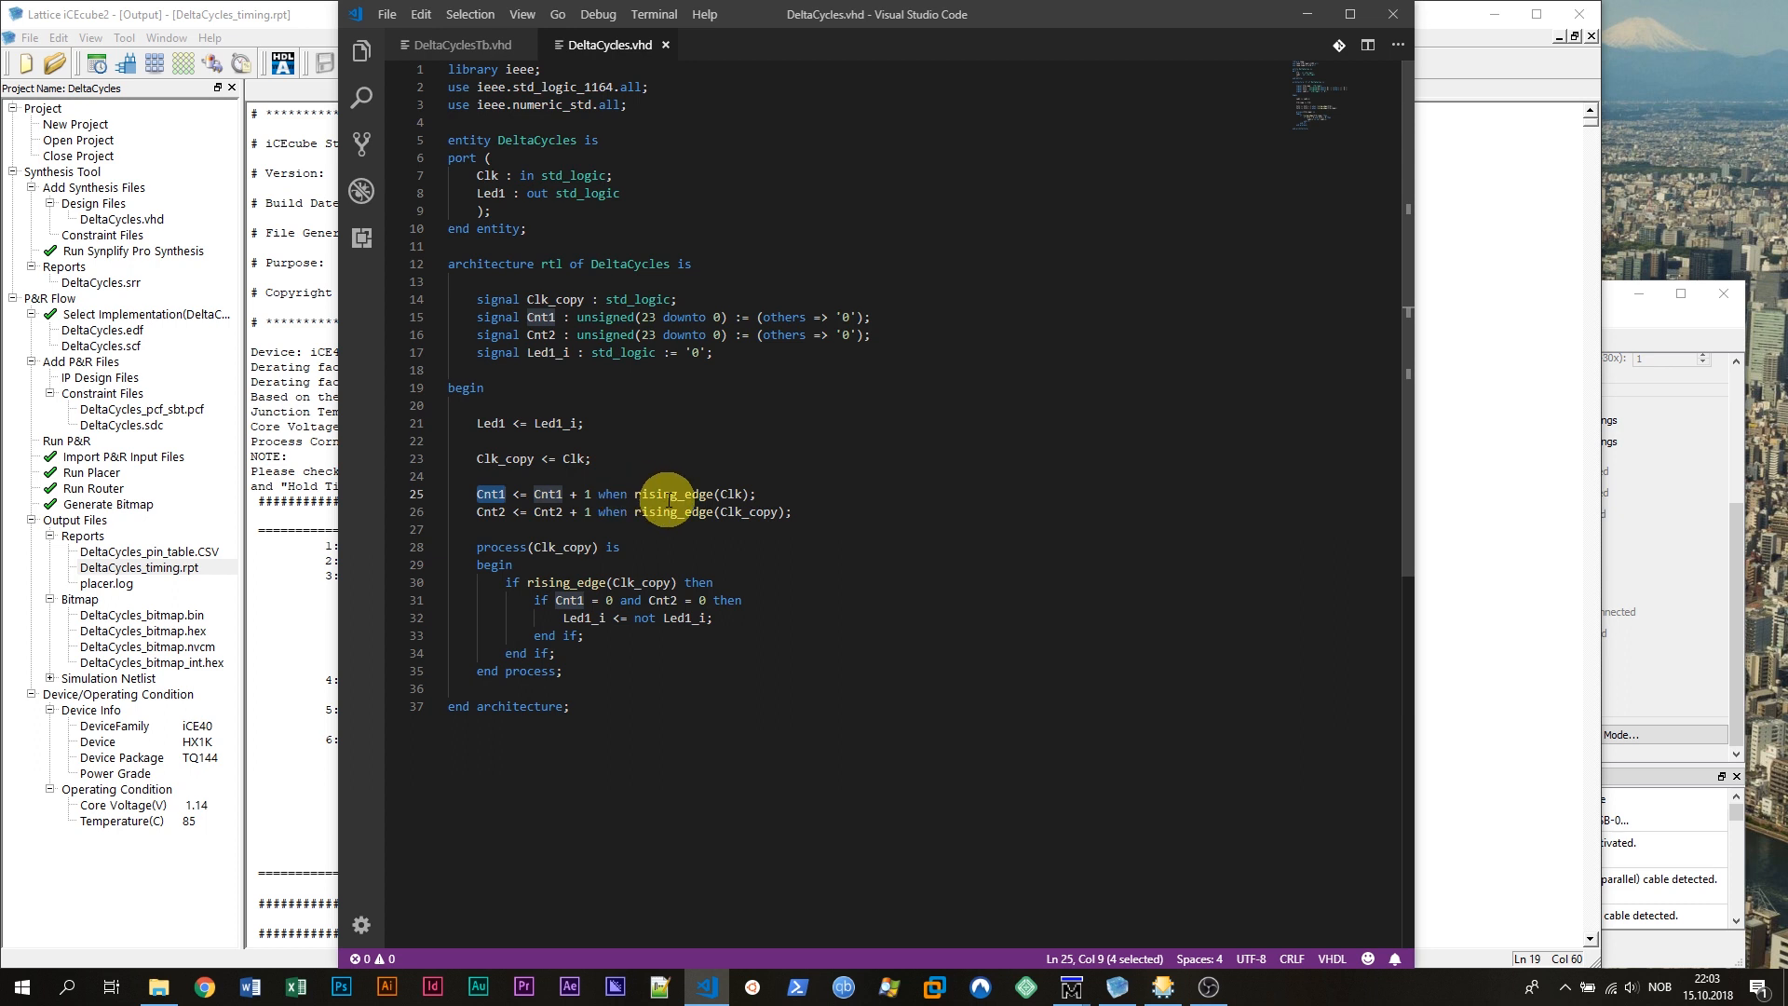
mouse_move(731, 493)
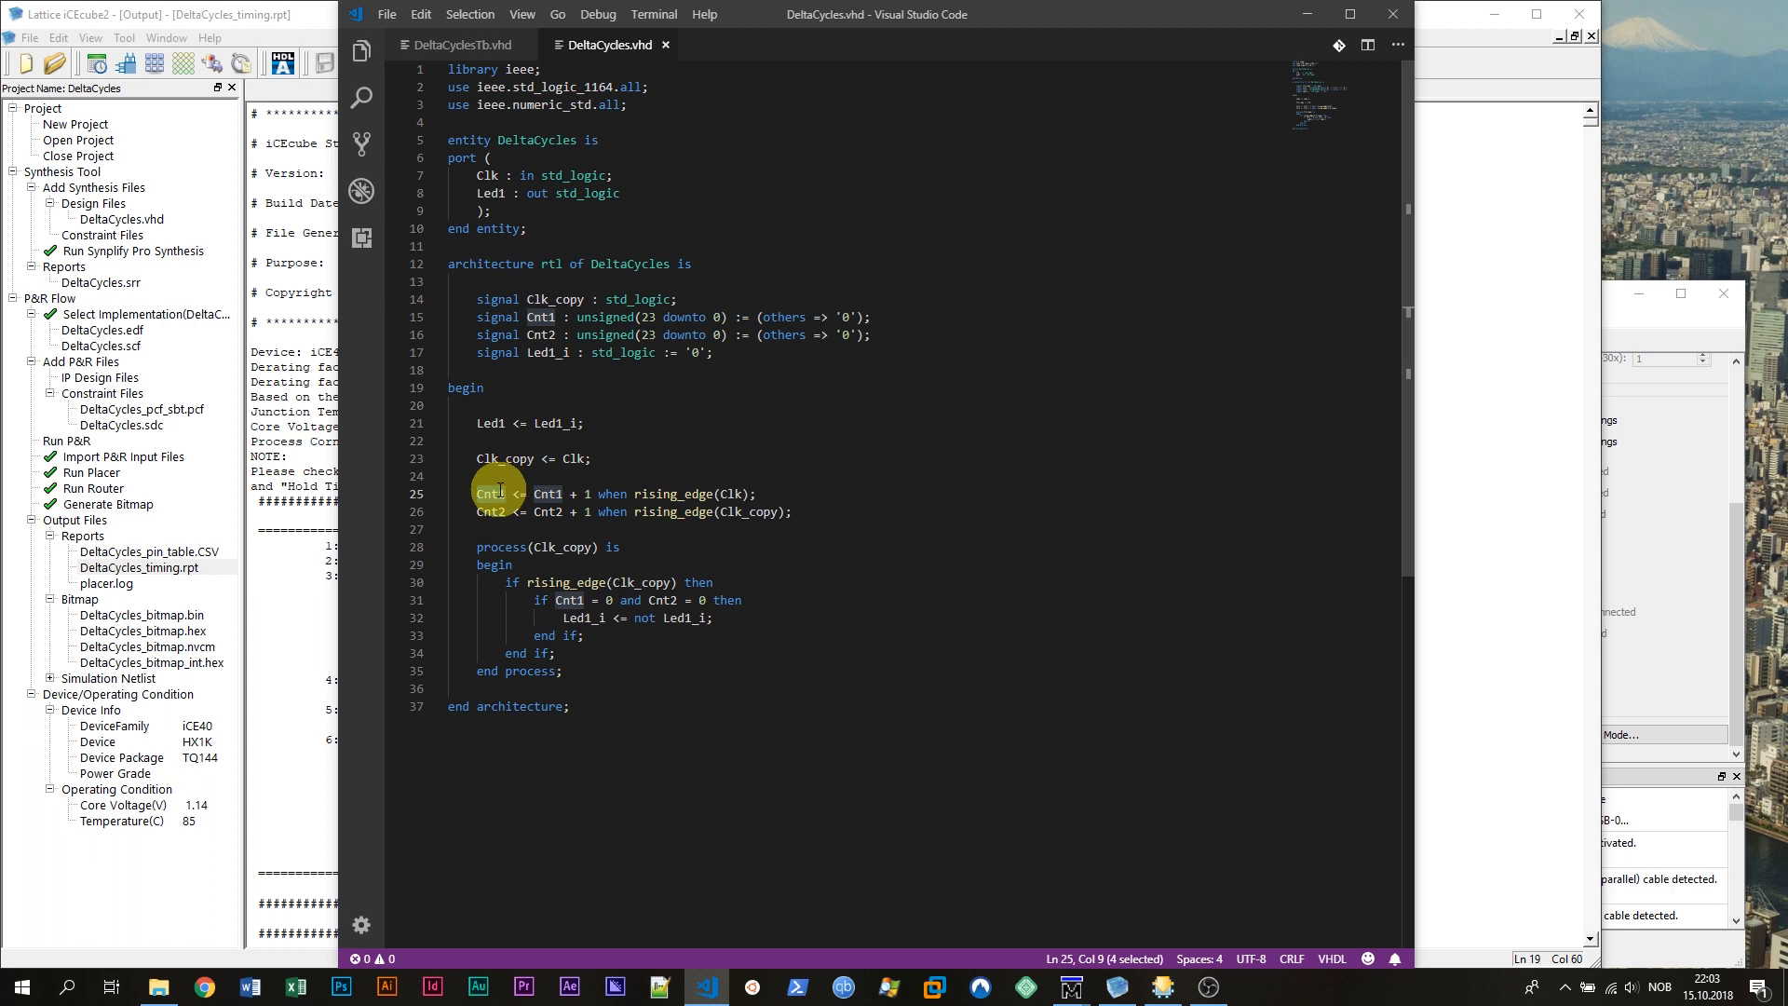
mouse_move(776, 487)
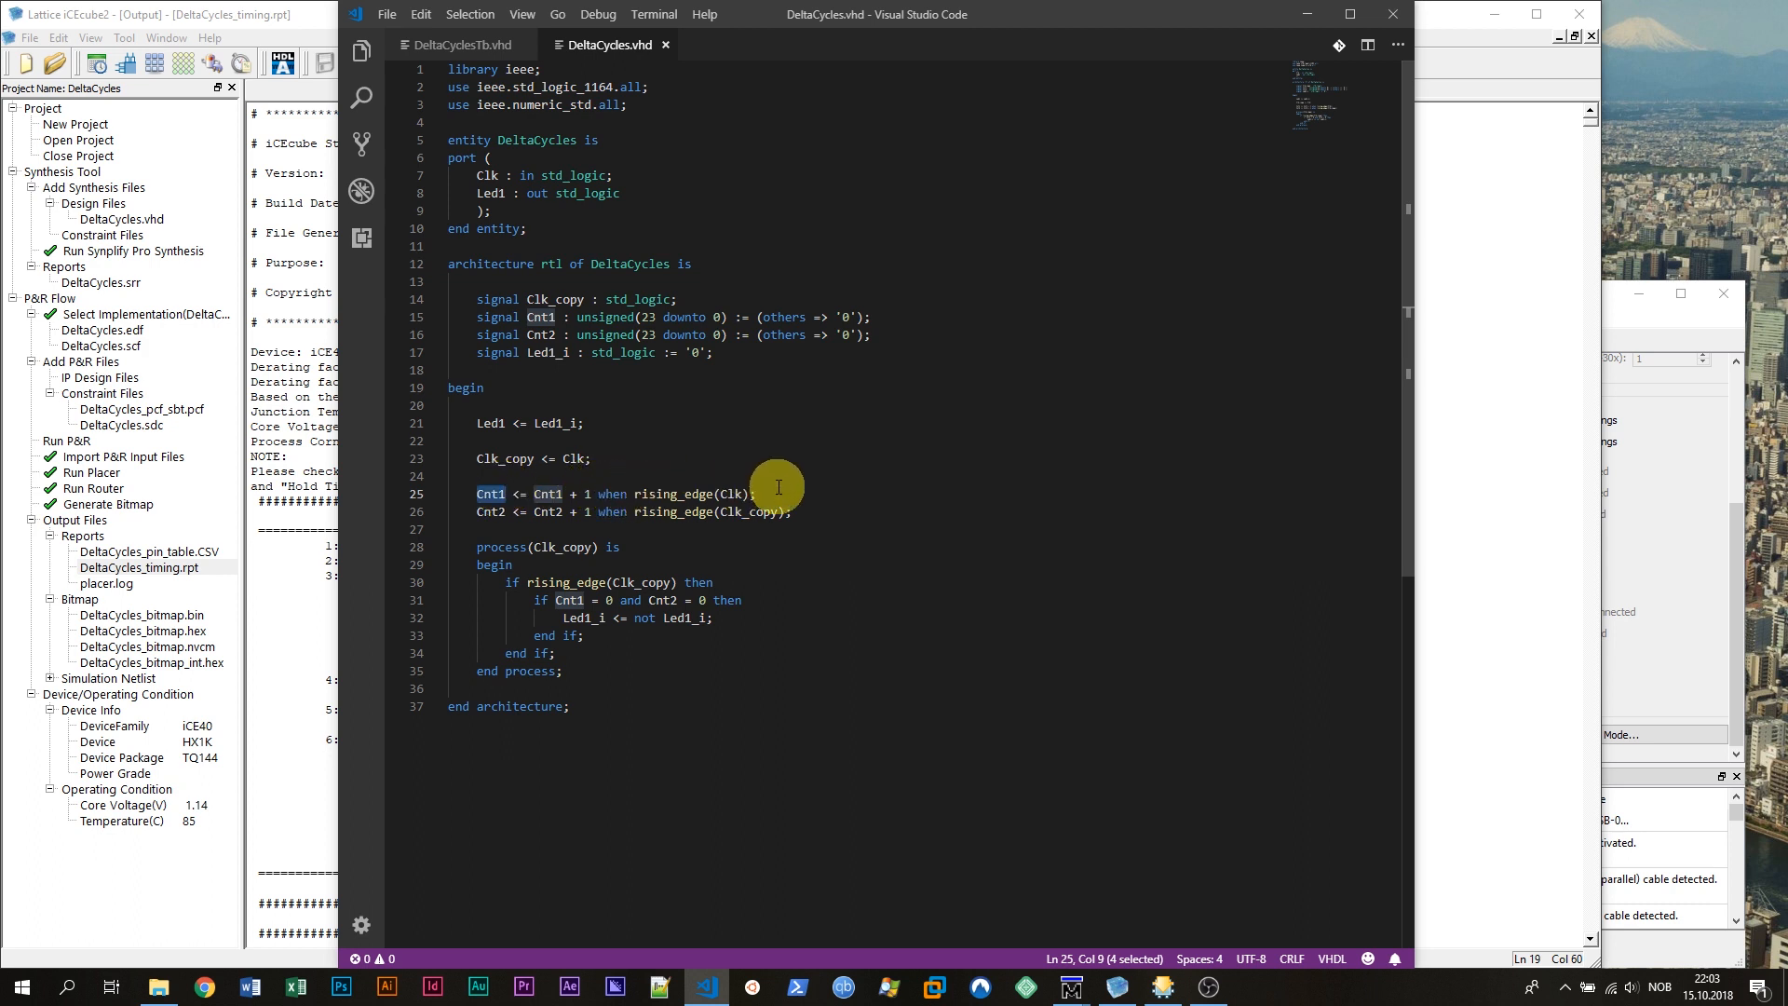
mouse_move(497, 513)
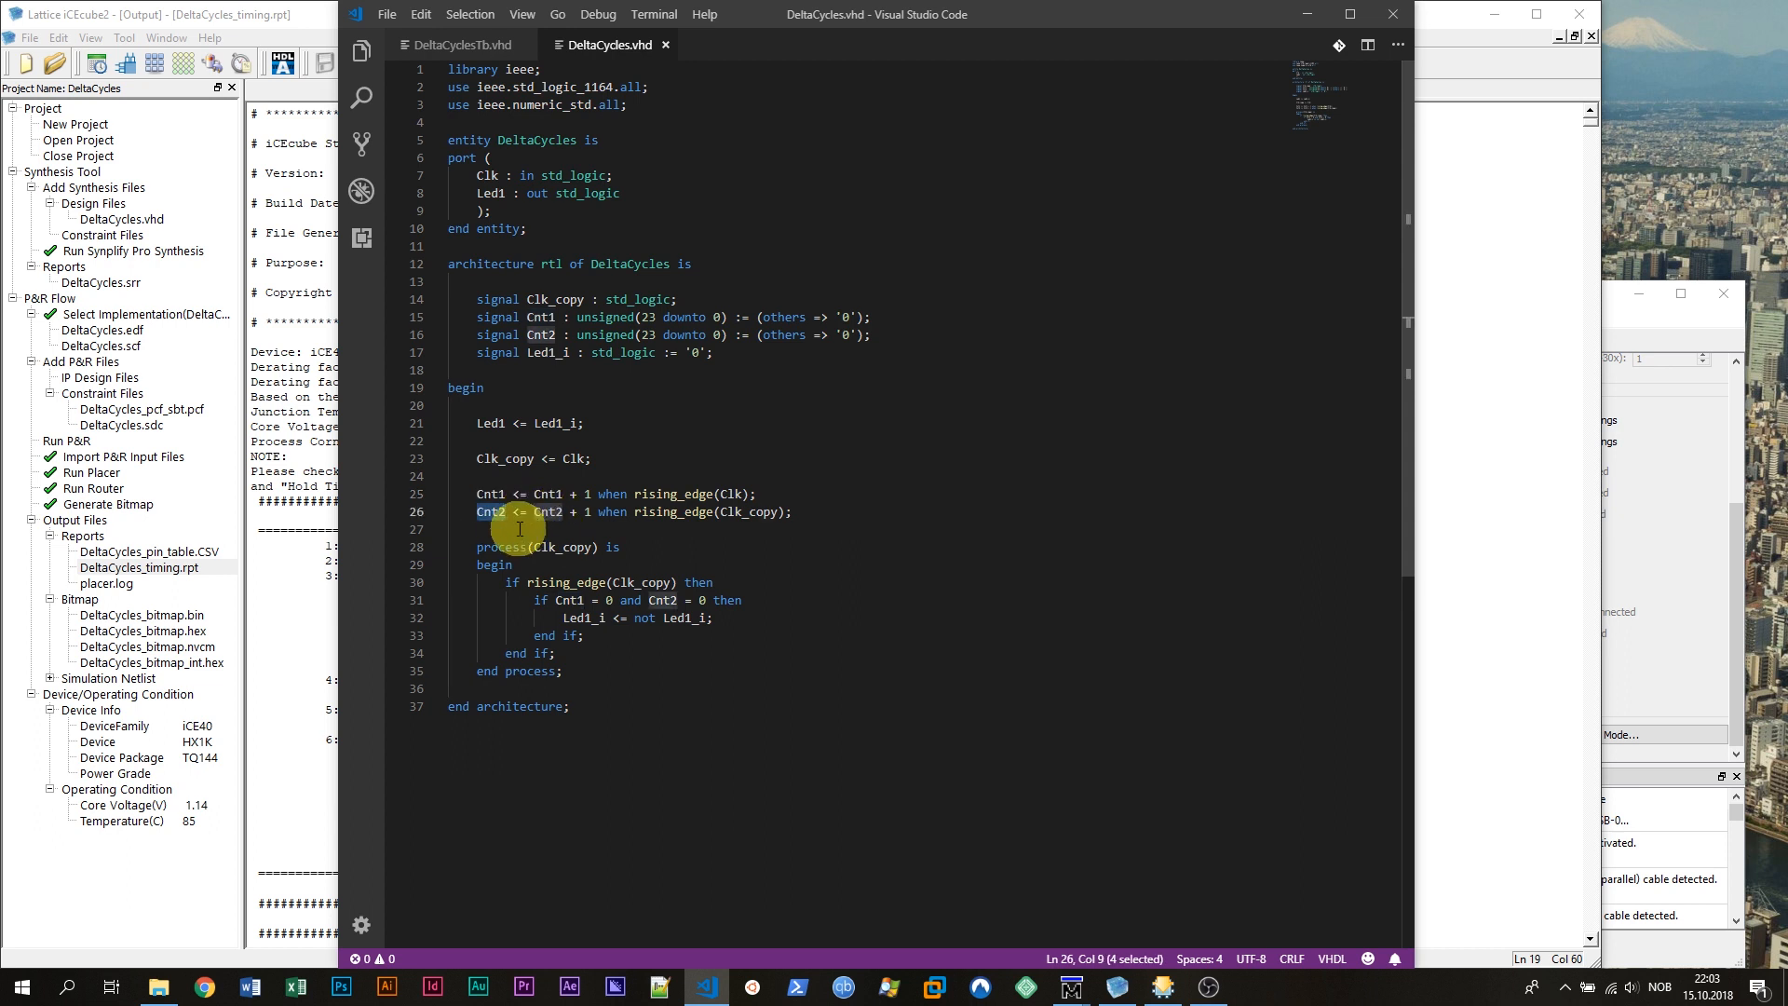
mouse_move(491, 494)
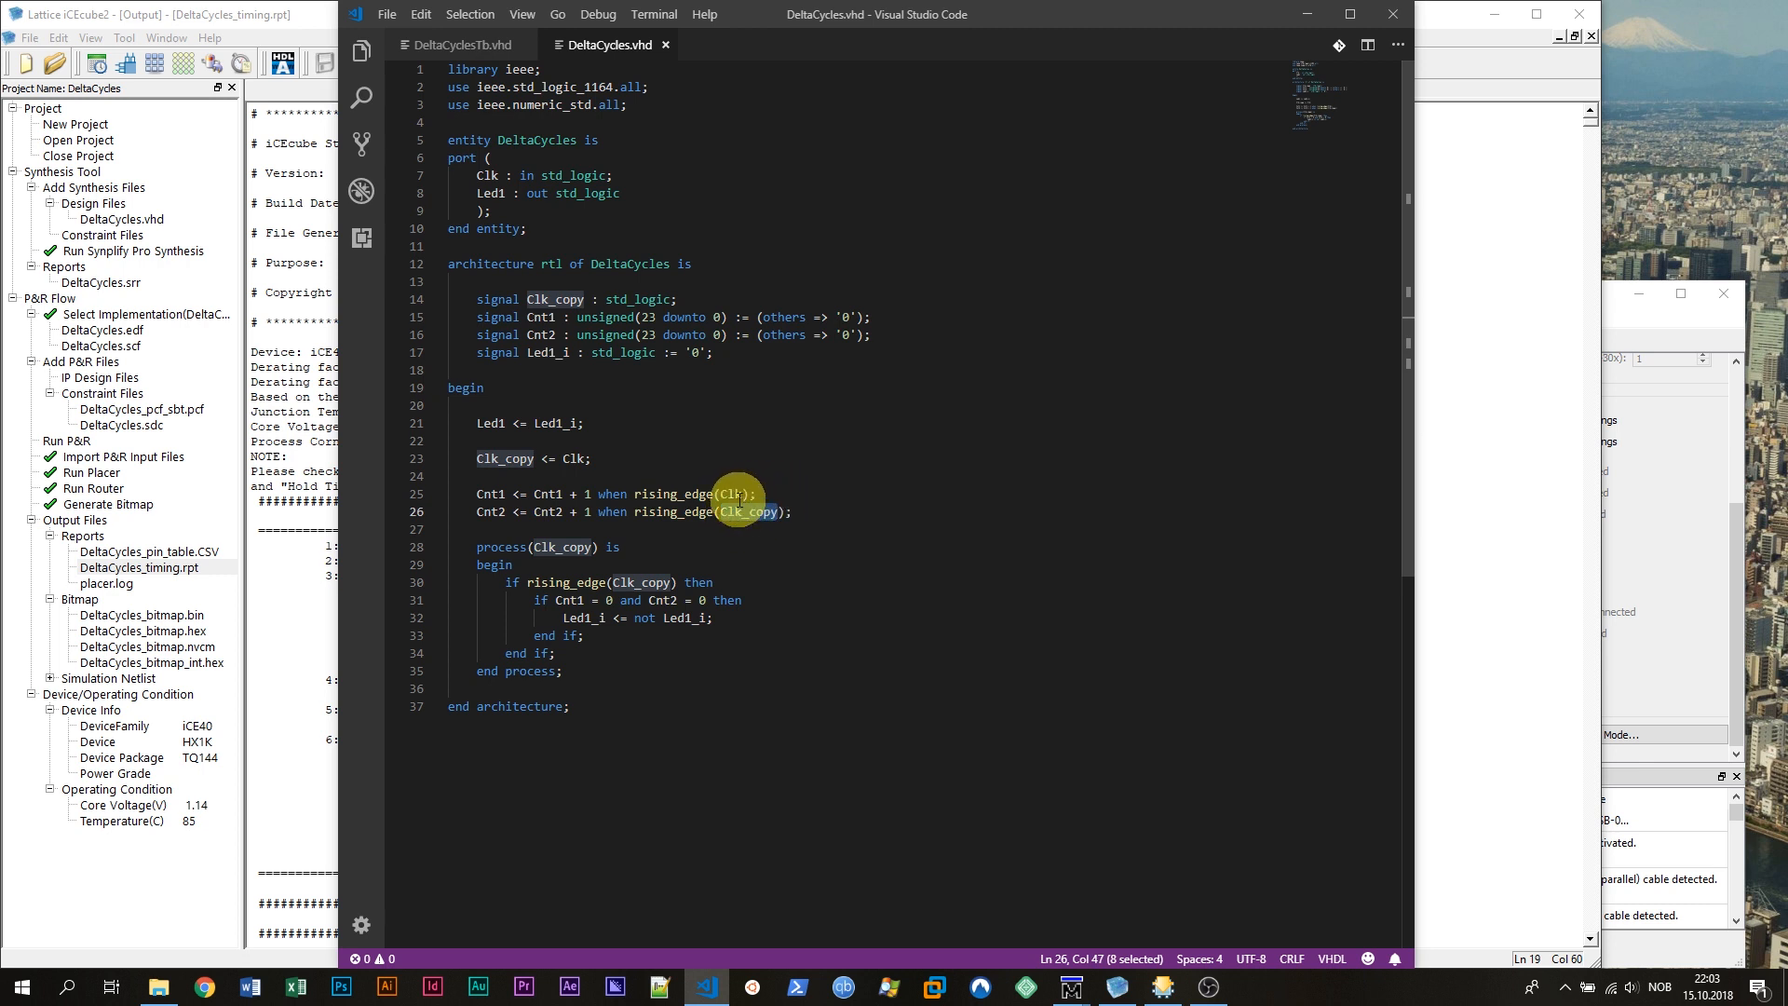
mouse_move(767, 512)
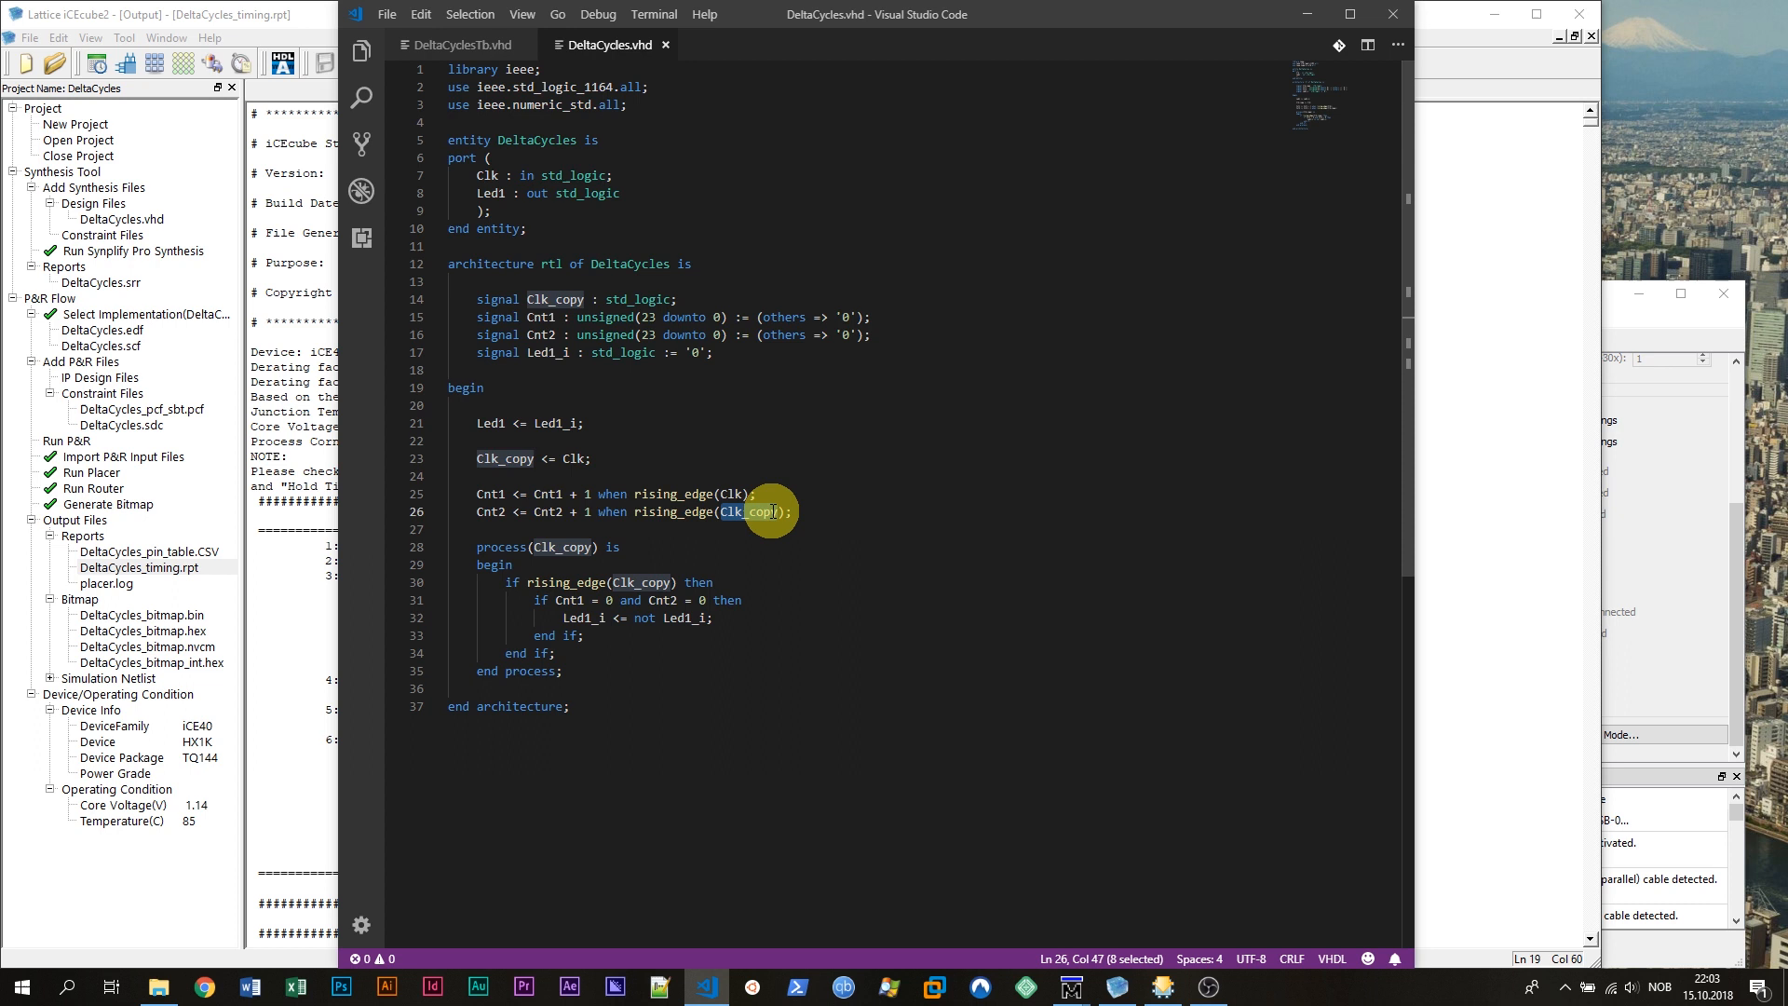
click(570, 548)
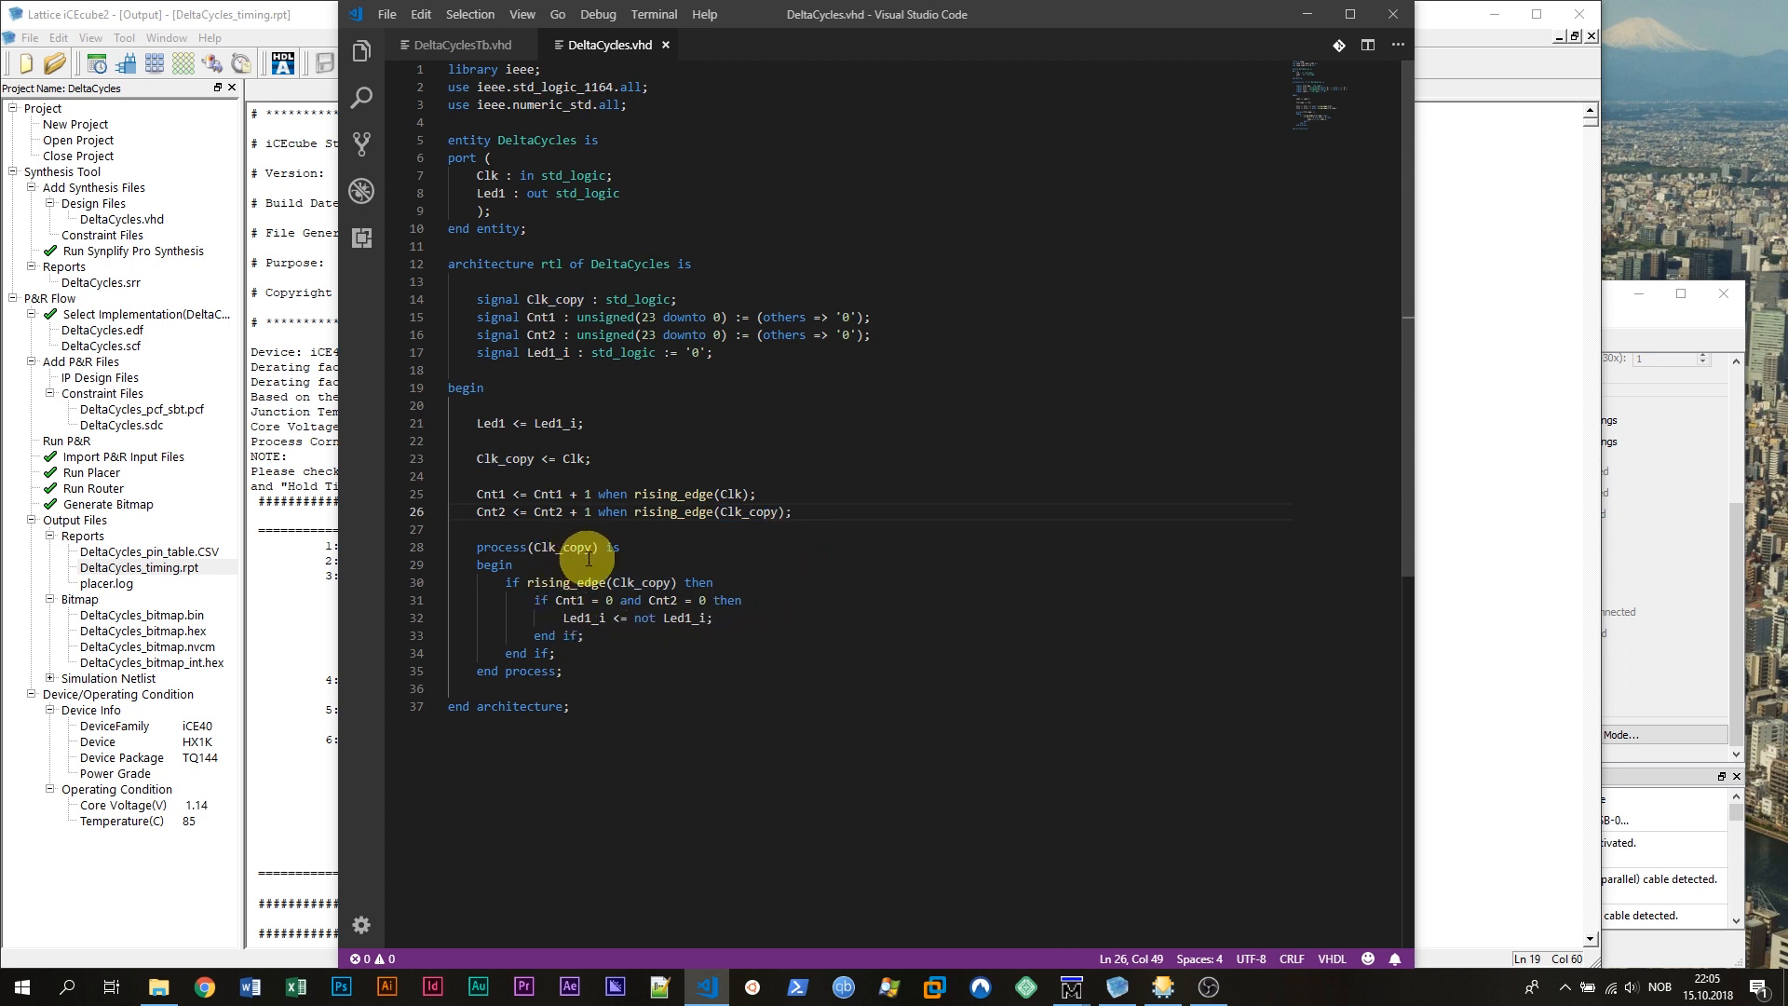
mouse_move(641, 573)
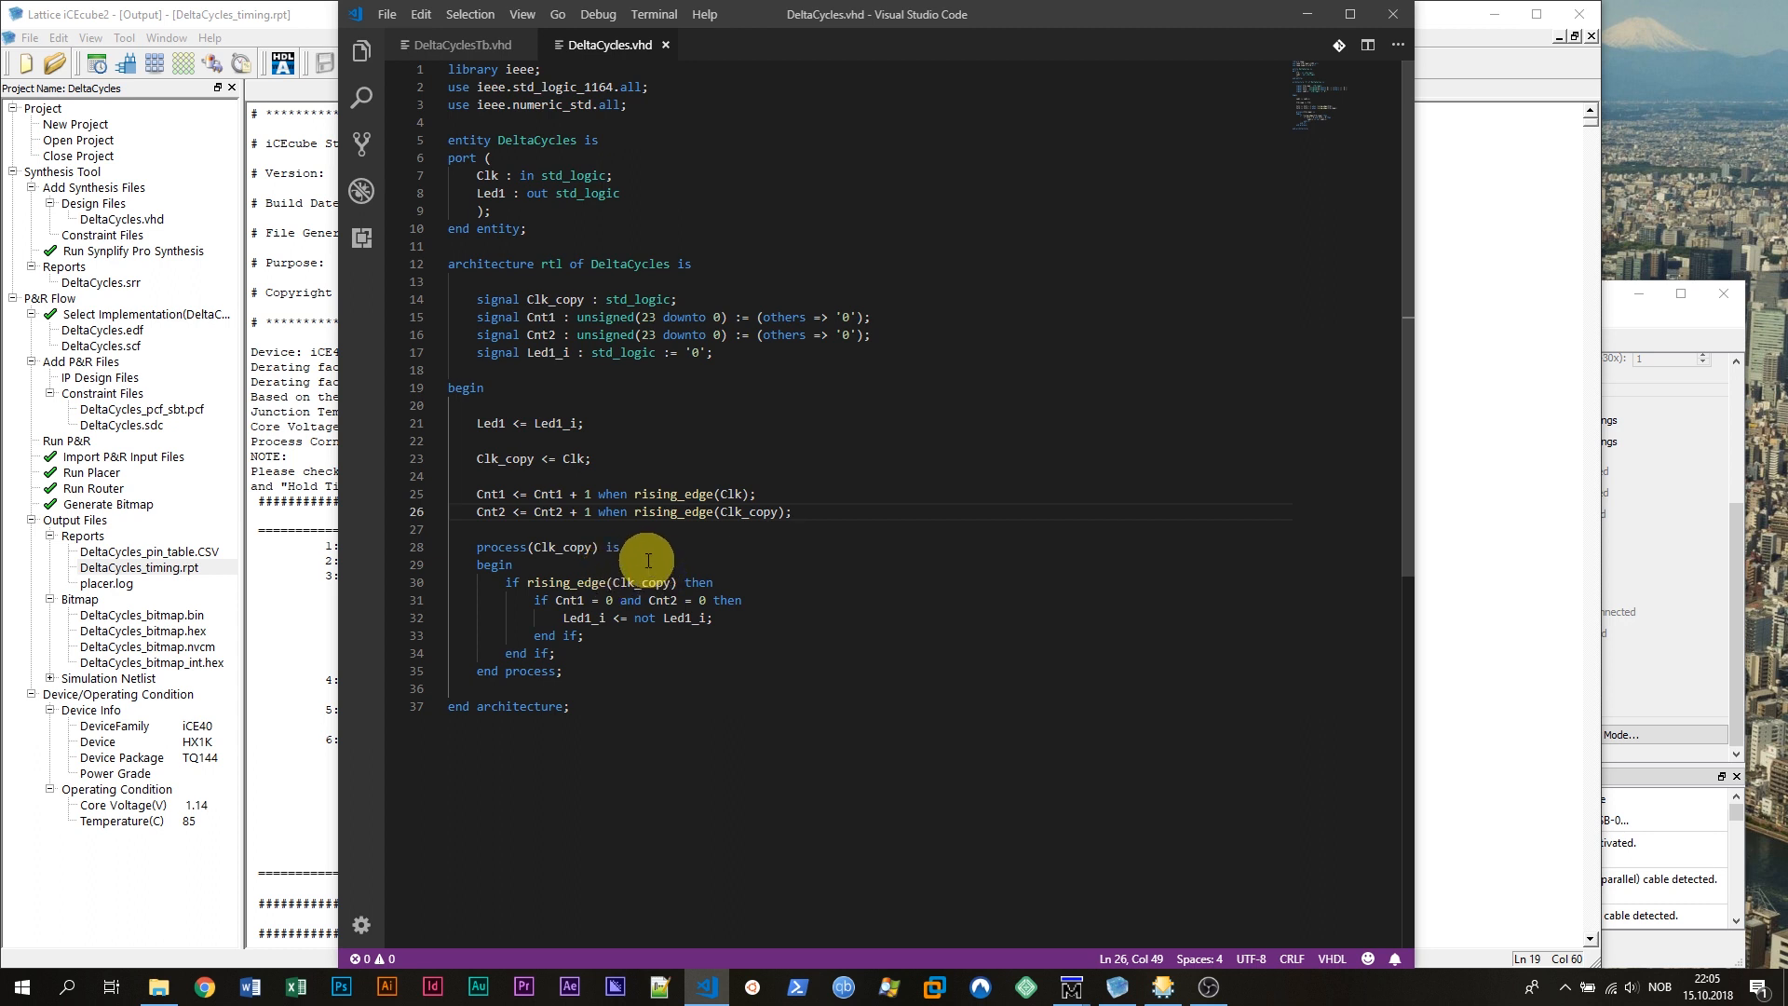
double_click(569, 548)
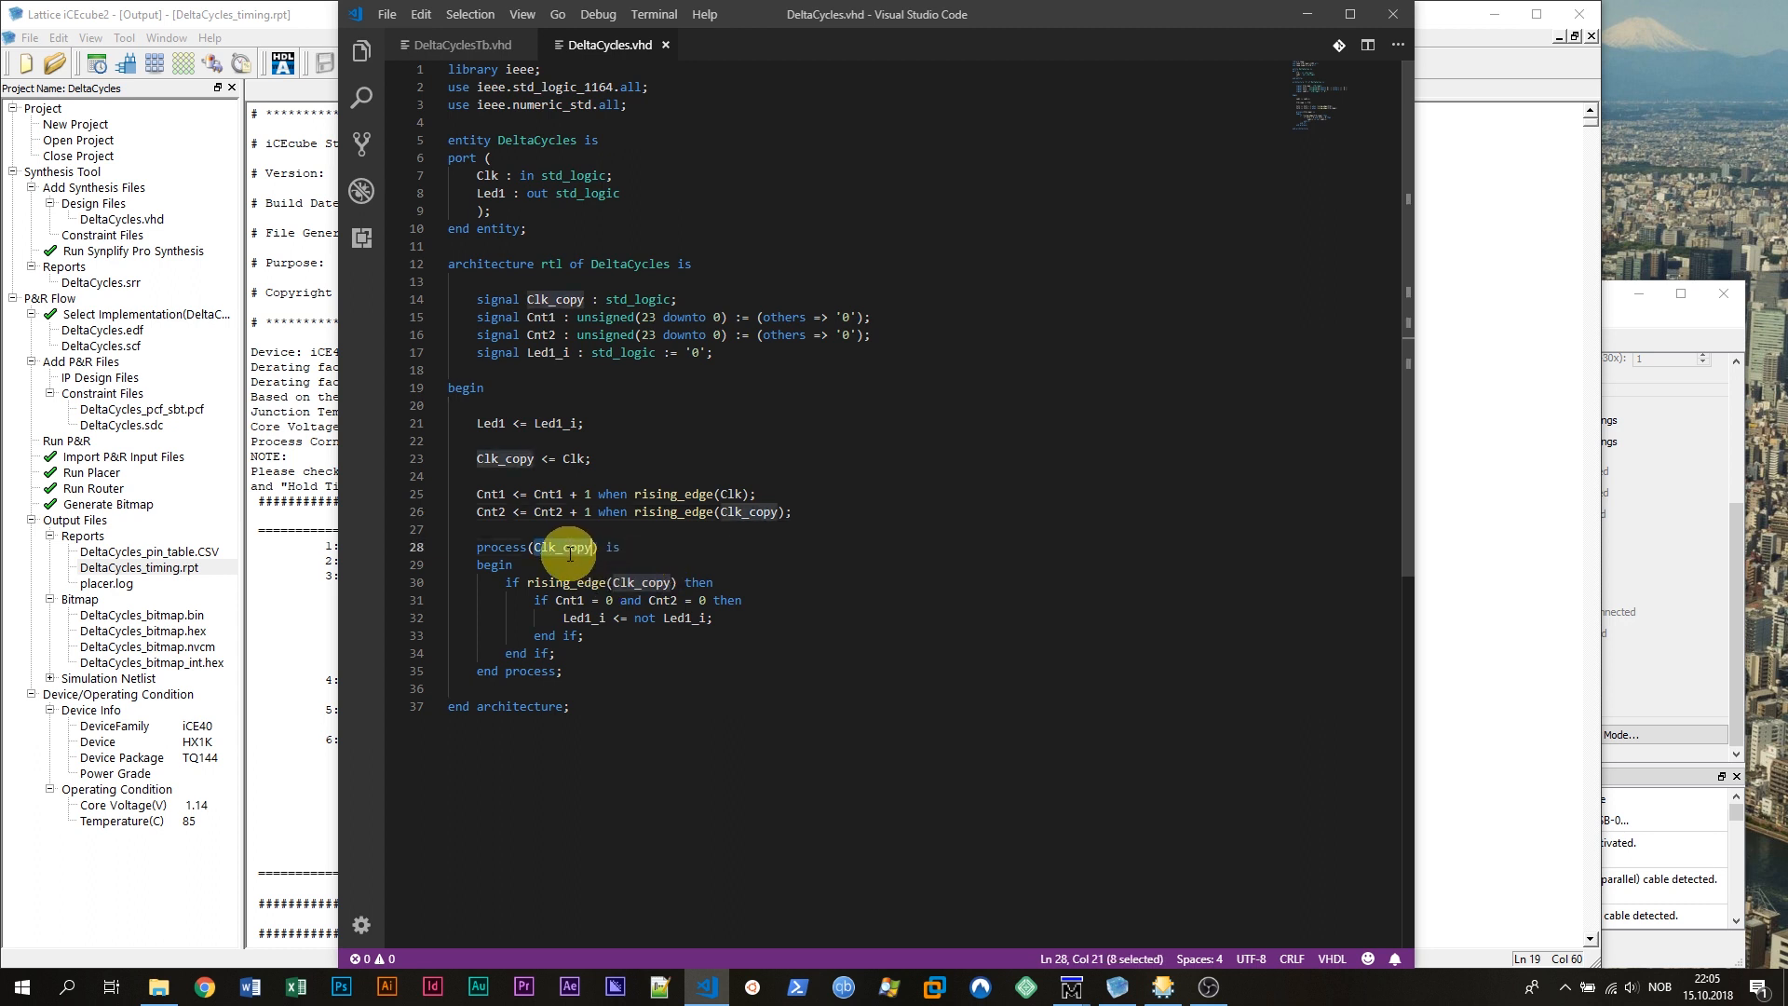
mouse_move(650, 548)
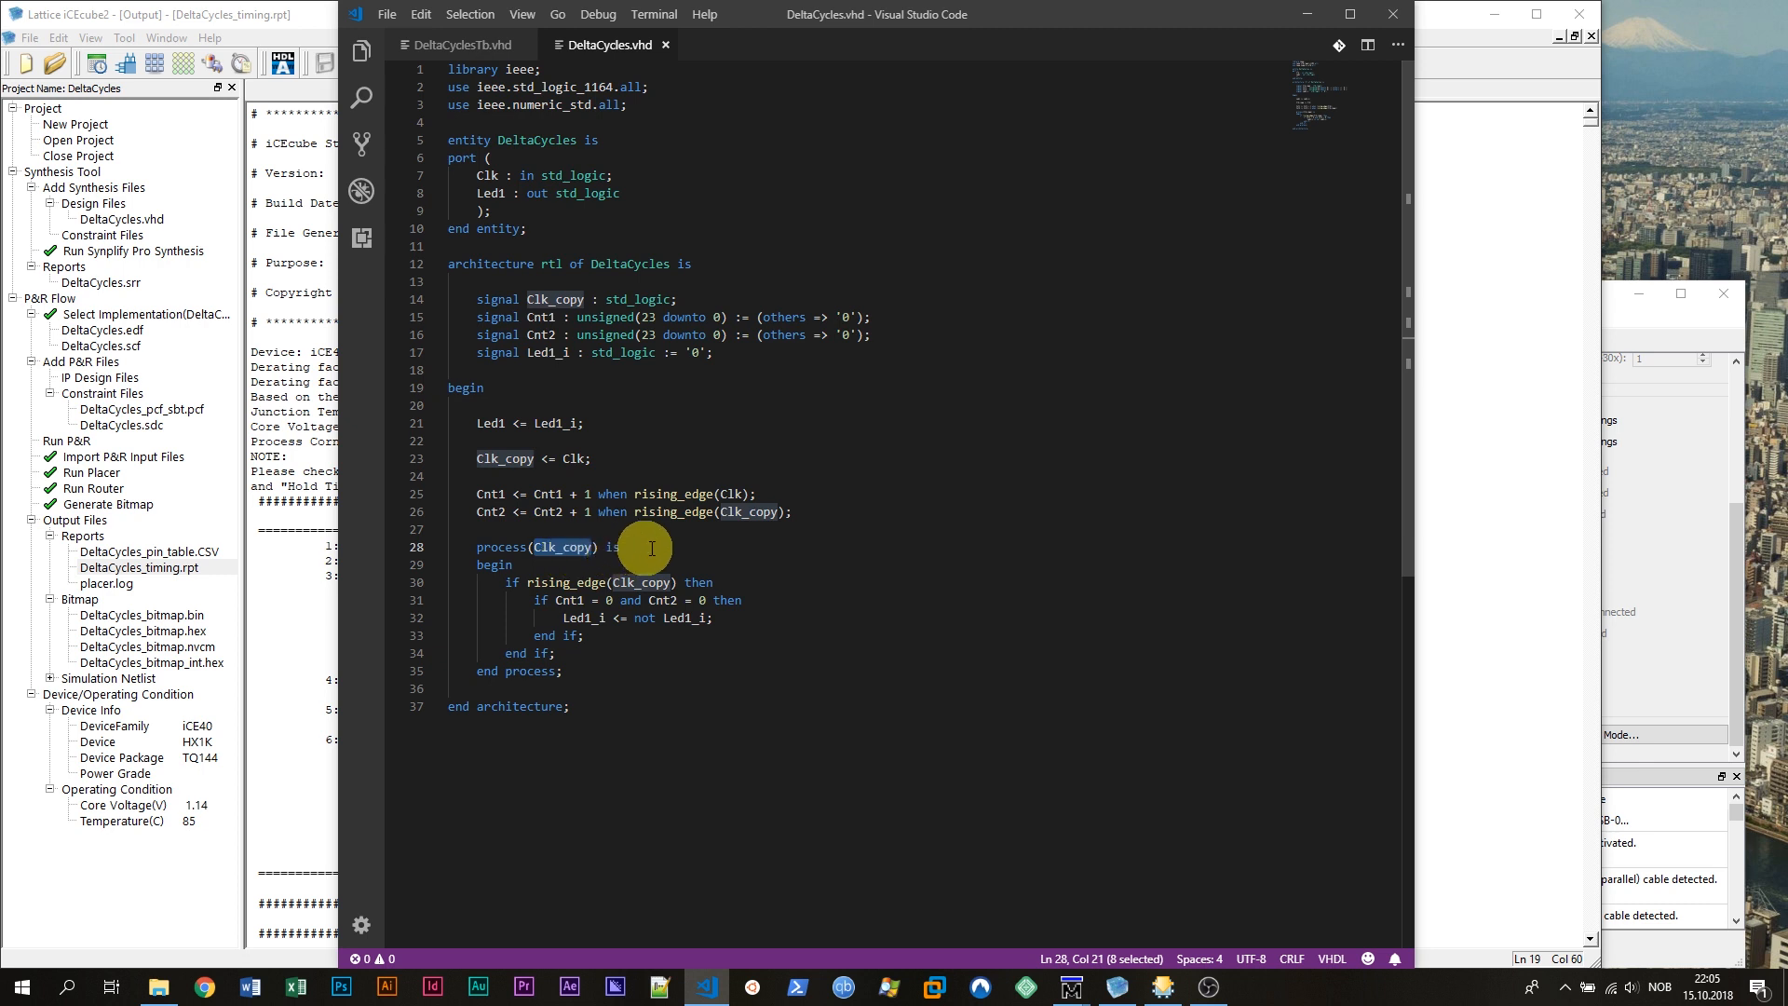
mouse_move(594, 582)
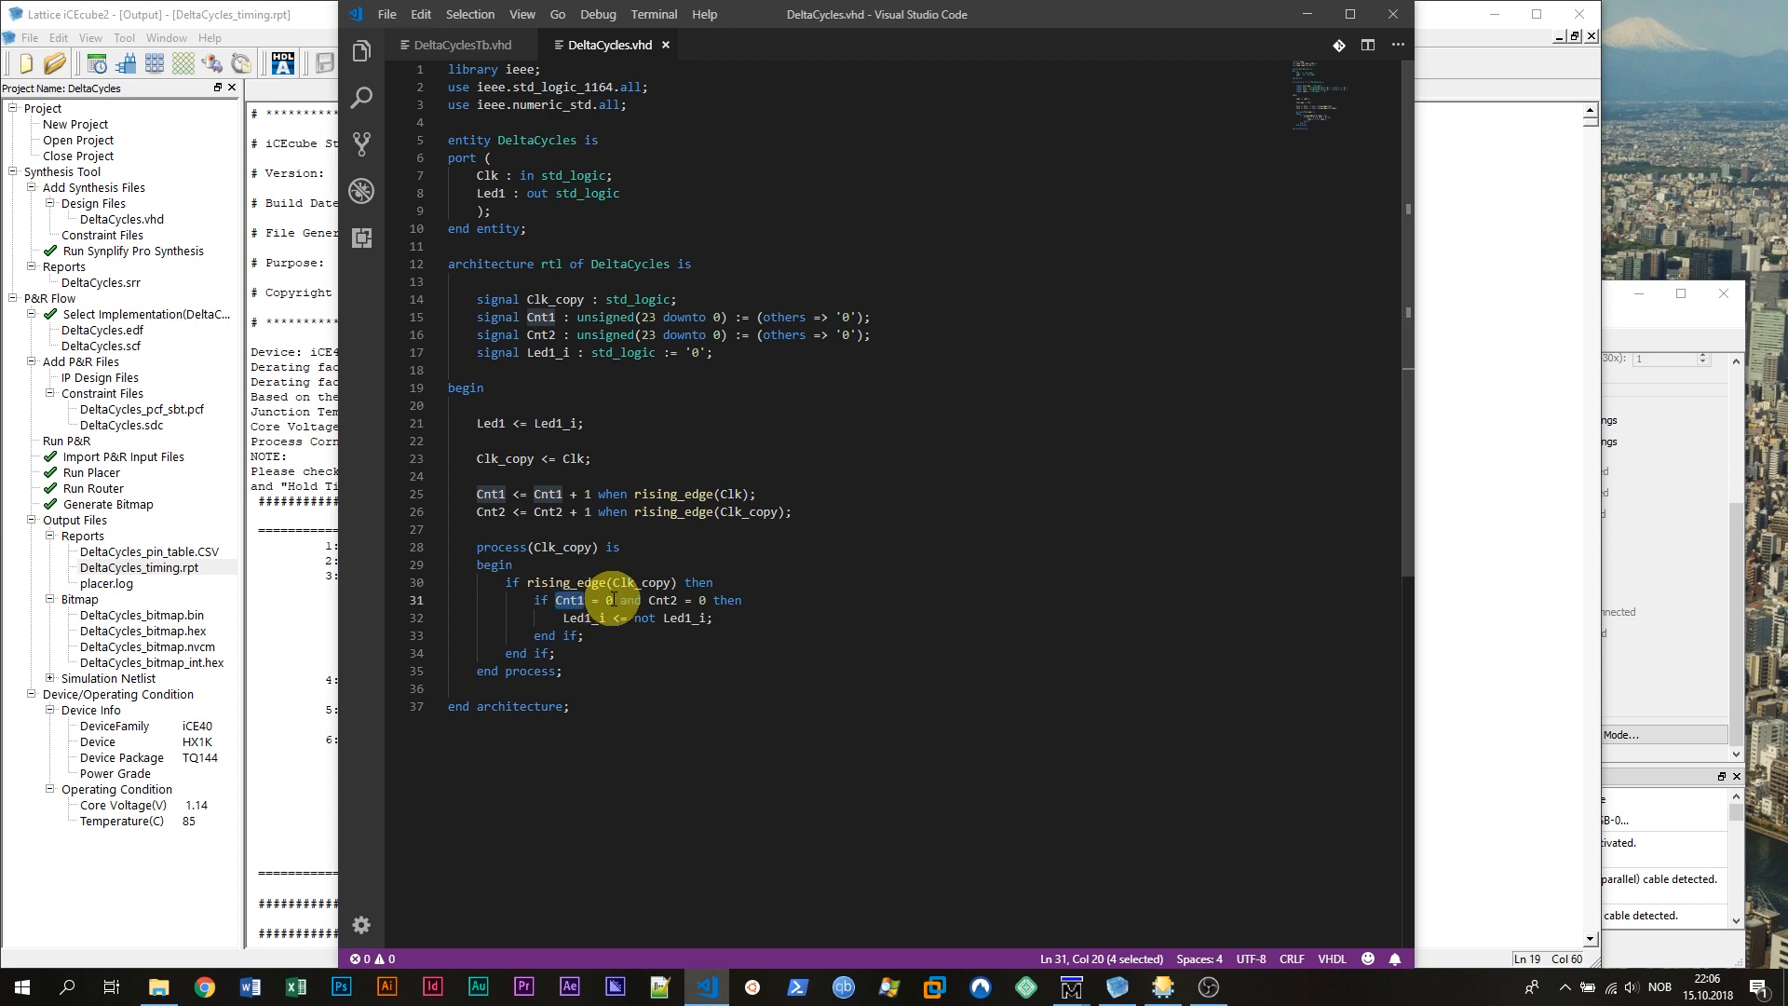
mouse_move(673, 610)
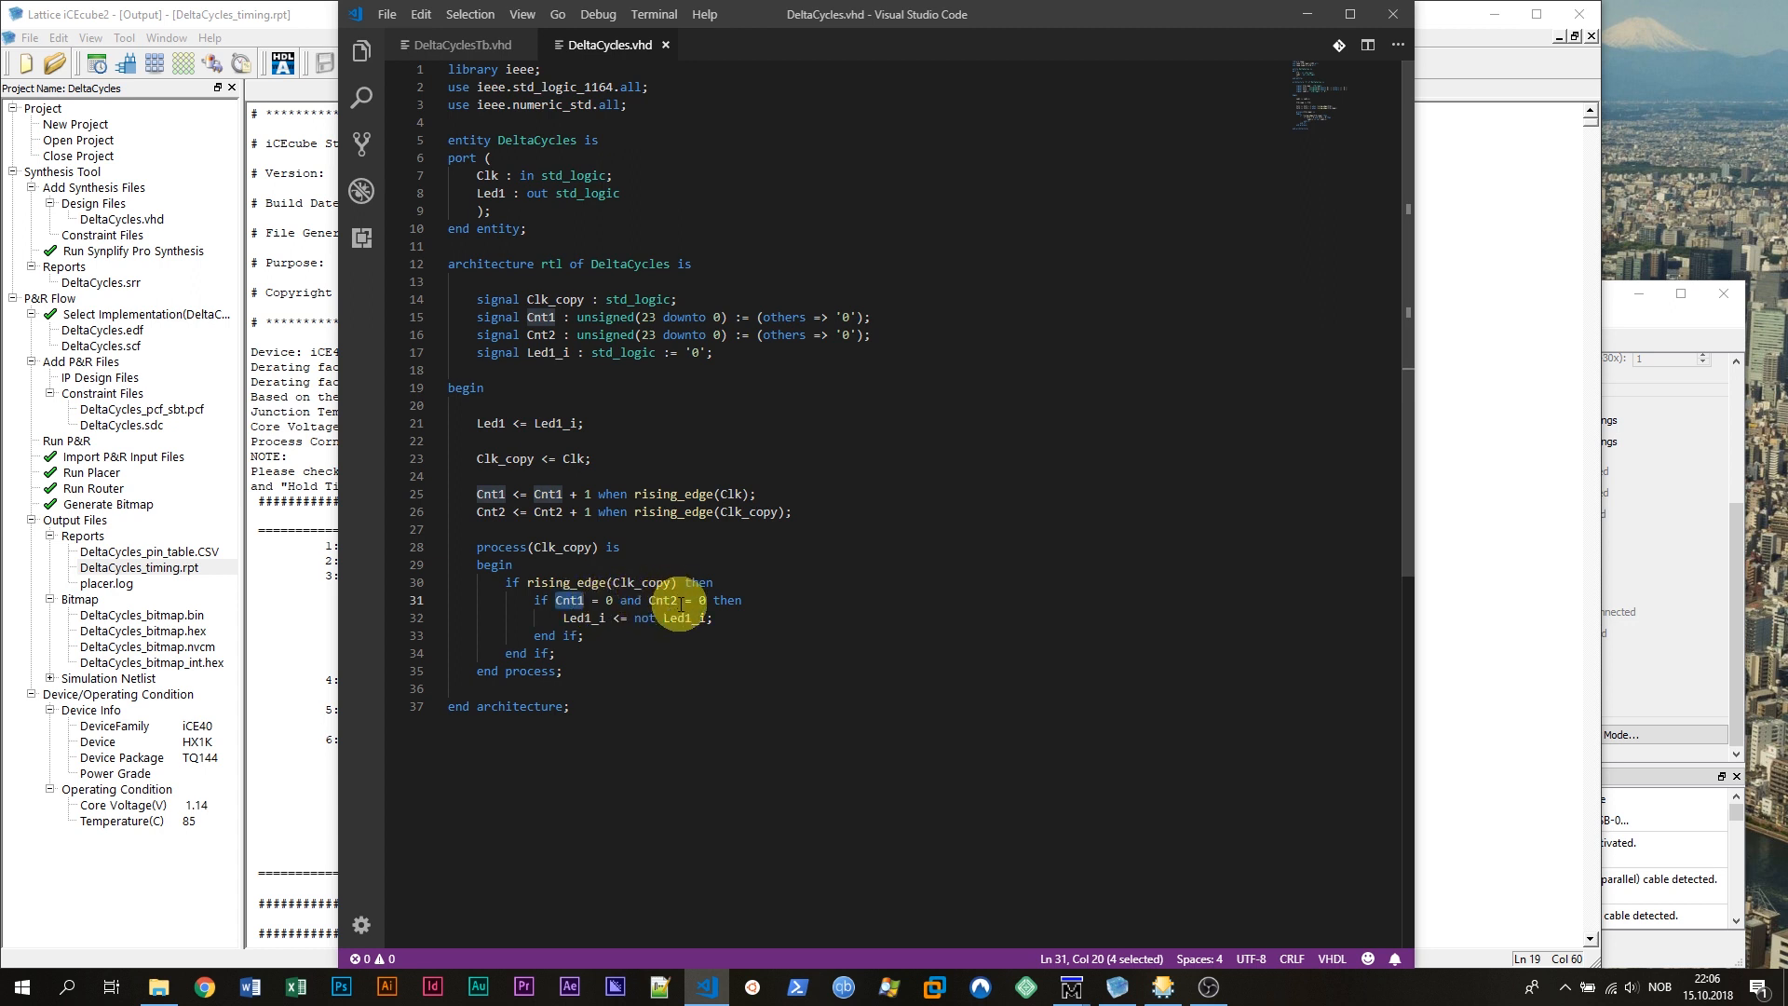
mouse_move(743, 611)
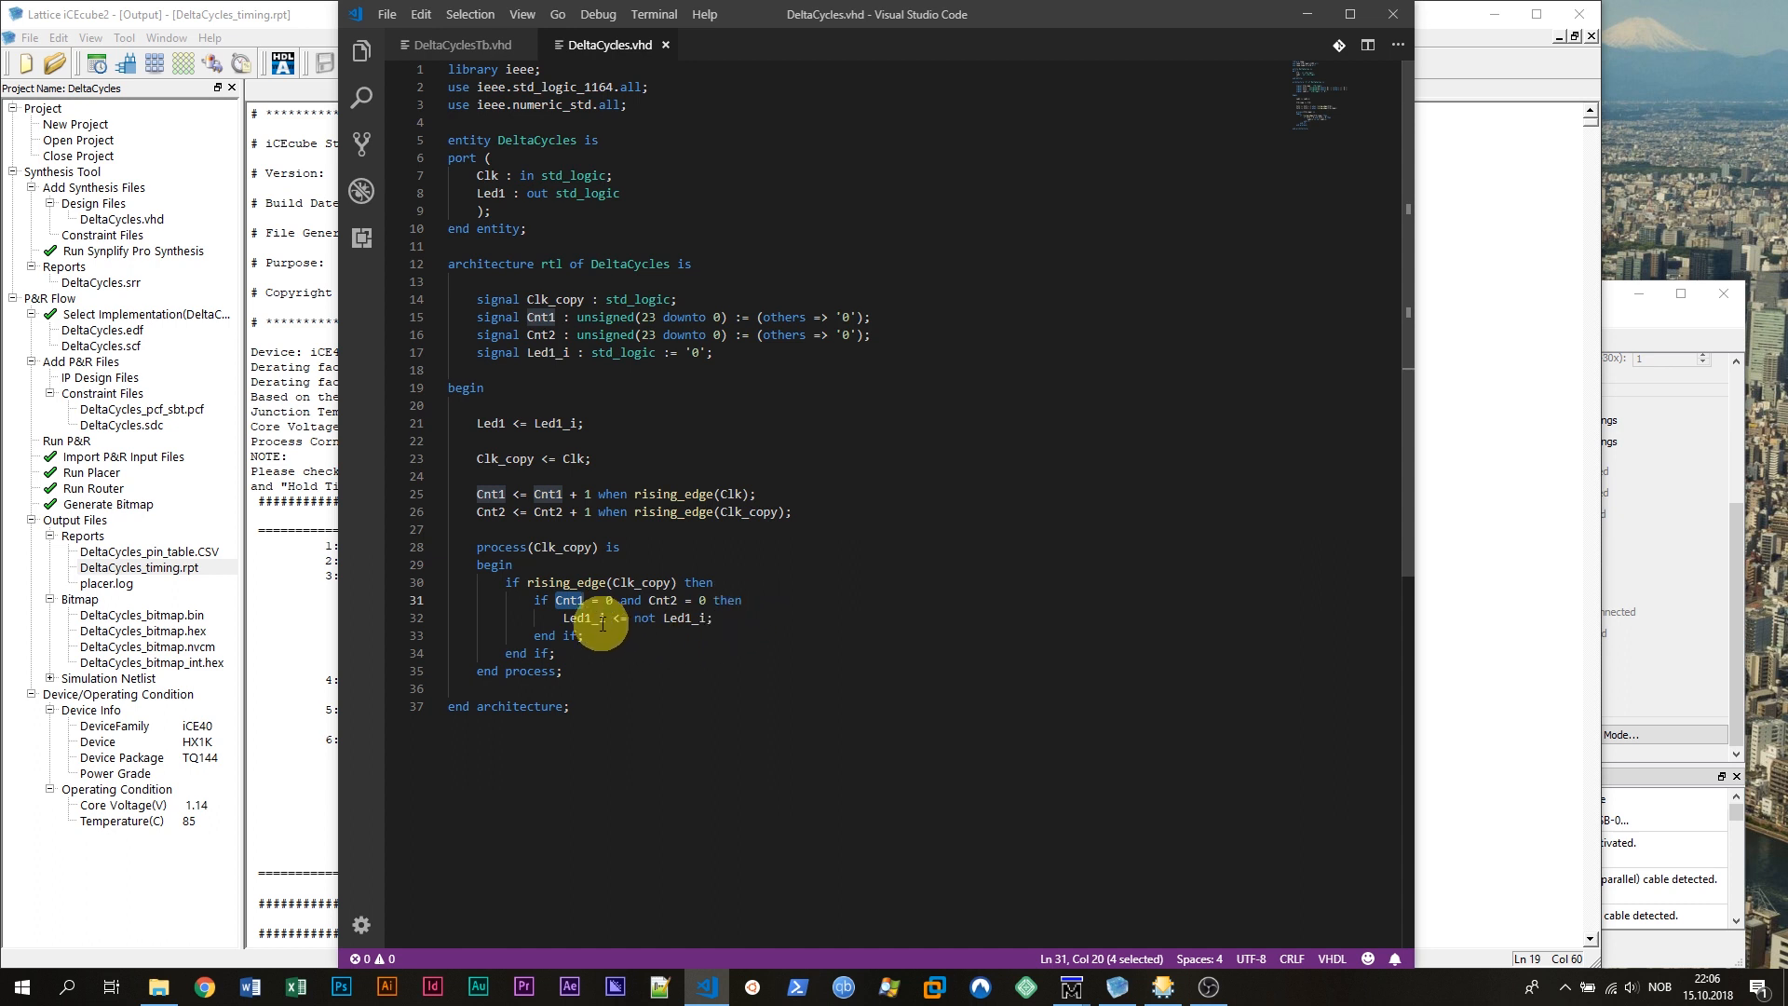
mouse_move(730, 608)
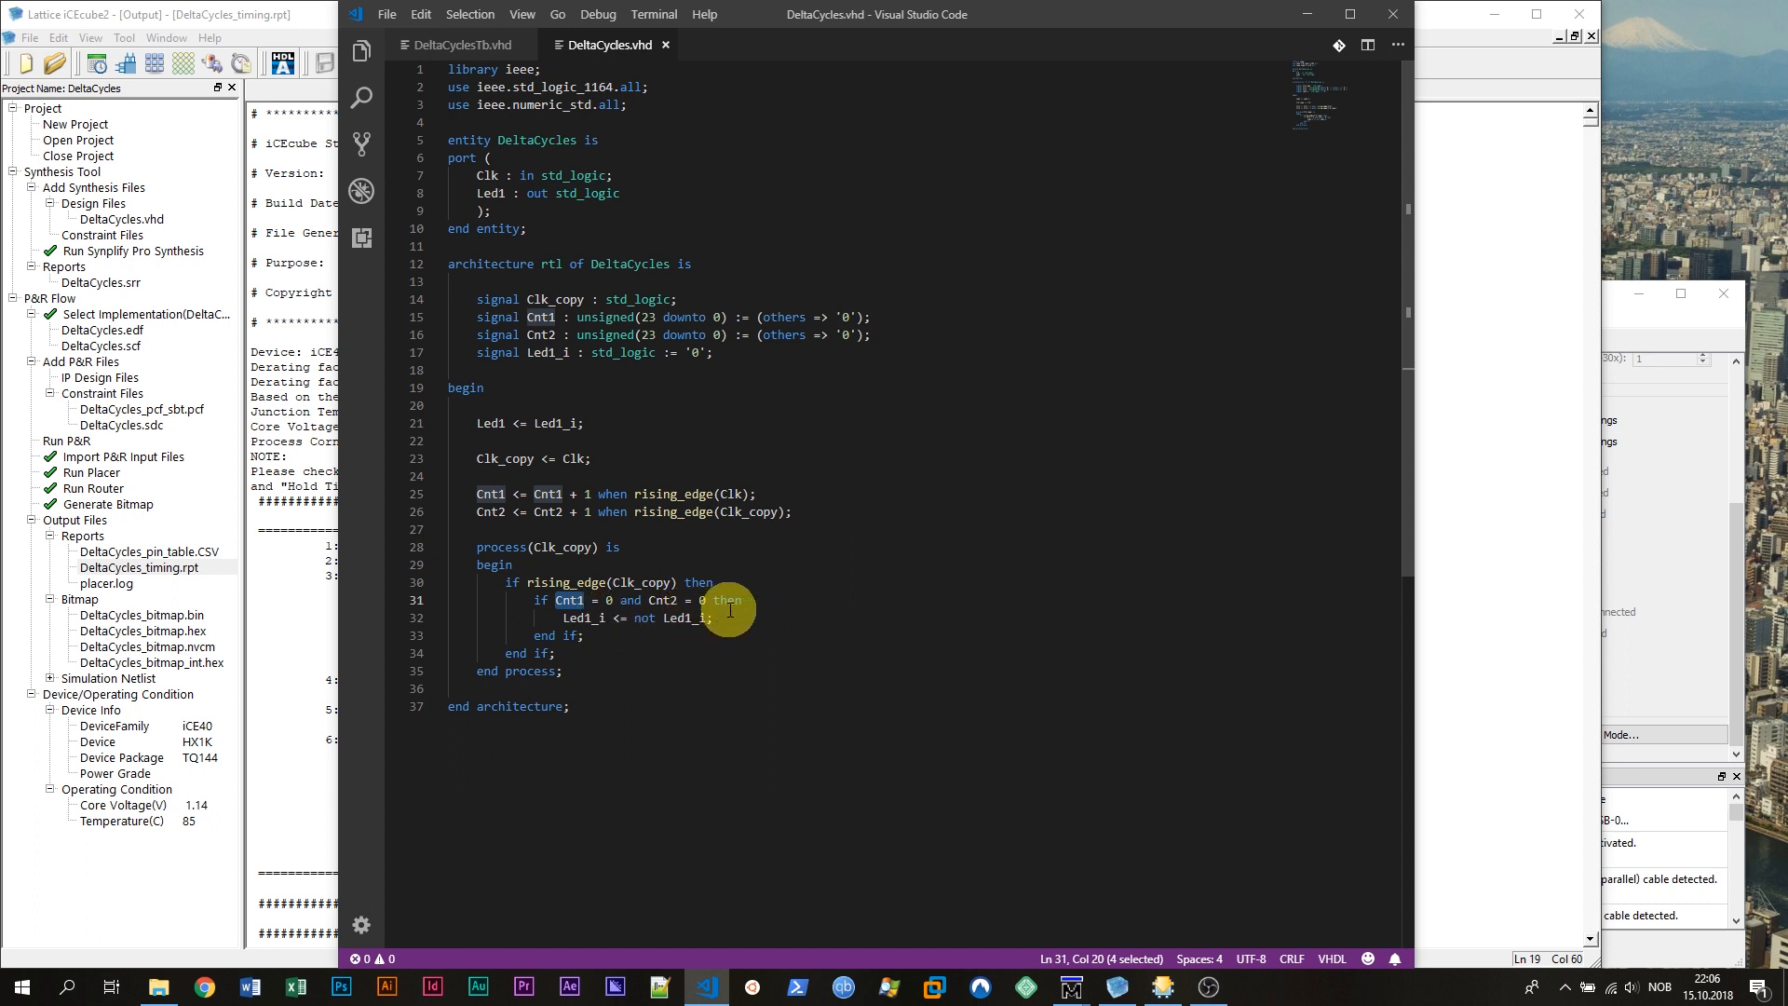
mouse_move(736, 617)
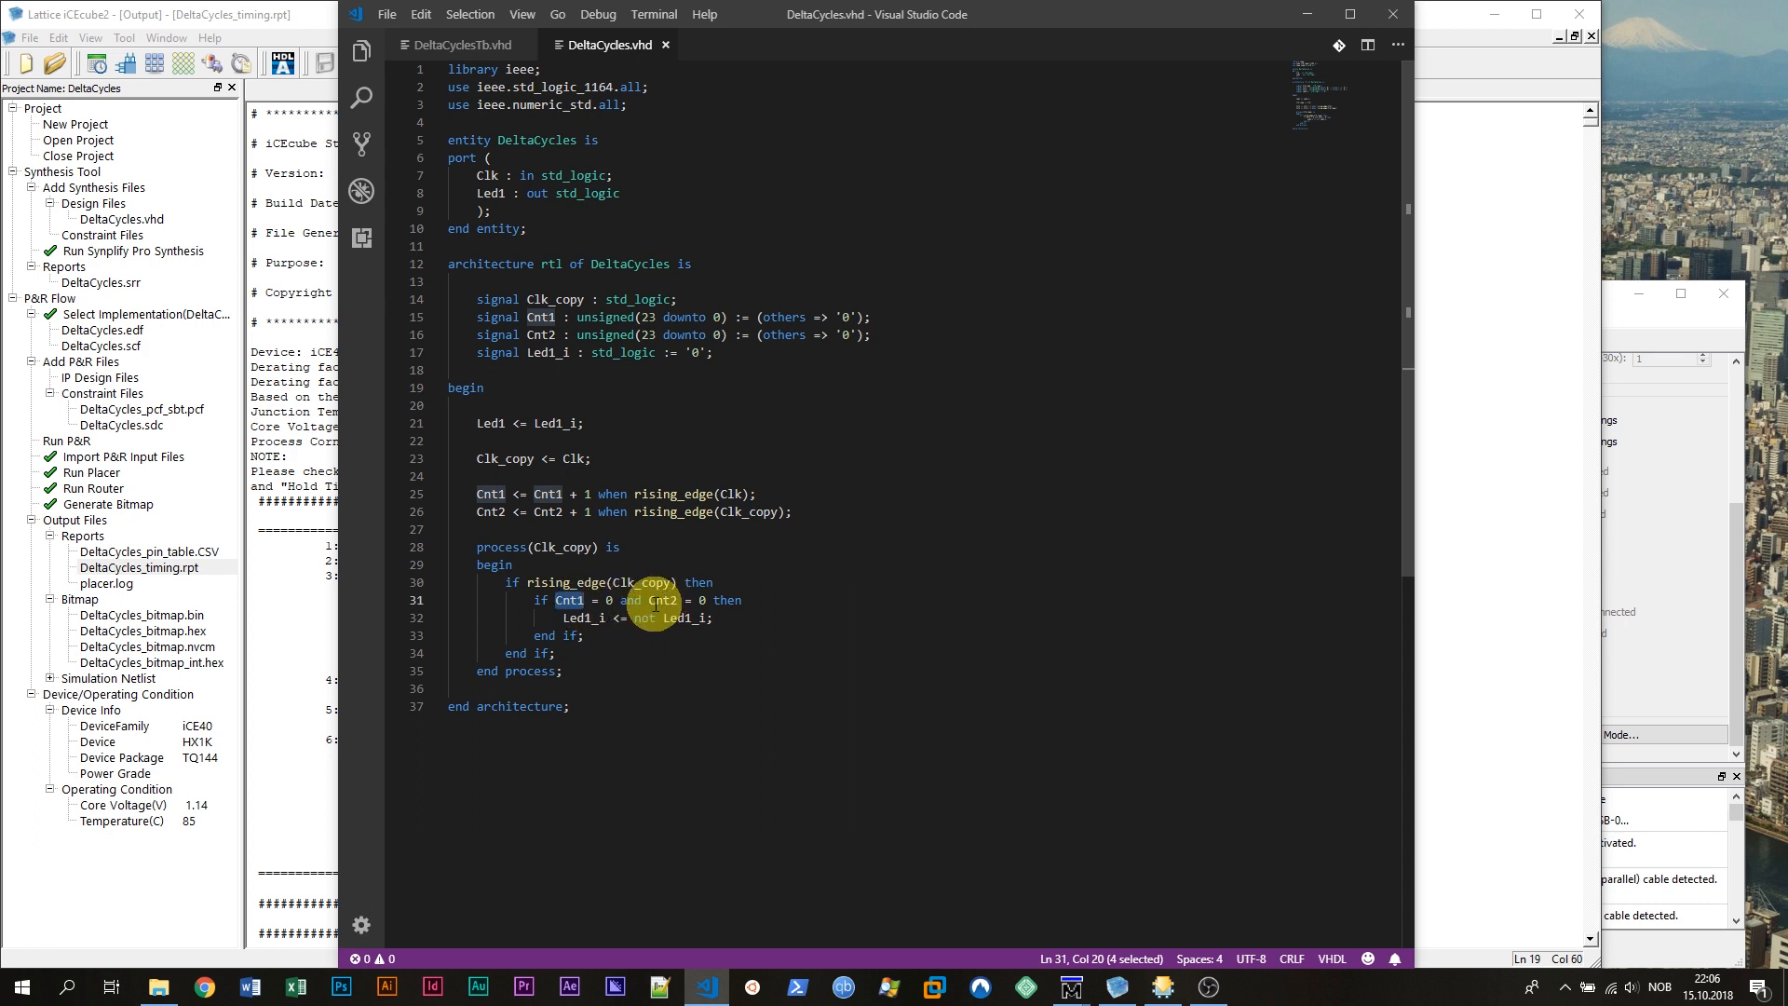
mouse_move(758, 606)
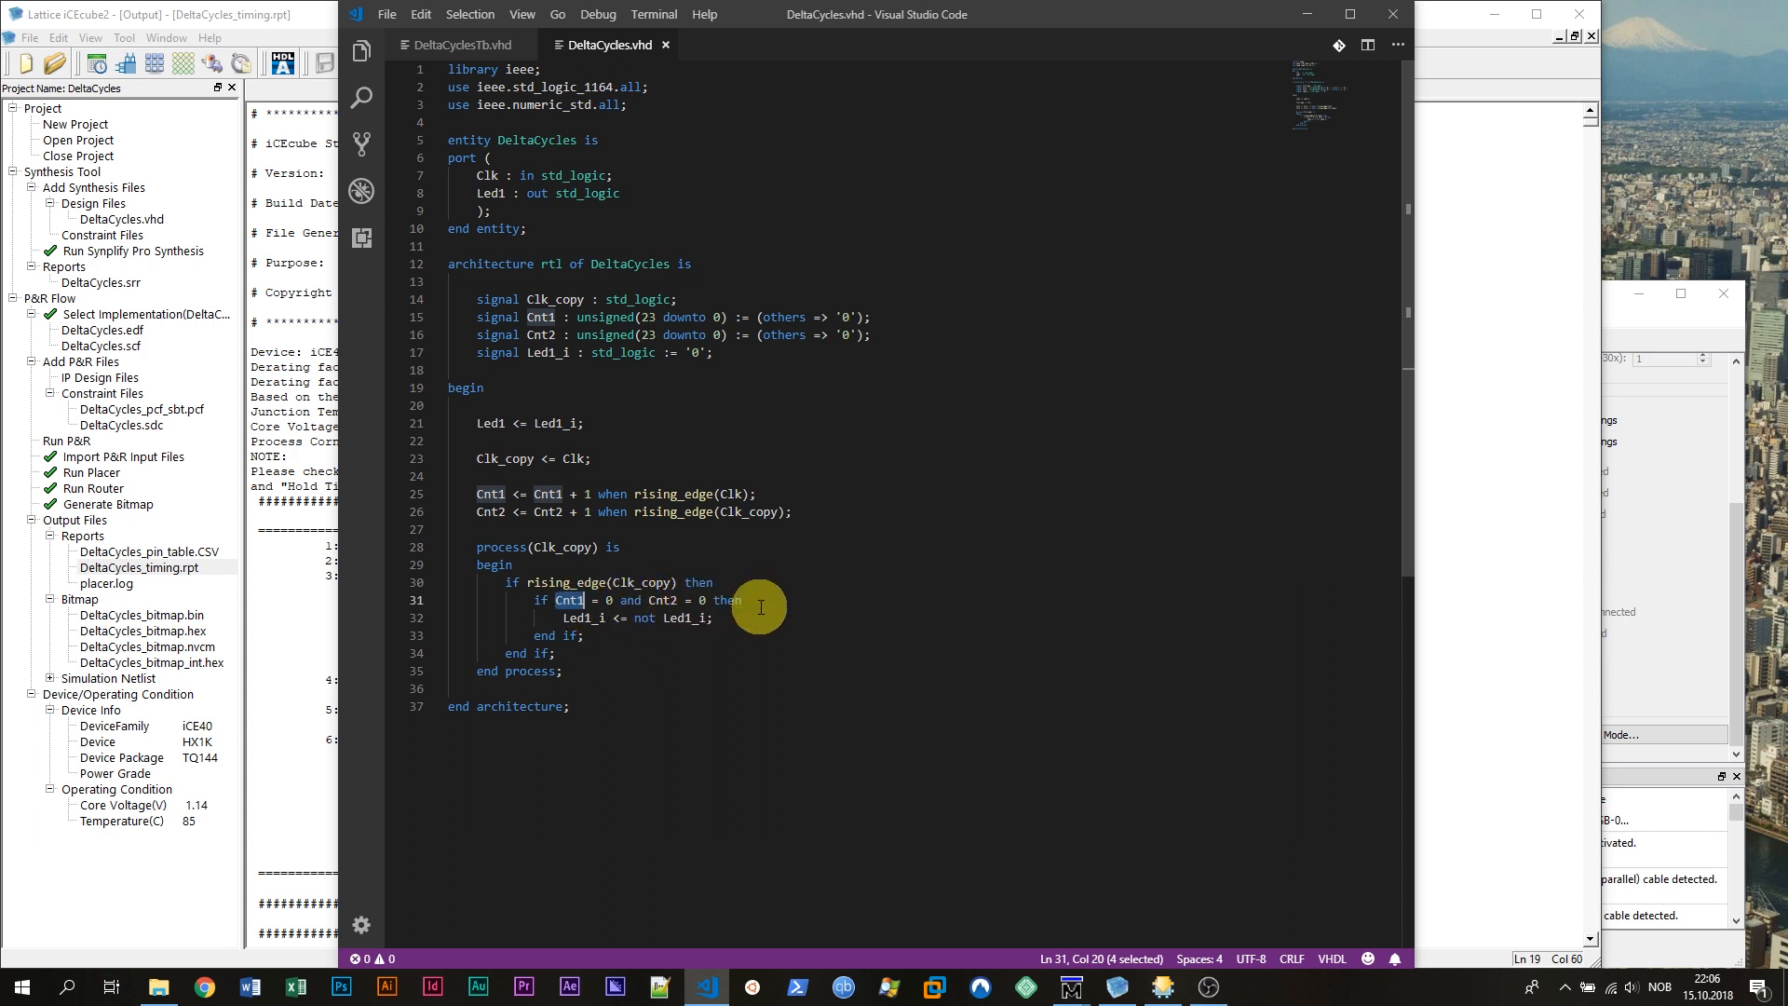
mouse_move(650, 325)
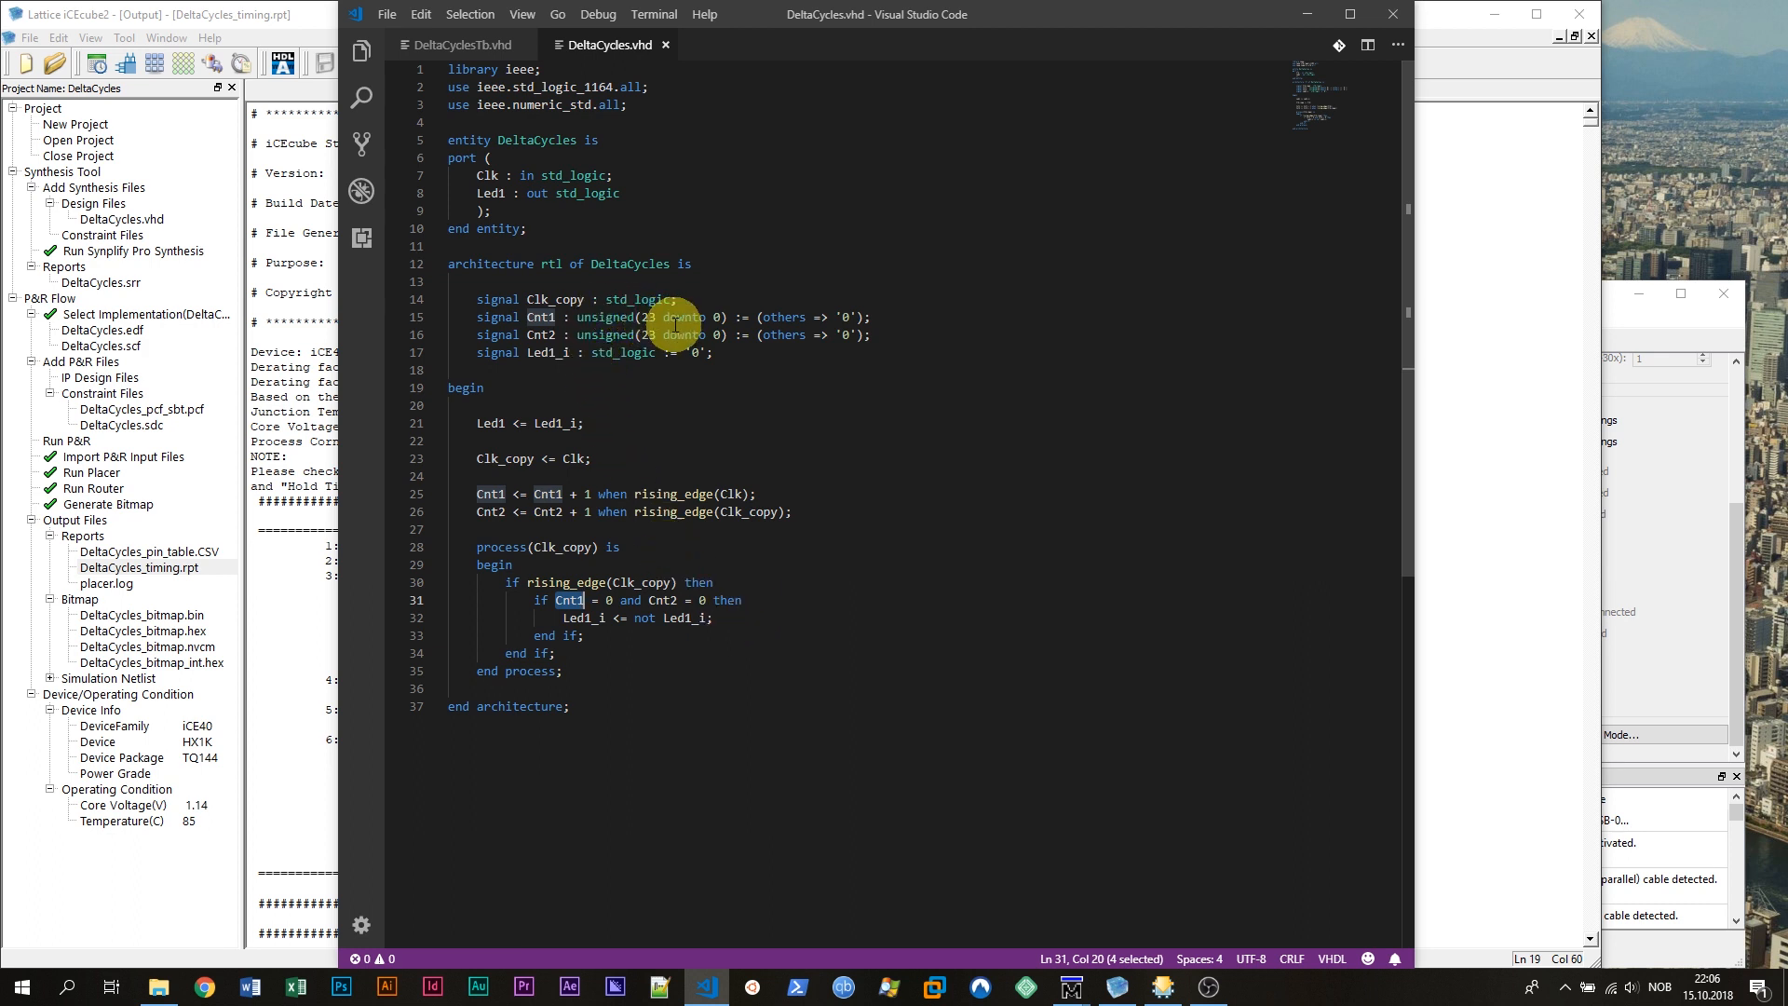
mouse_move(735, 327)
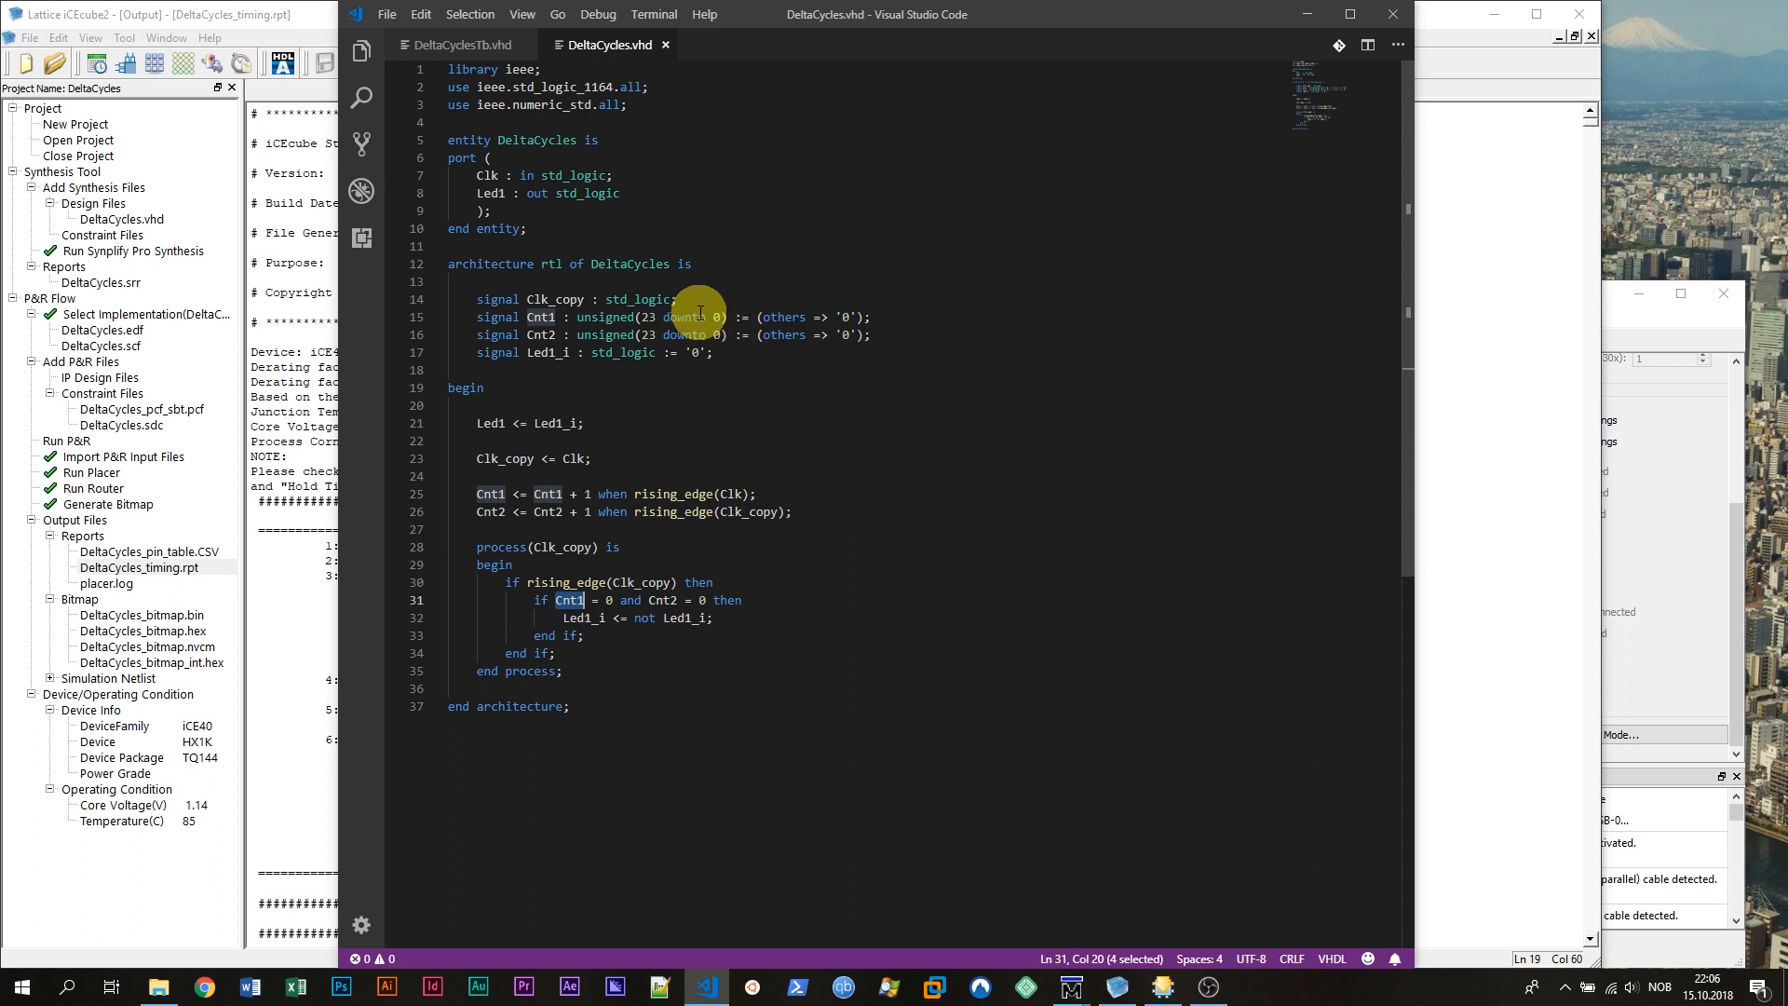
mouse_move(665, 325)
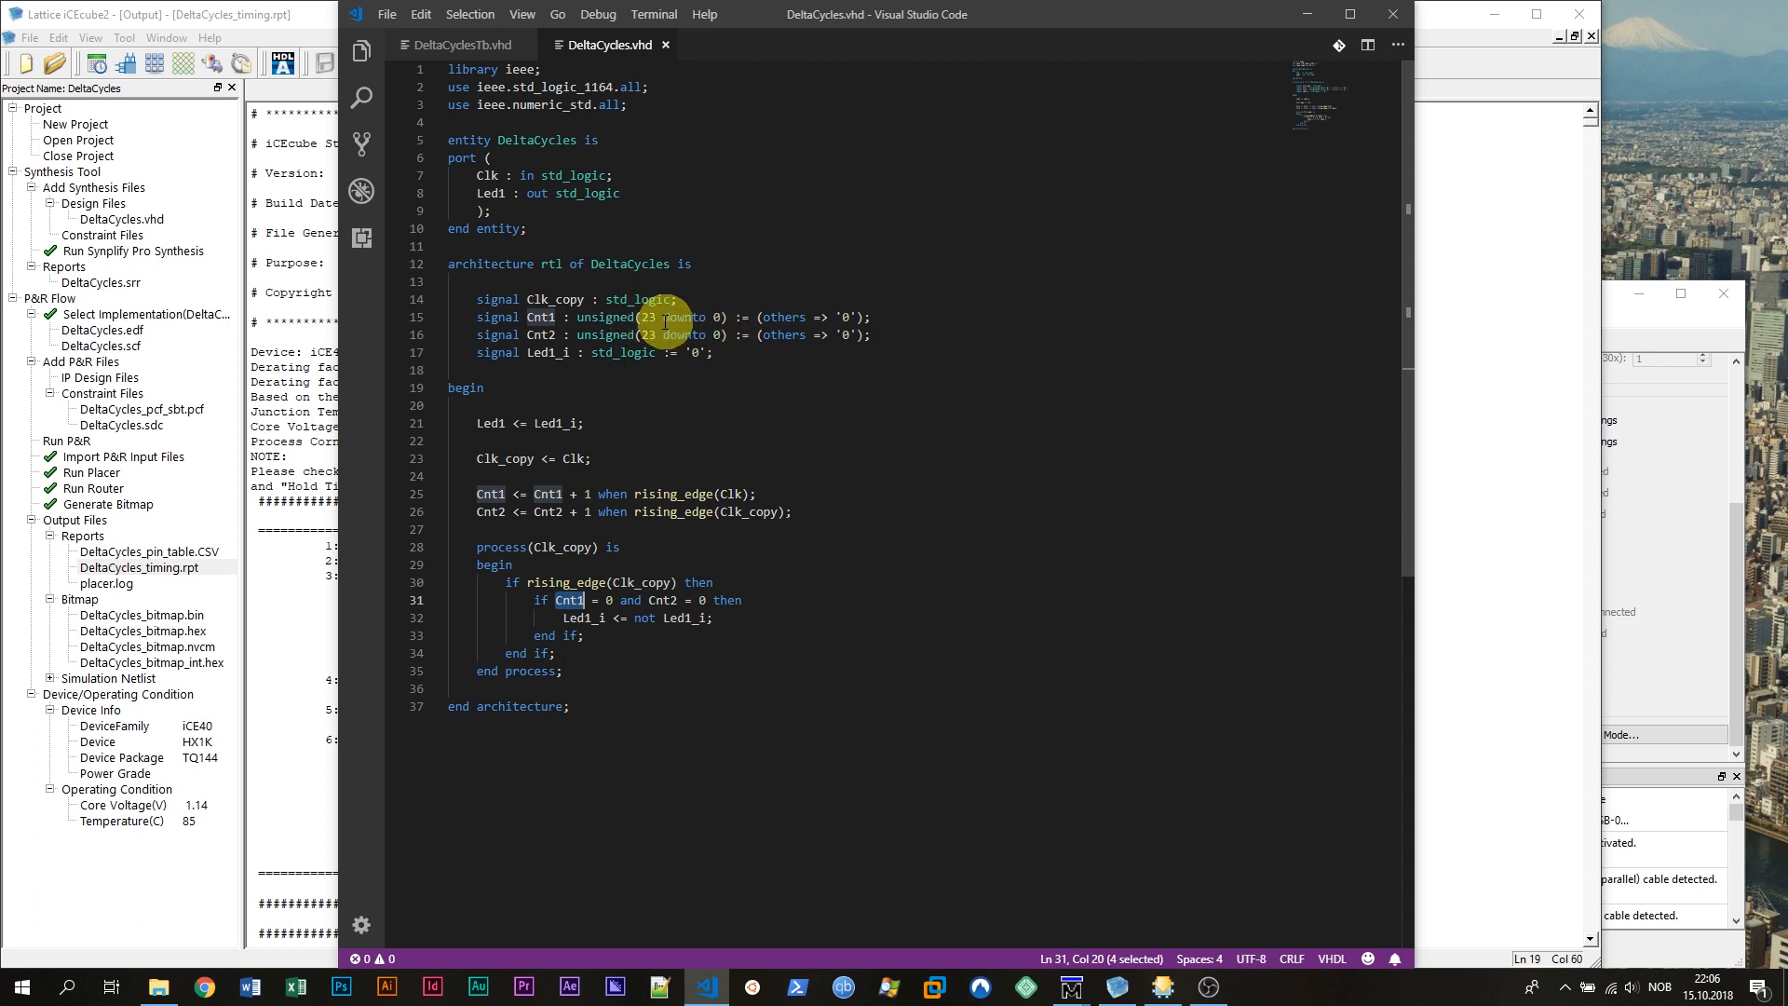
mouse_move(690, 316)
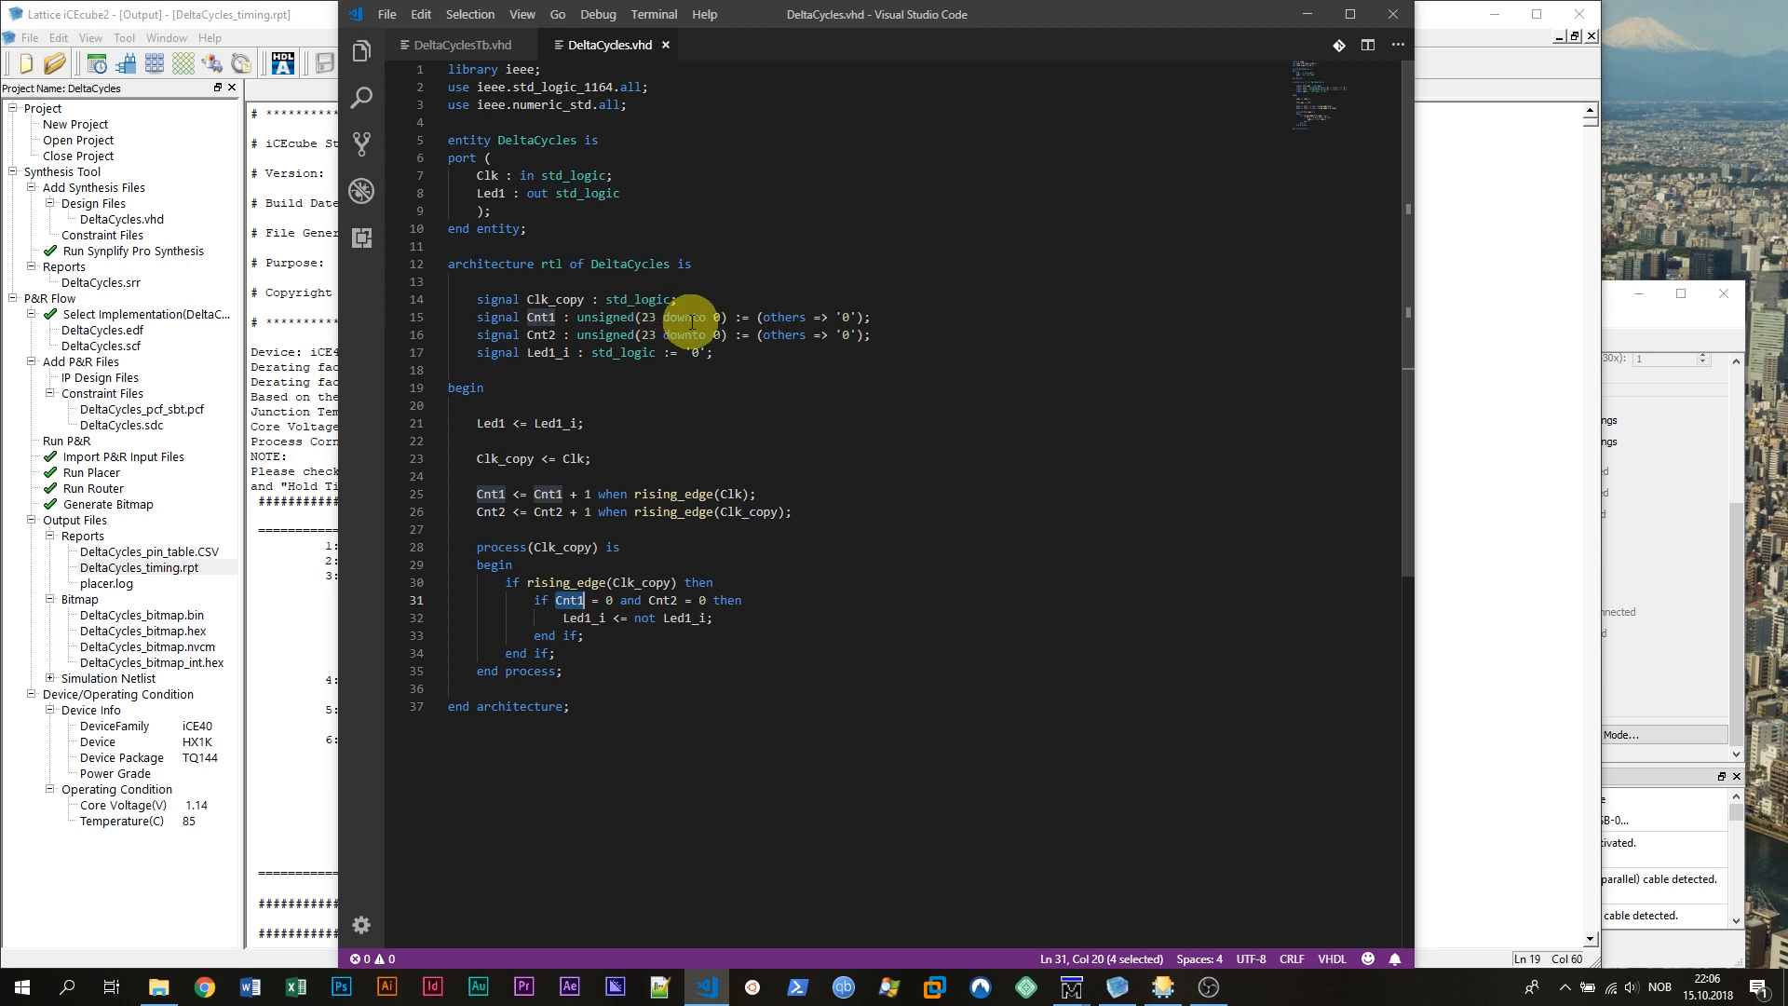
mouse_move(721, 329)
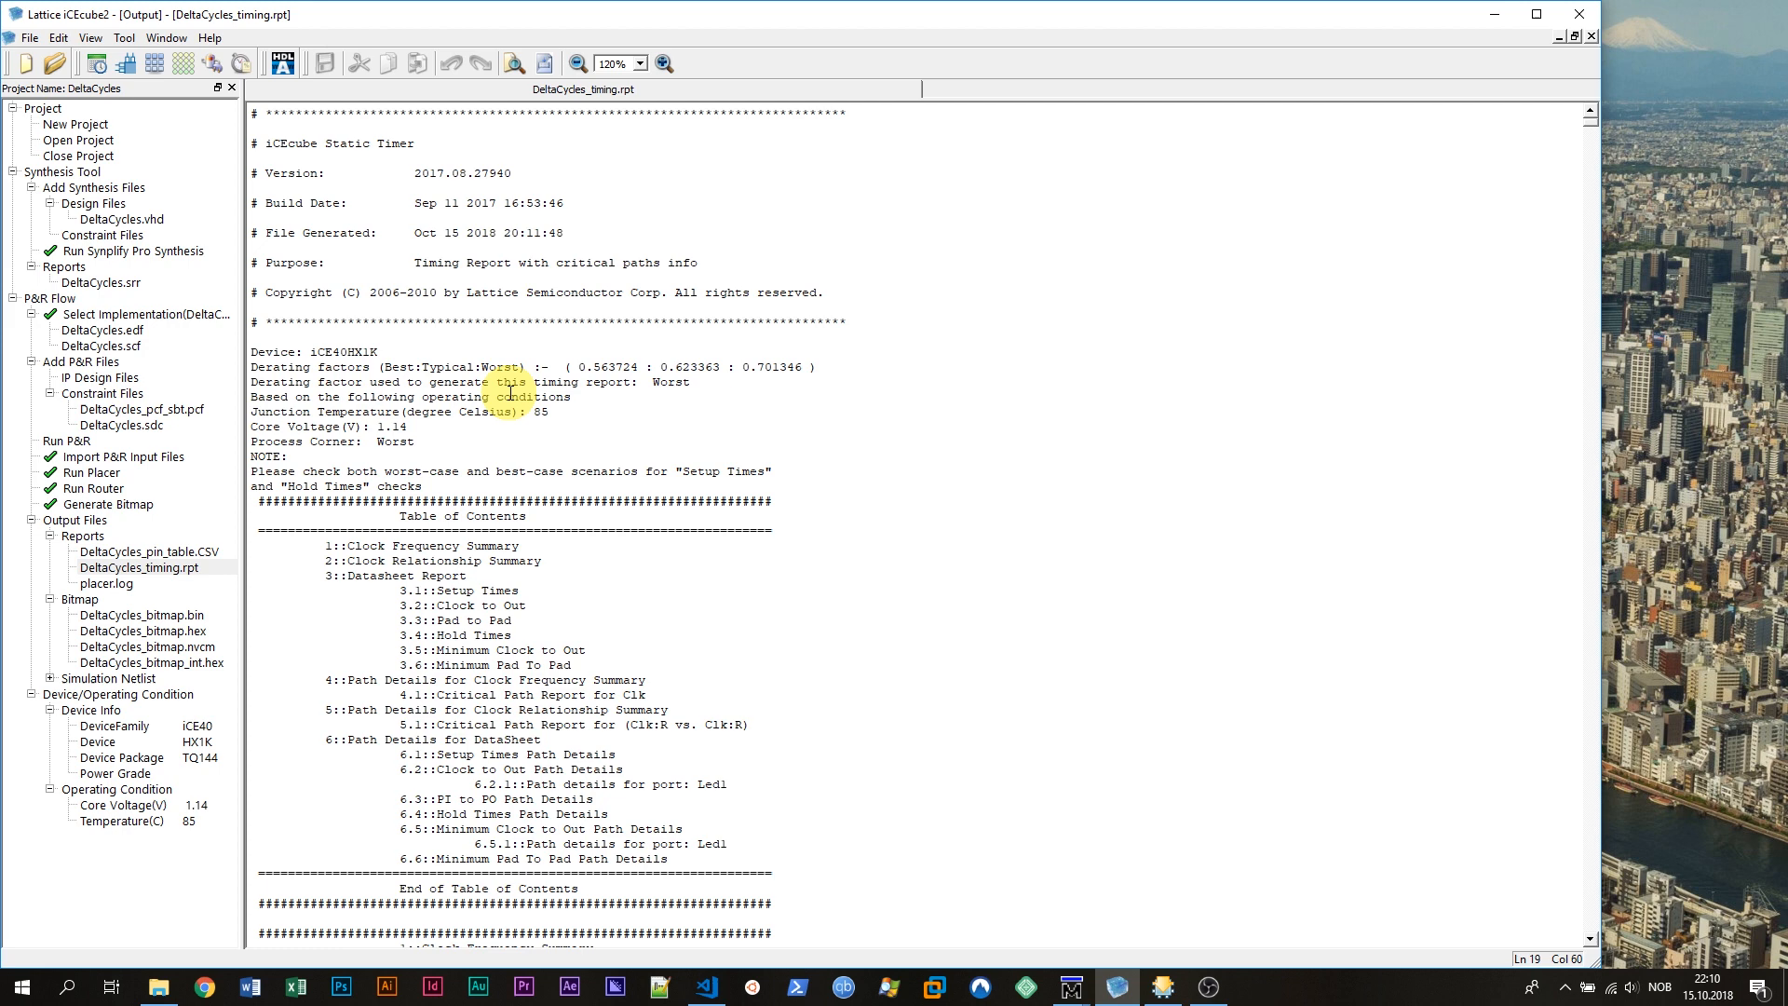
mouse_move(478, 322)
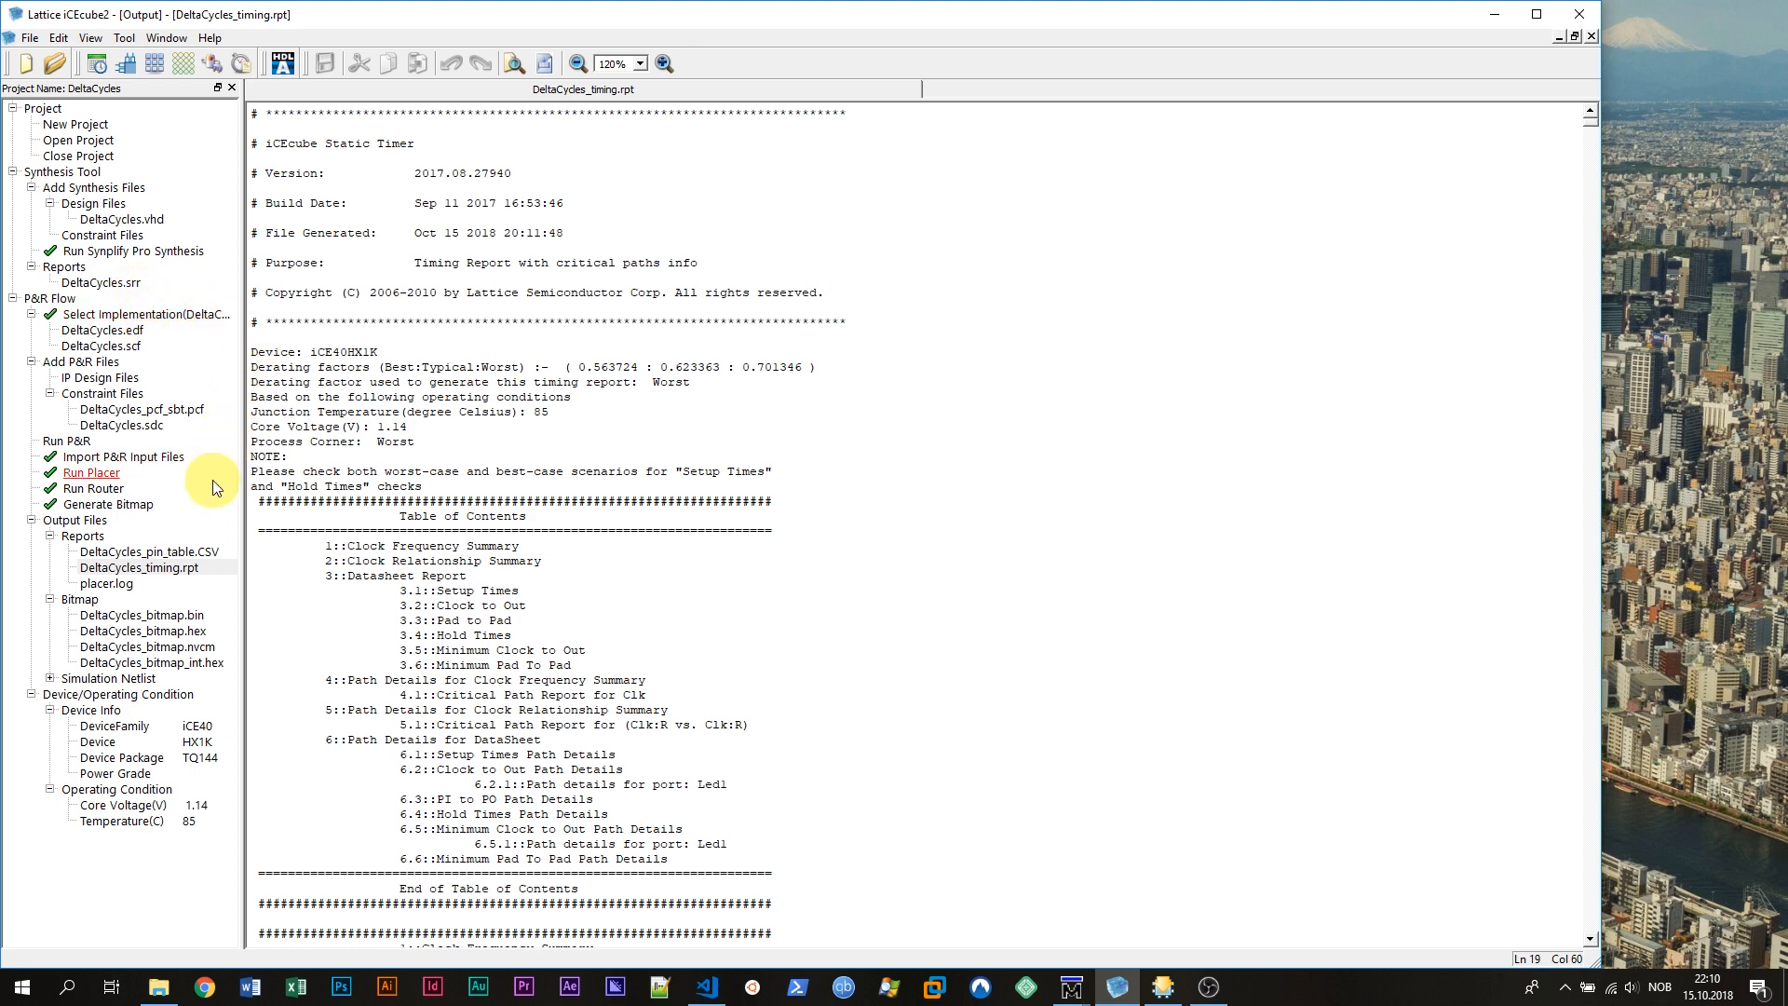
mouse_move(200, 601)
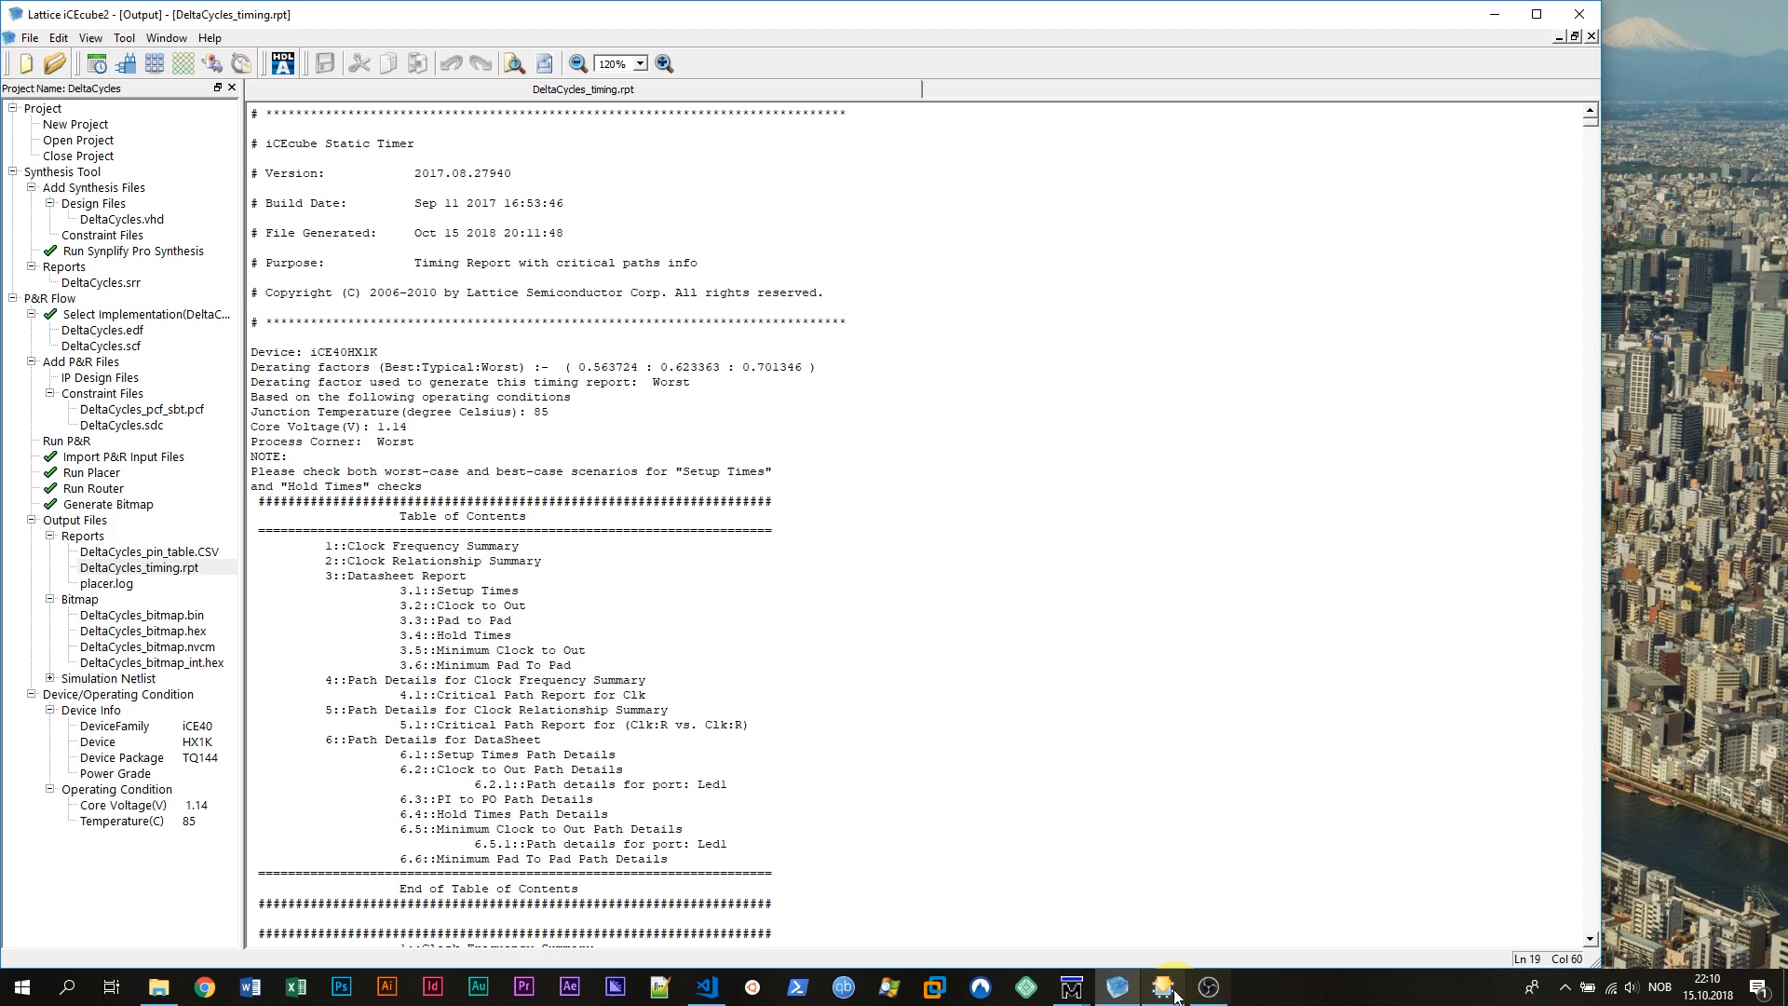
- Check the DeltaCycles job log in Diamond Programmer, then return via ModelSim to VS Code
click(1161, 986)
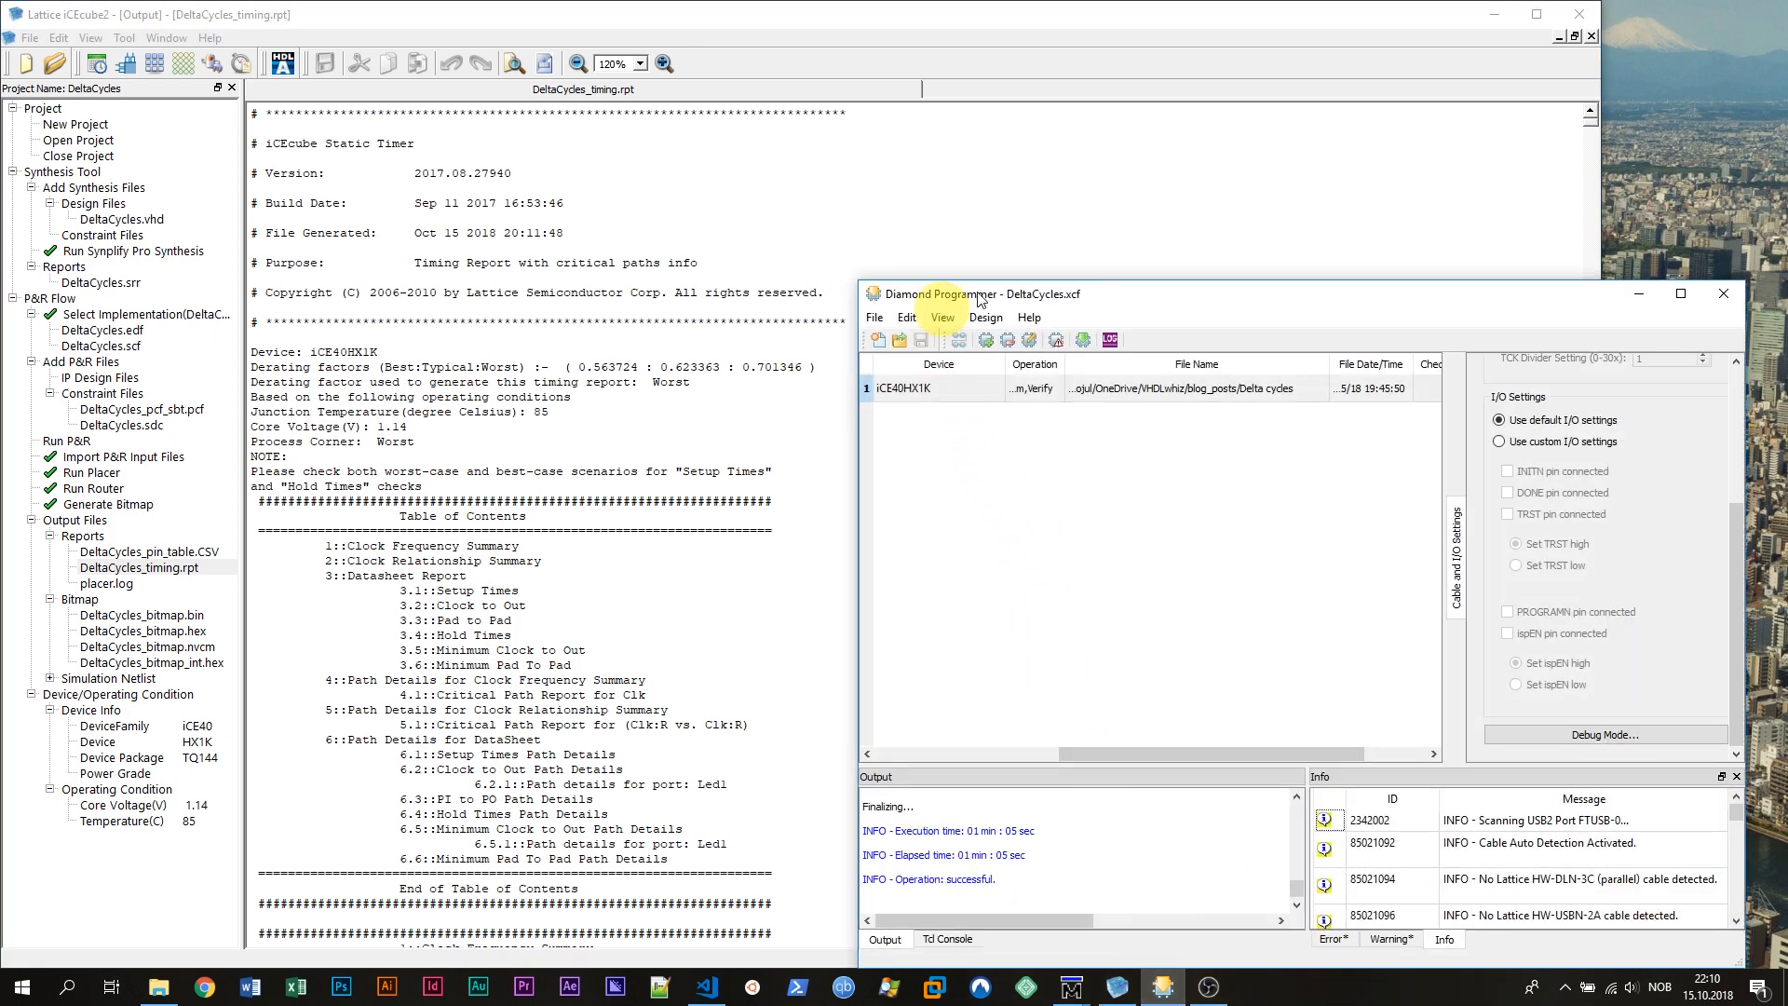
mouse_move(986, 316)
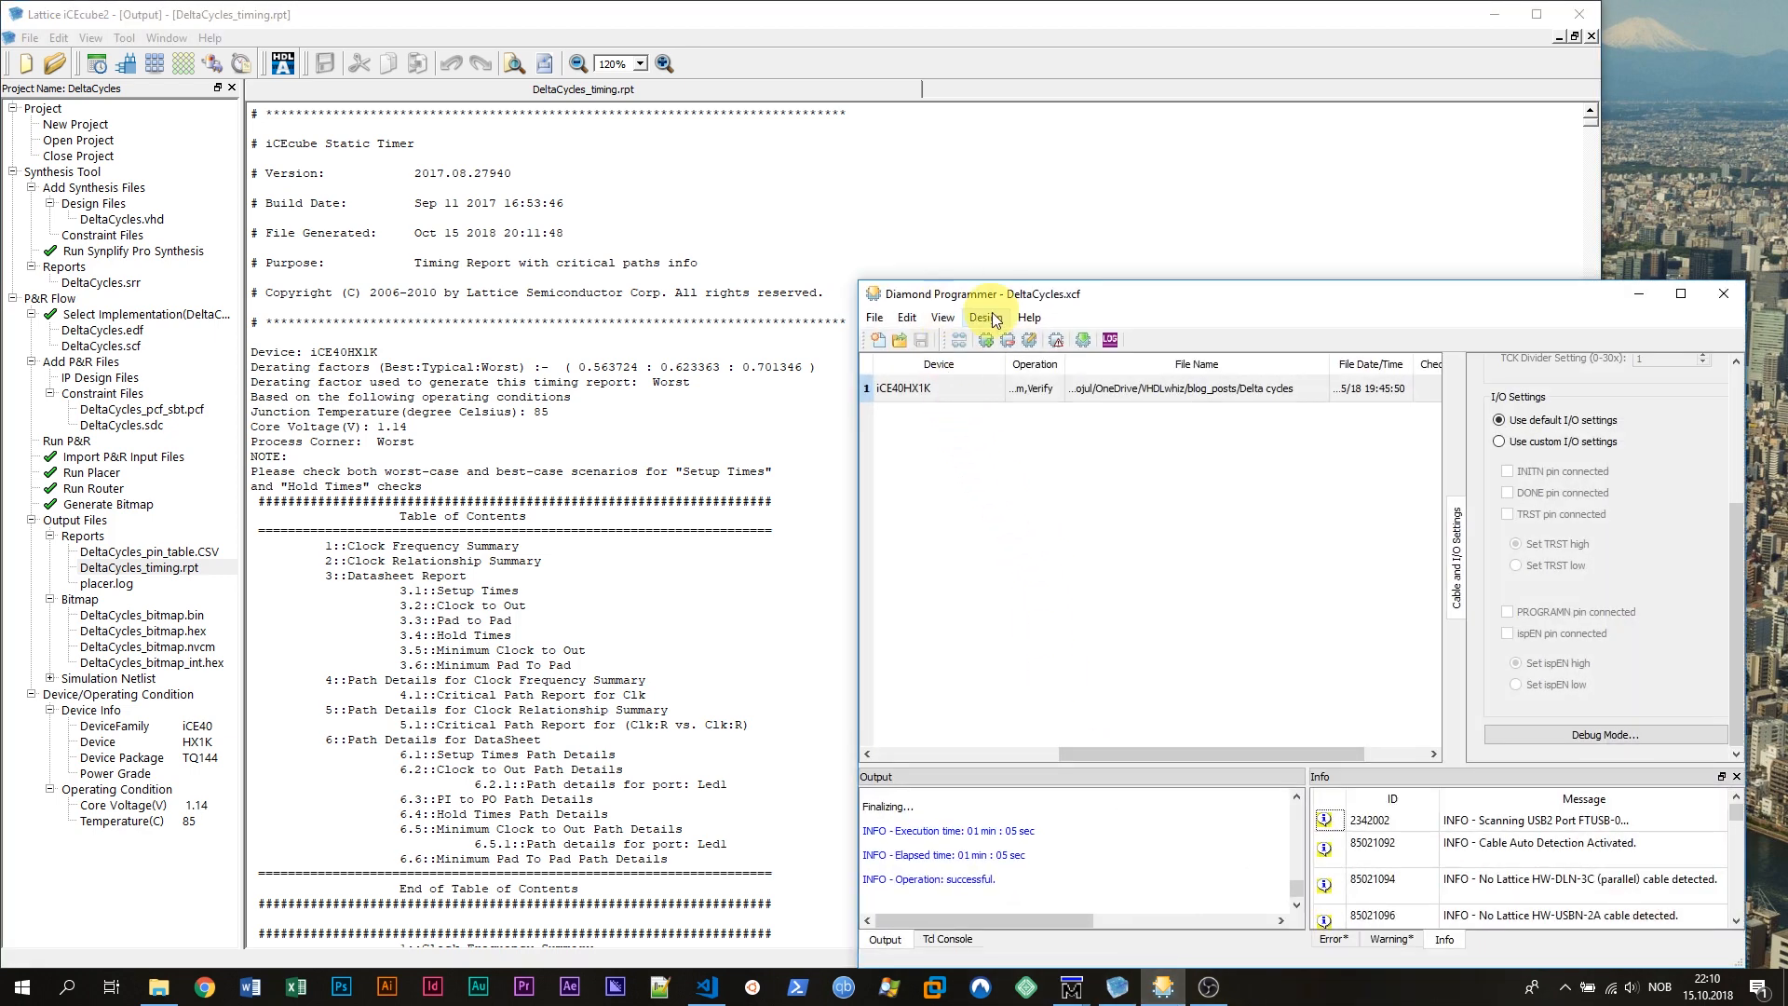
mouse_move(1061, 507)
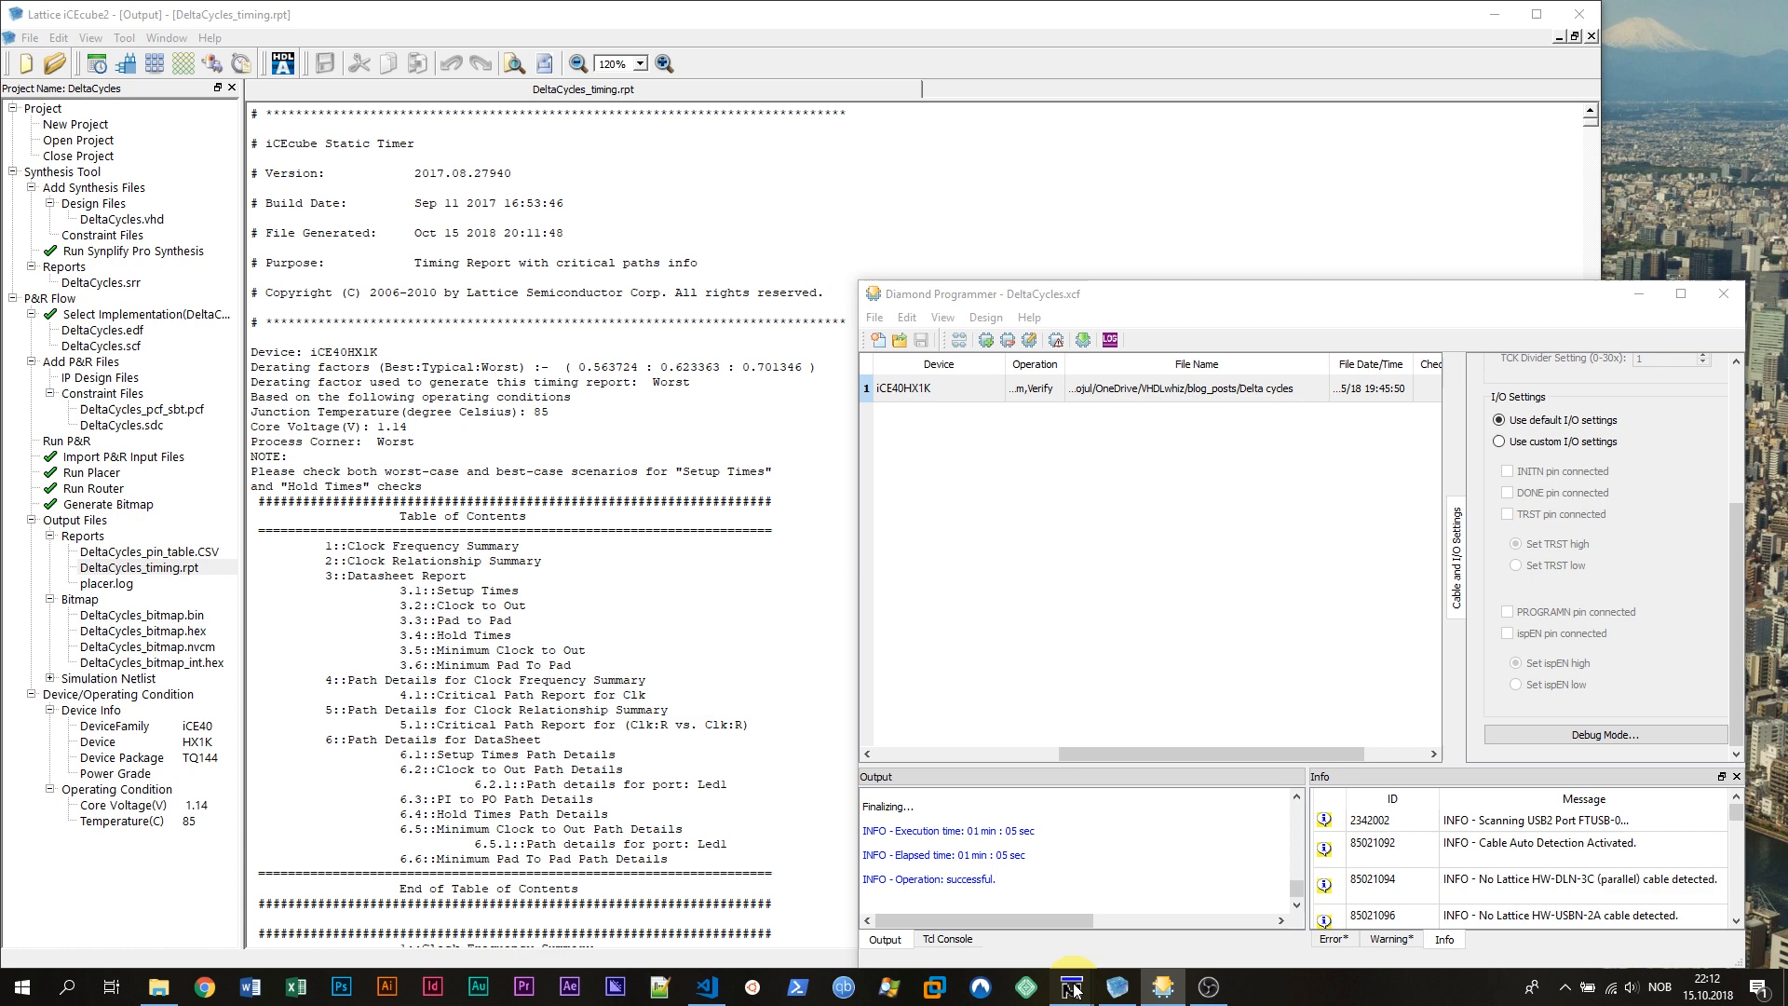
click(1067, 987)
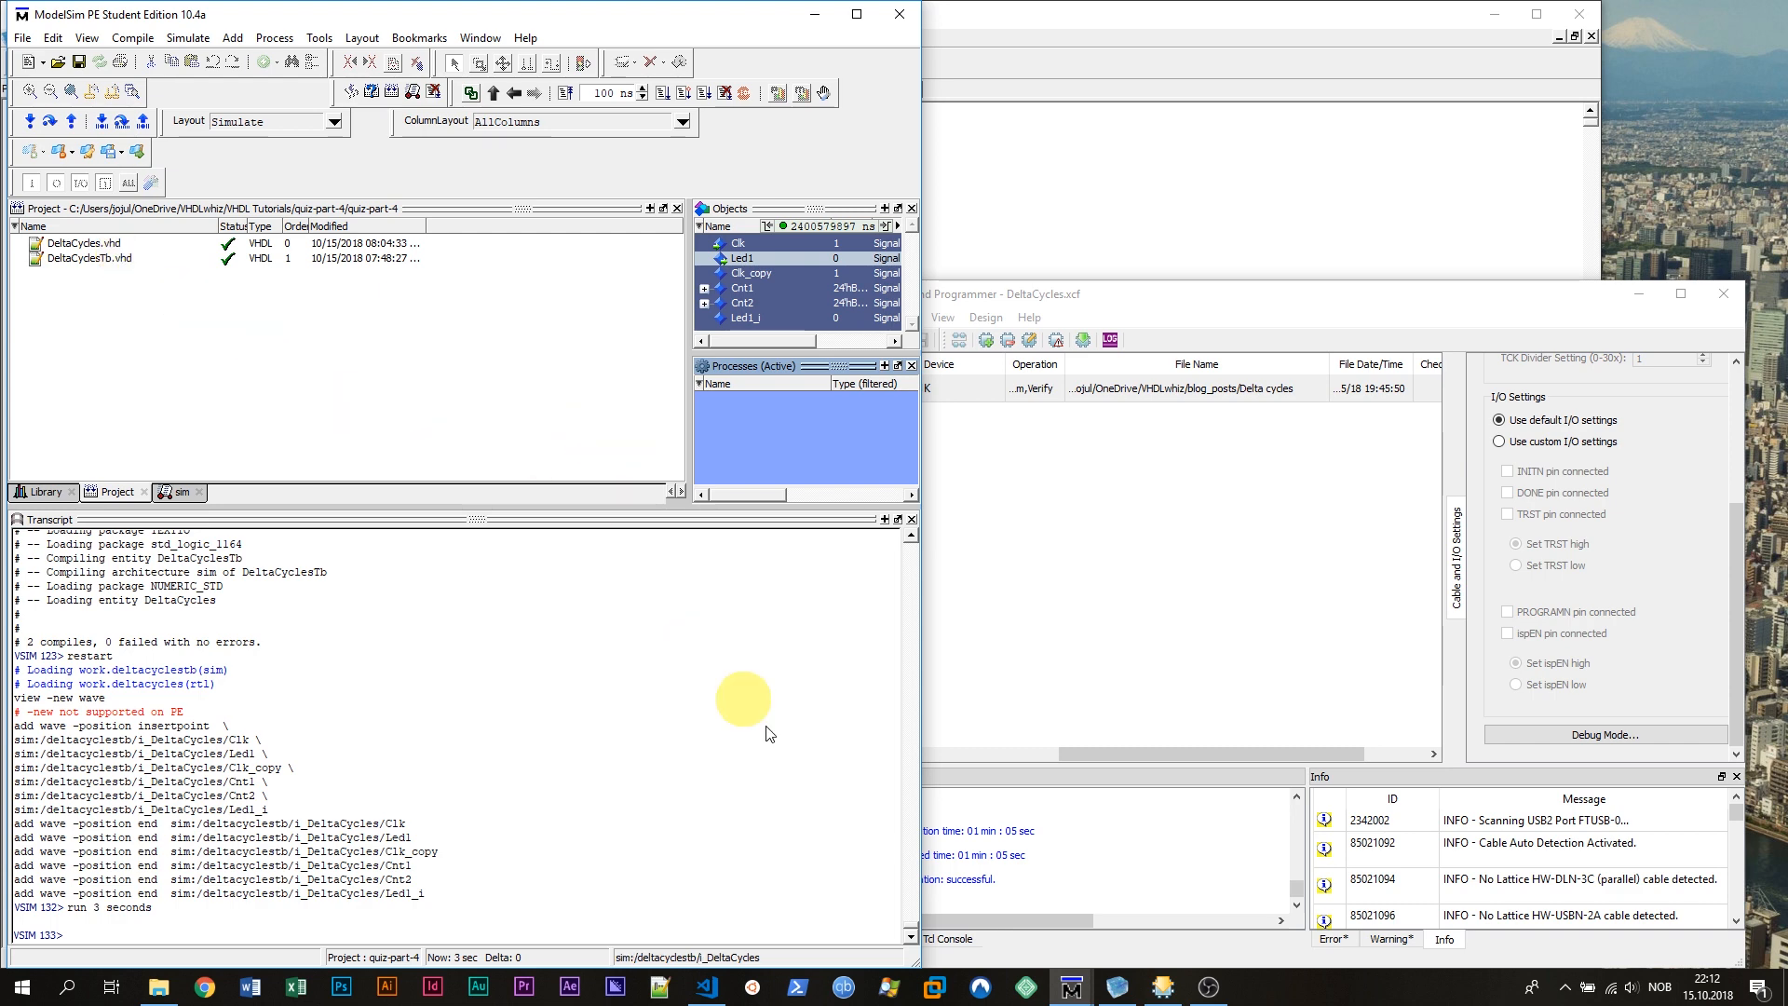
click(706, 987)
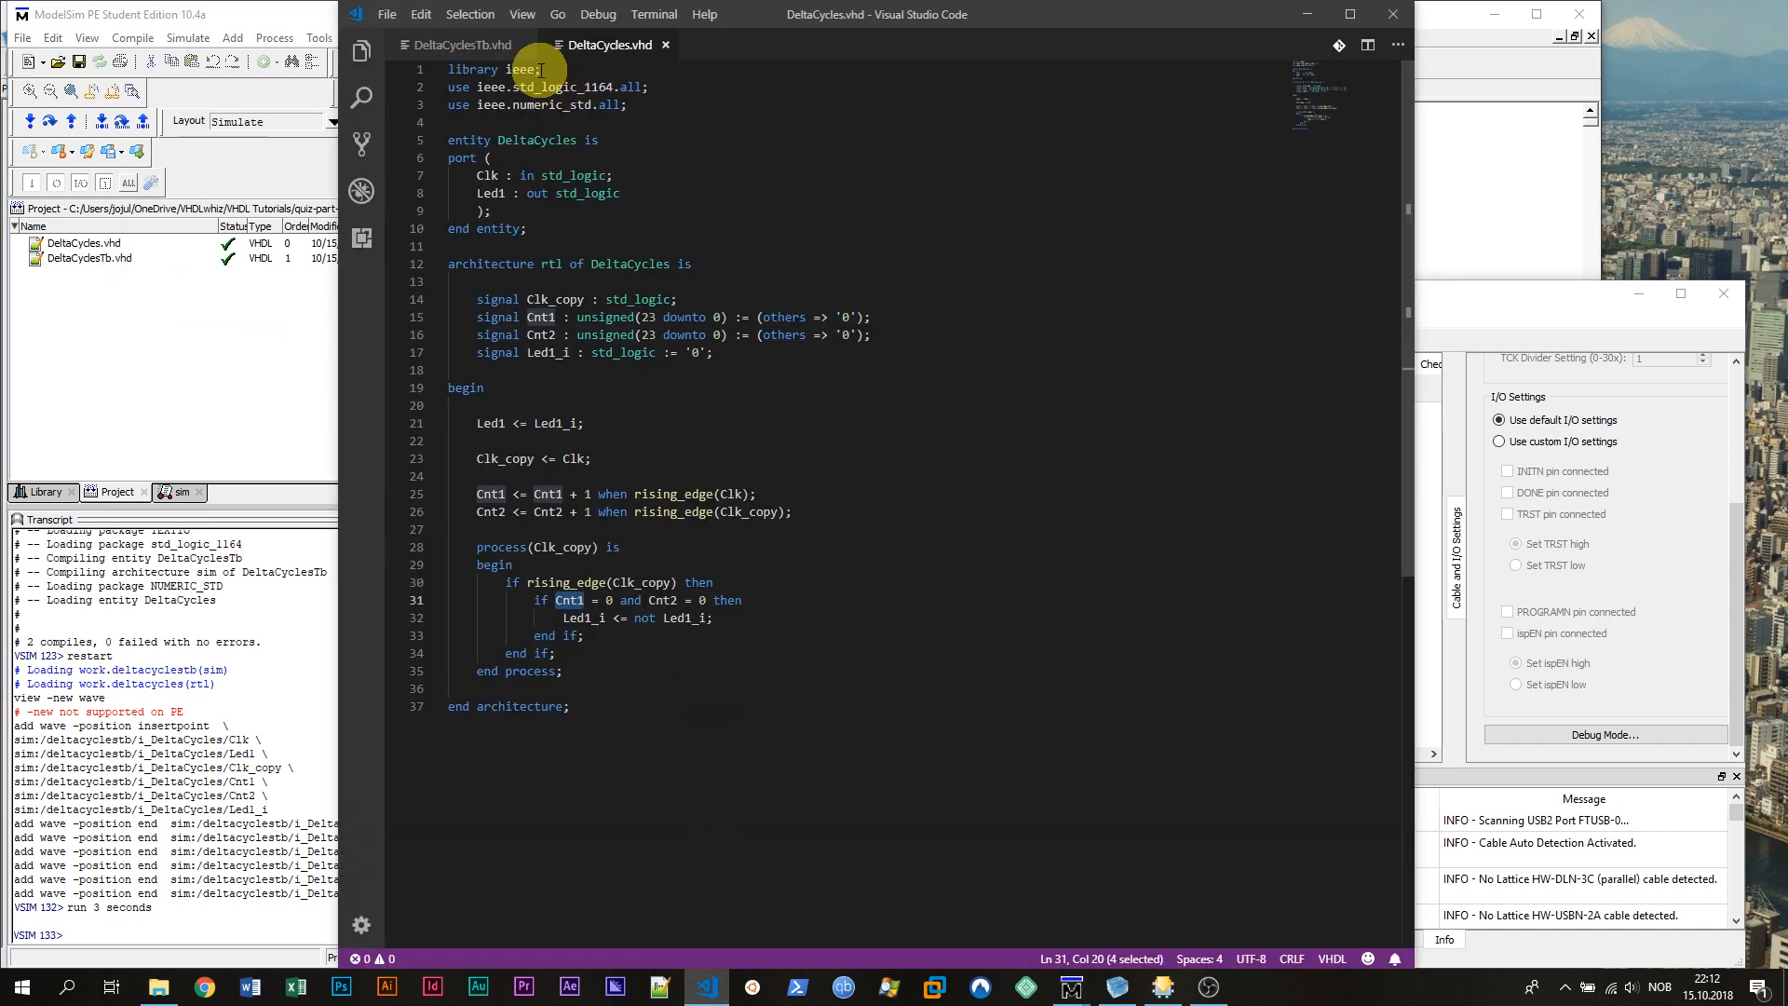
- Review the 12 MHz clock generator on line 14 of DeltaCyclesTb.vhd
click(462, 44)
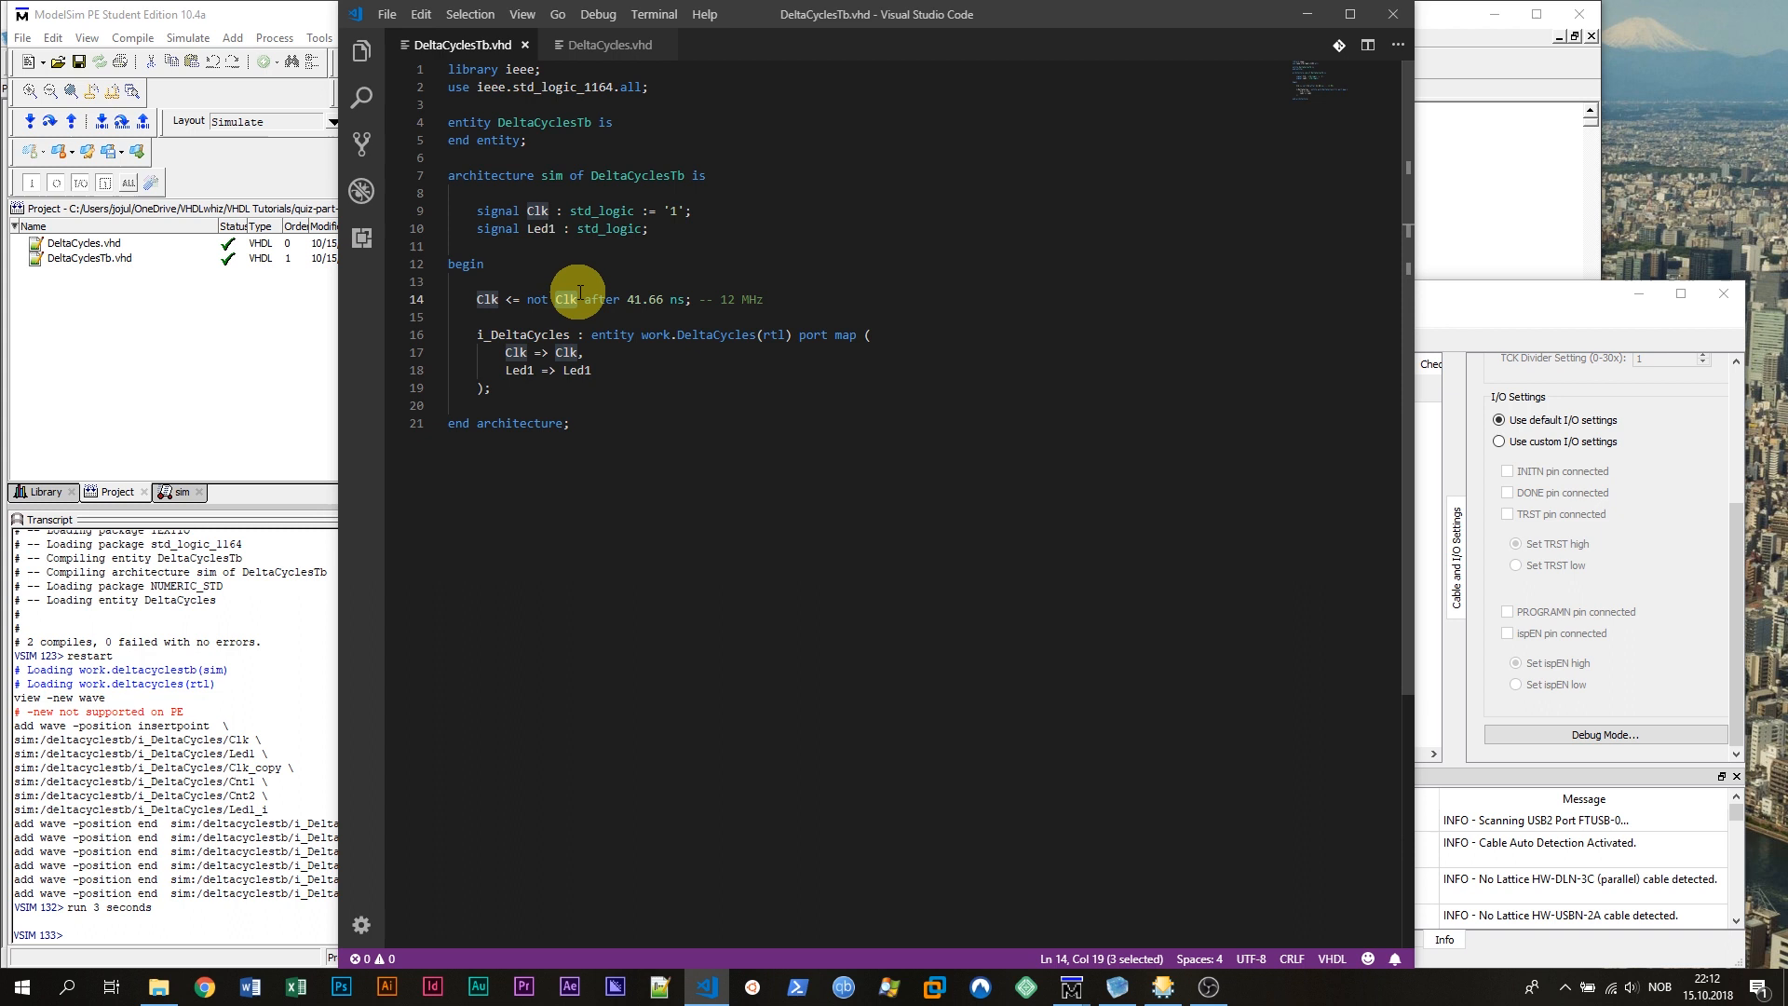
click(758, 298)
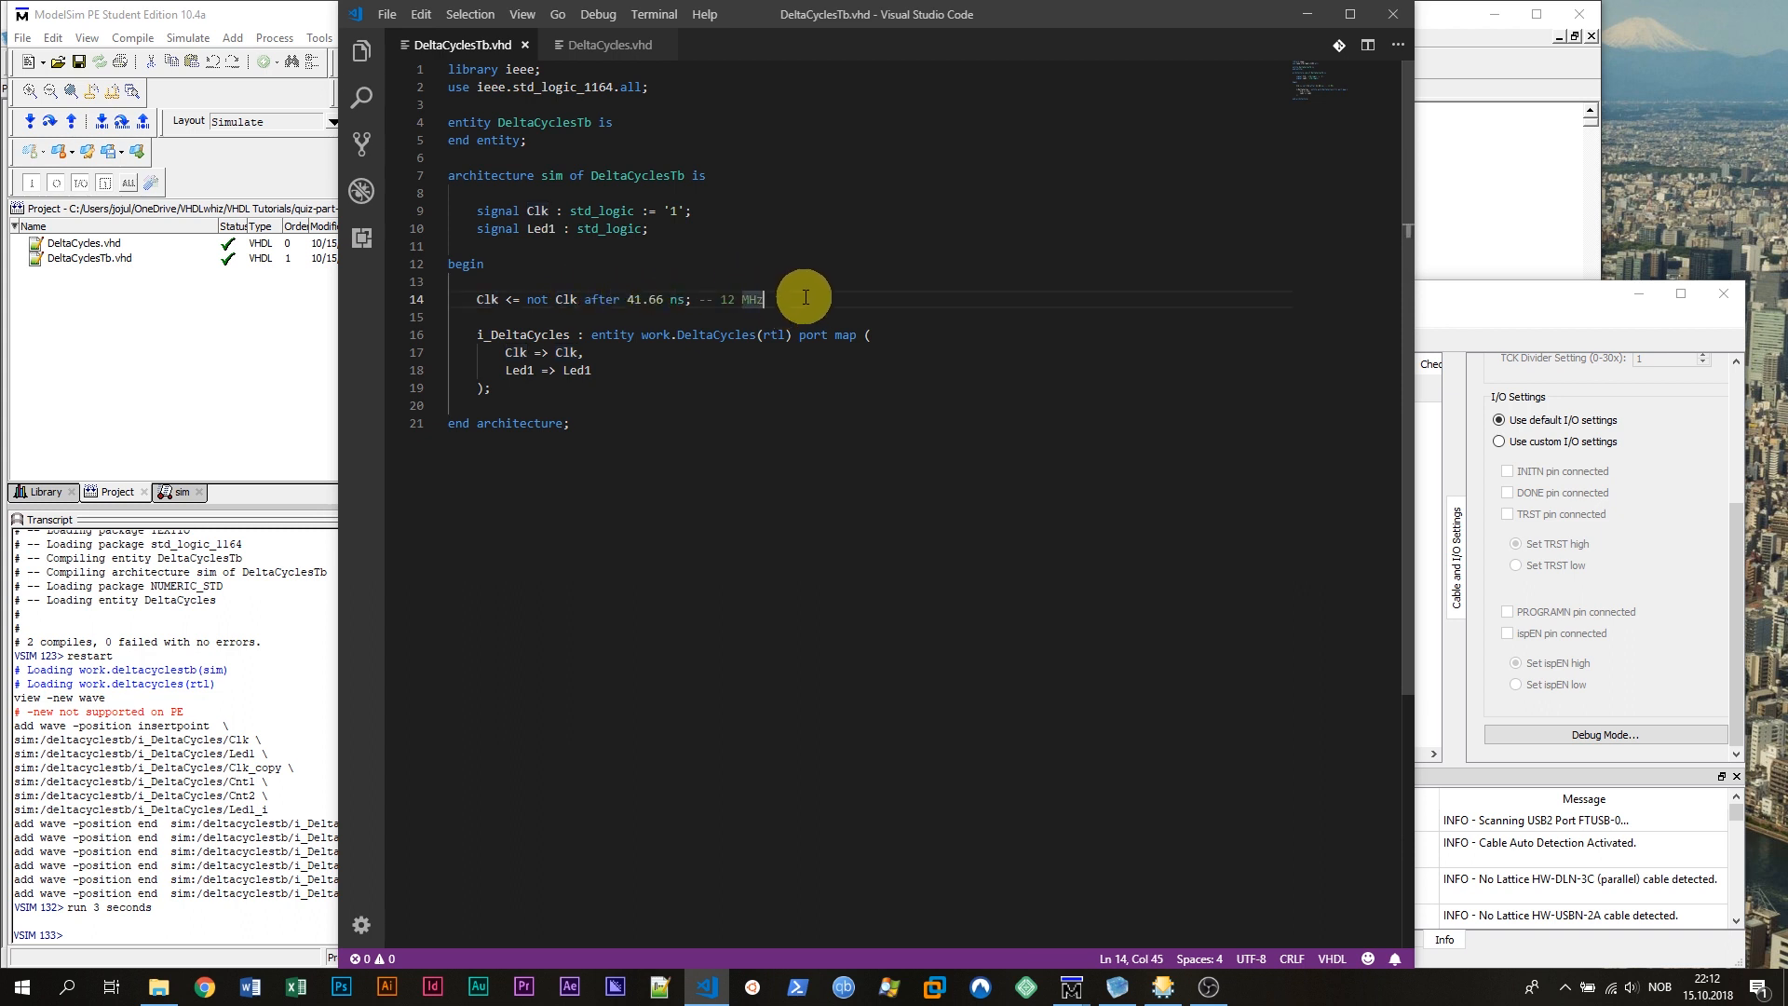
mouse_move(803, 264)
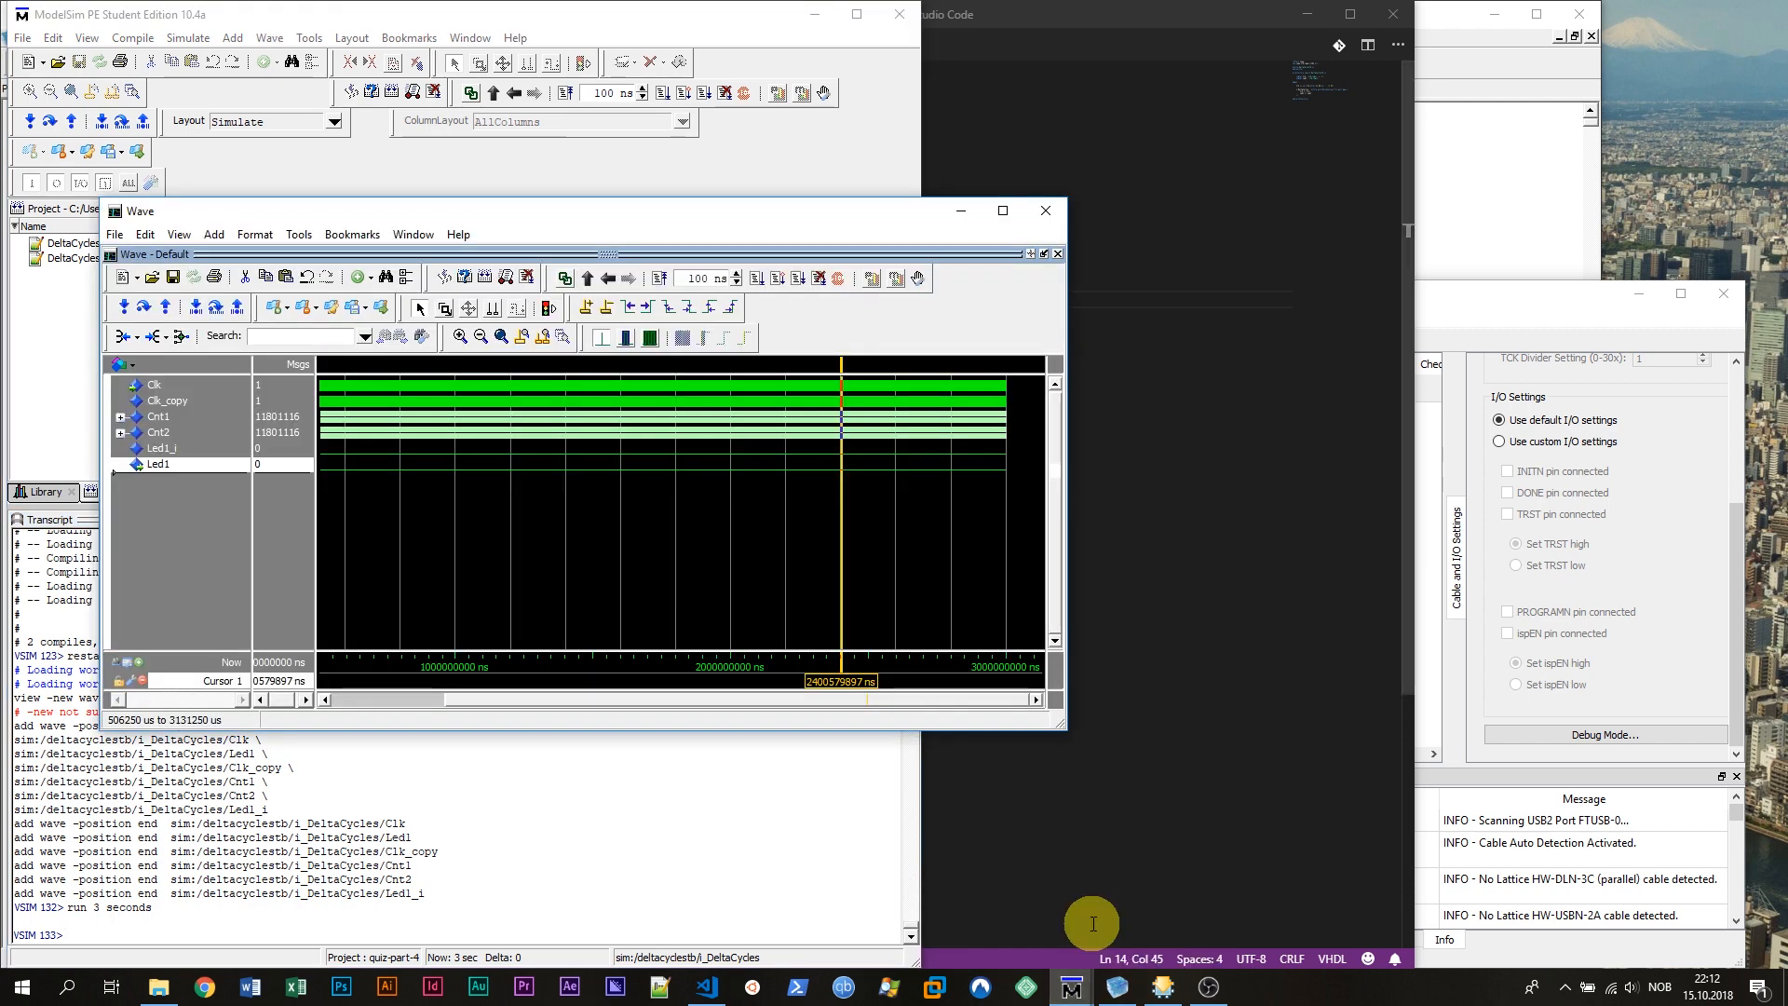
mouse_move(463, 478)
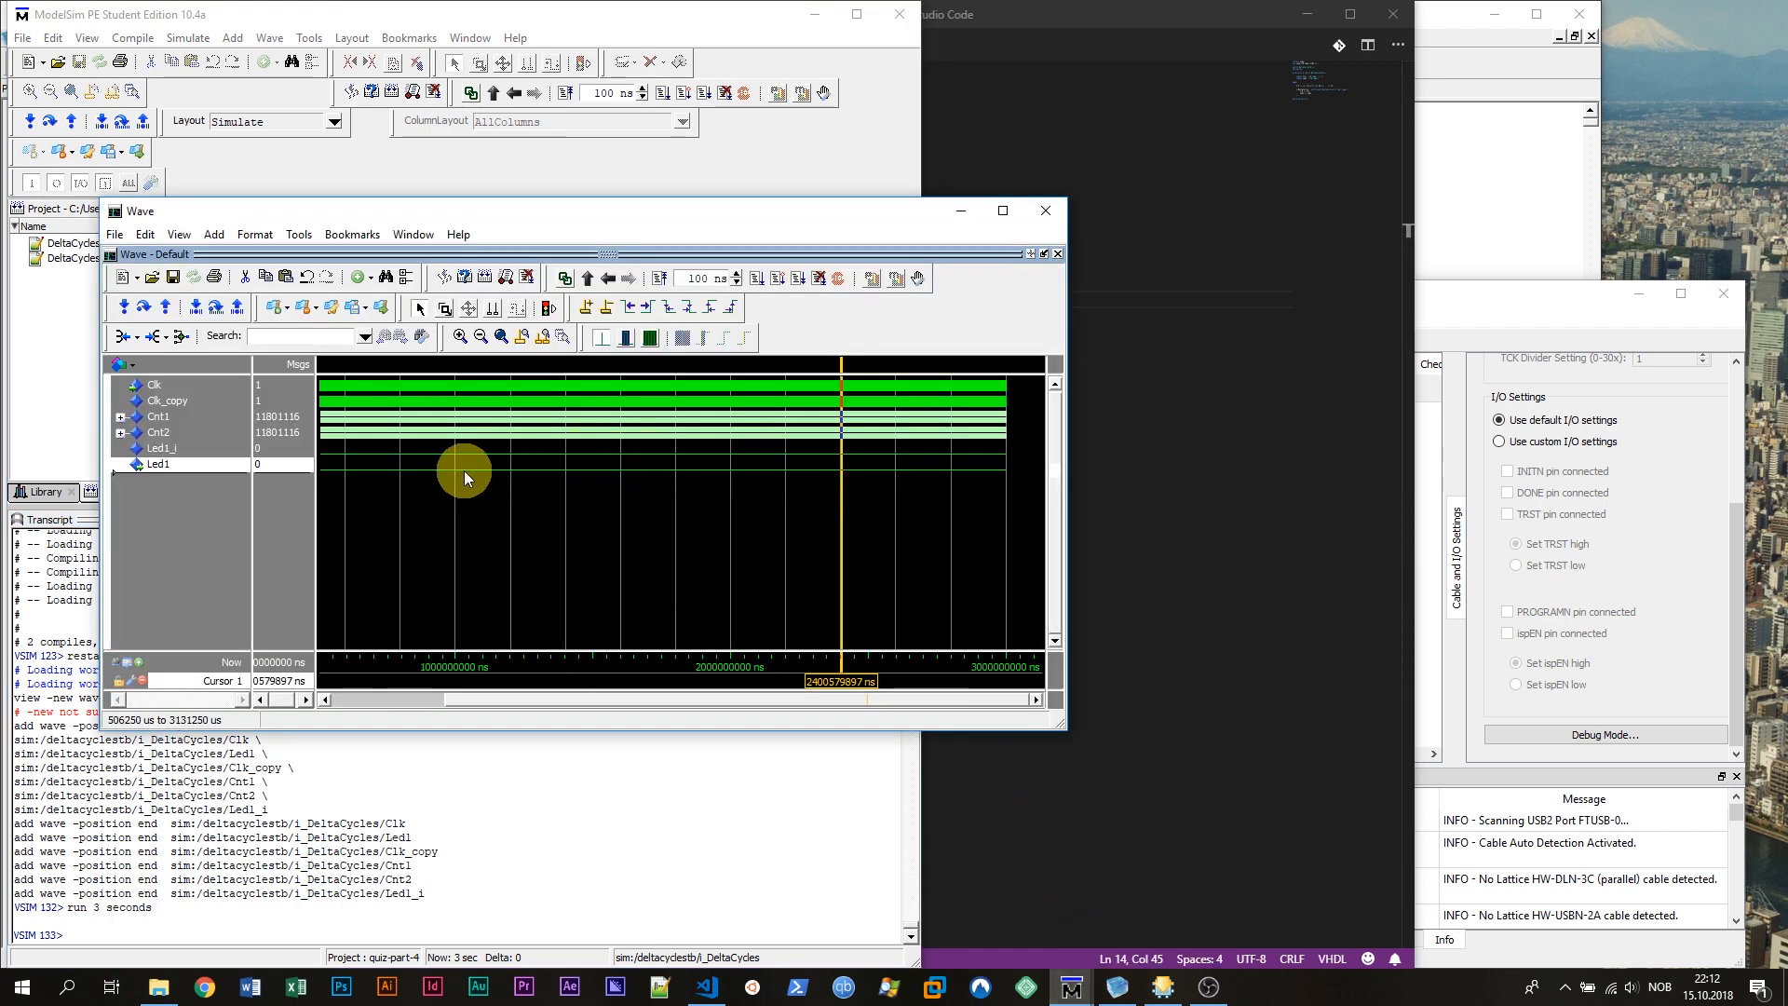
mouse_move(397, 471)
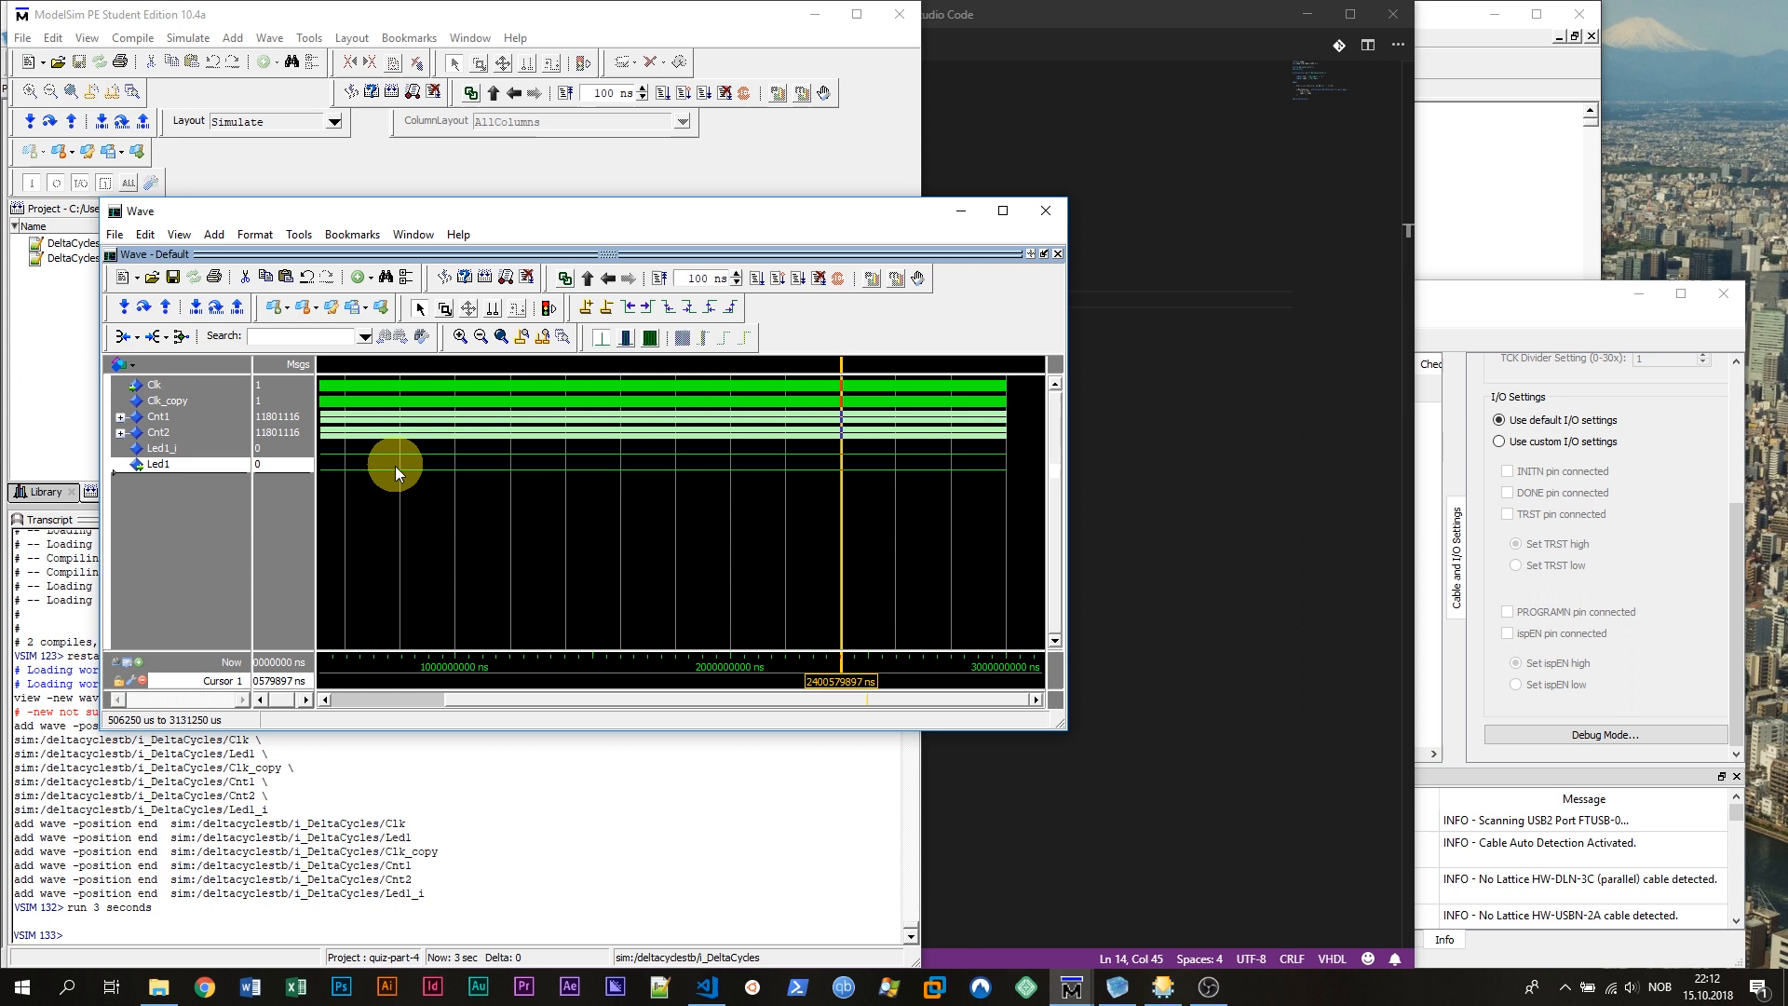
mouse_move(559, 471)
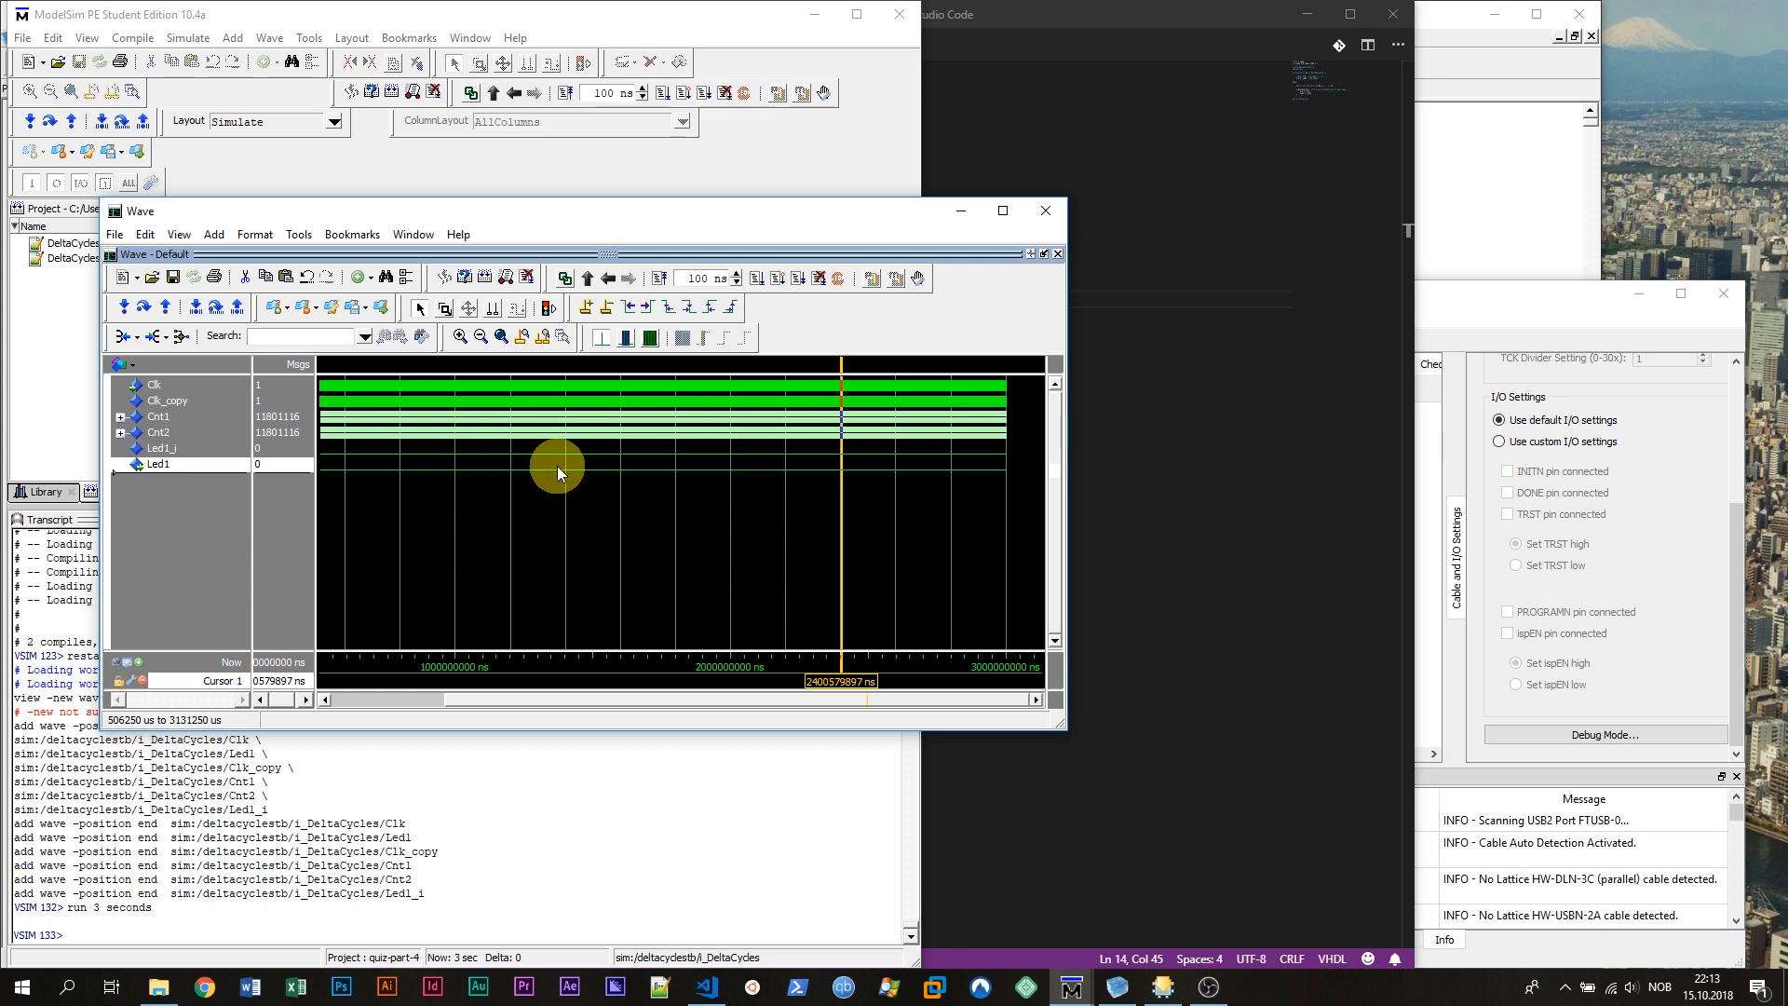
mouse_move(410, 464)
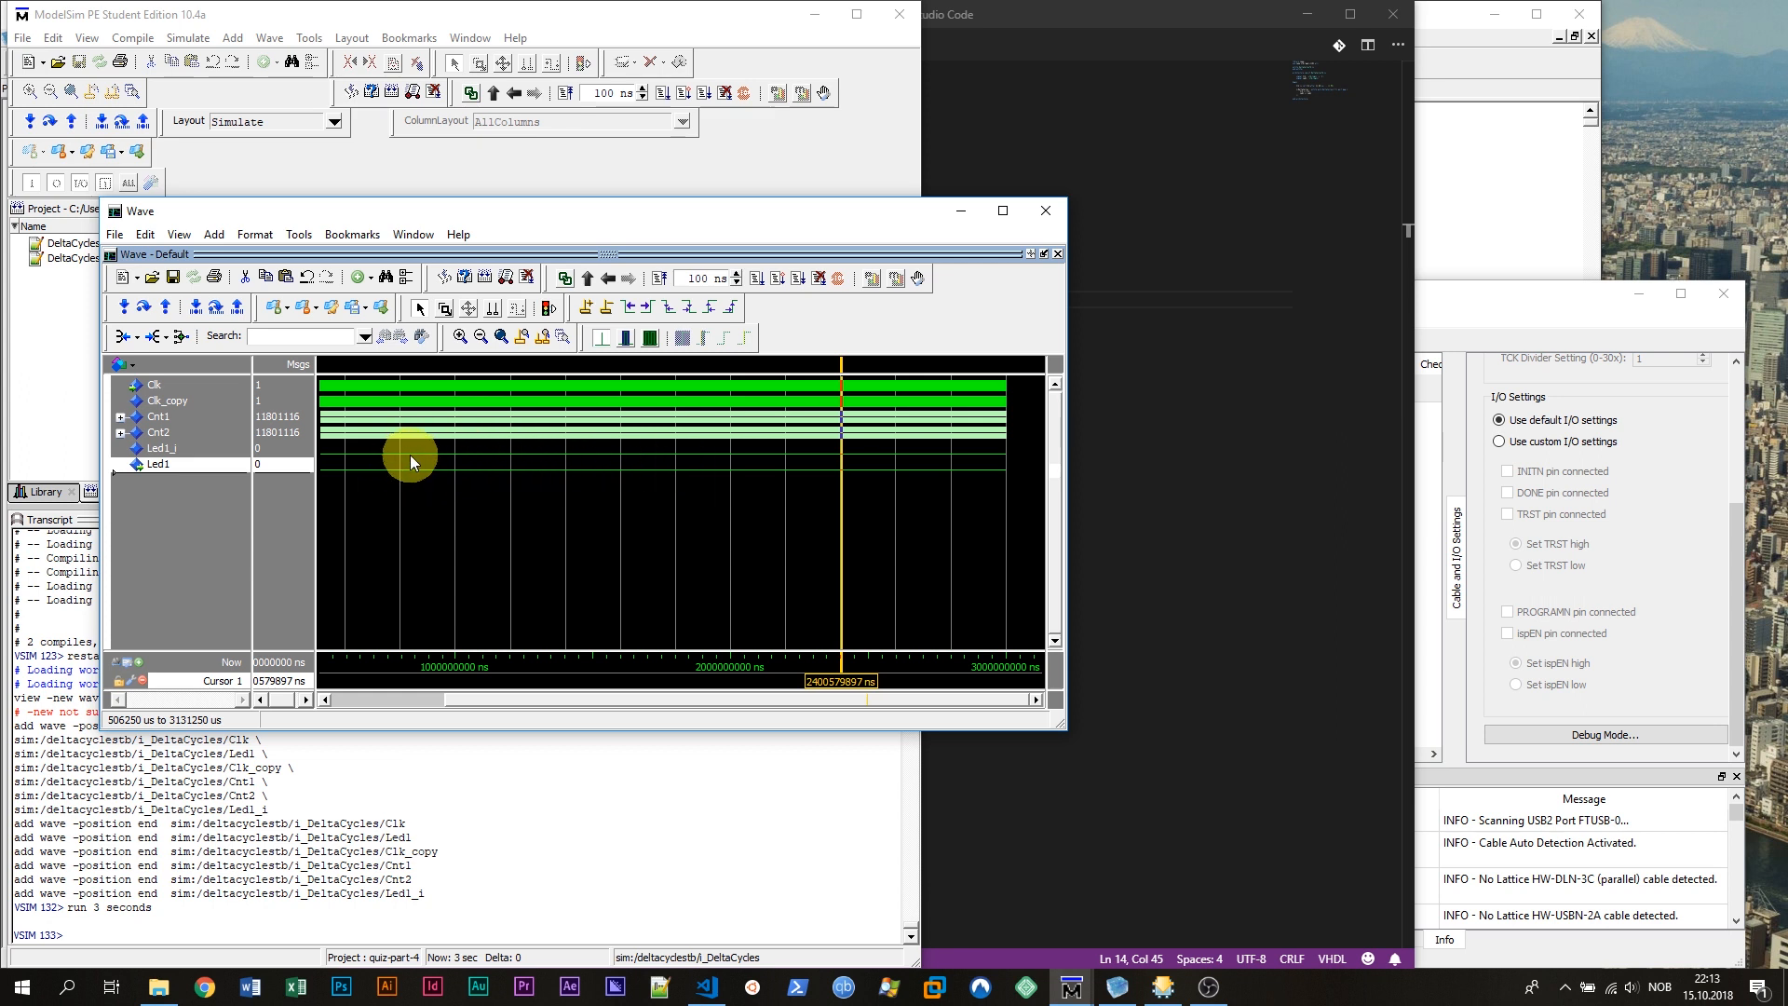
mouse_move(567, 438)
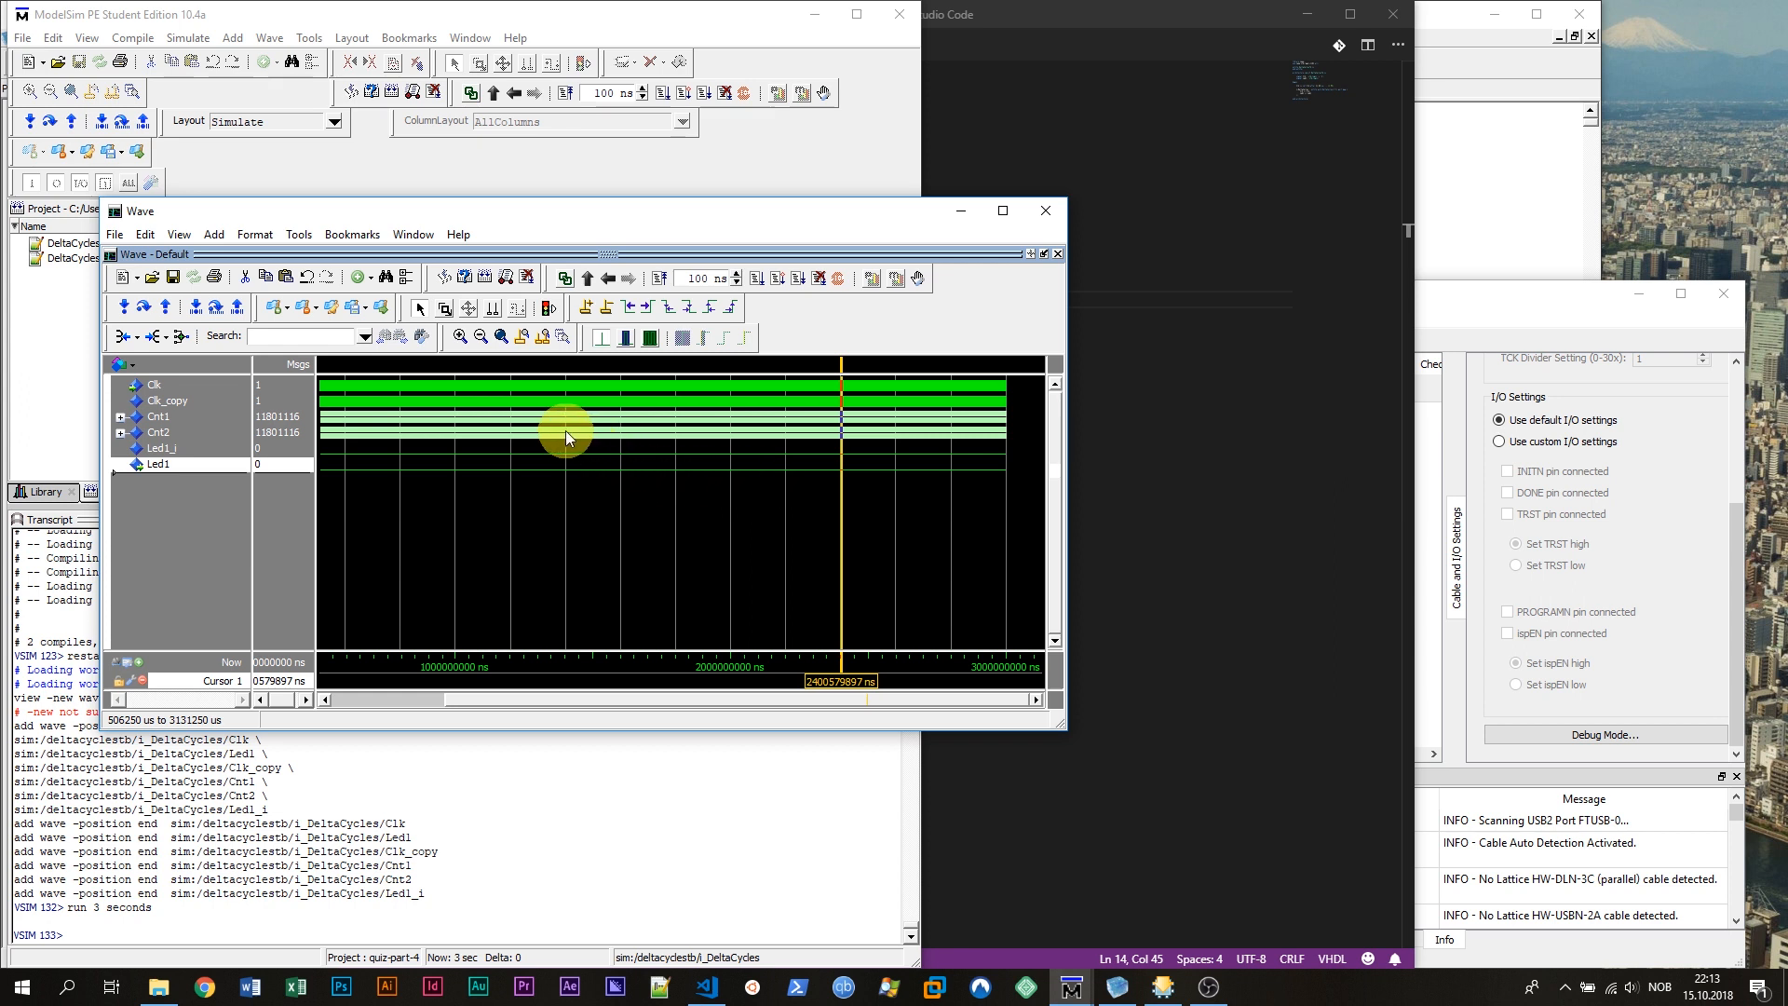
- Read the Cnt1 and Cnt2 values at an earlier simulation time in the waveform
click(687, 428)
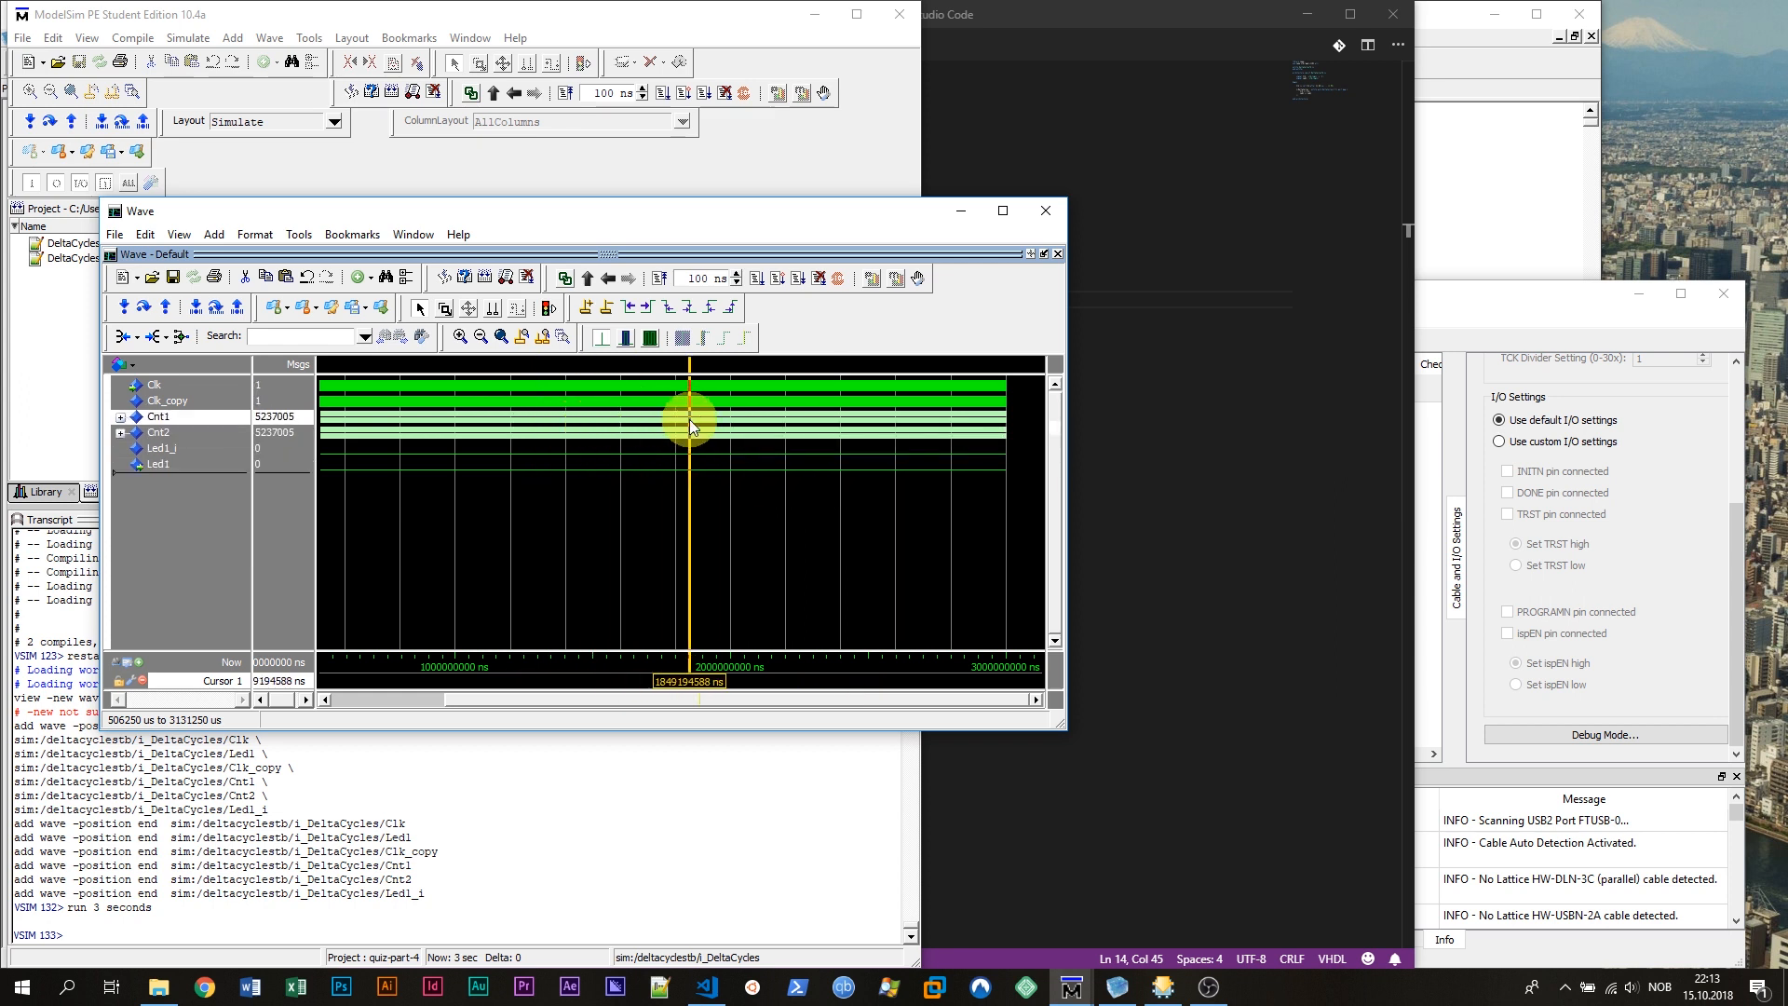